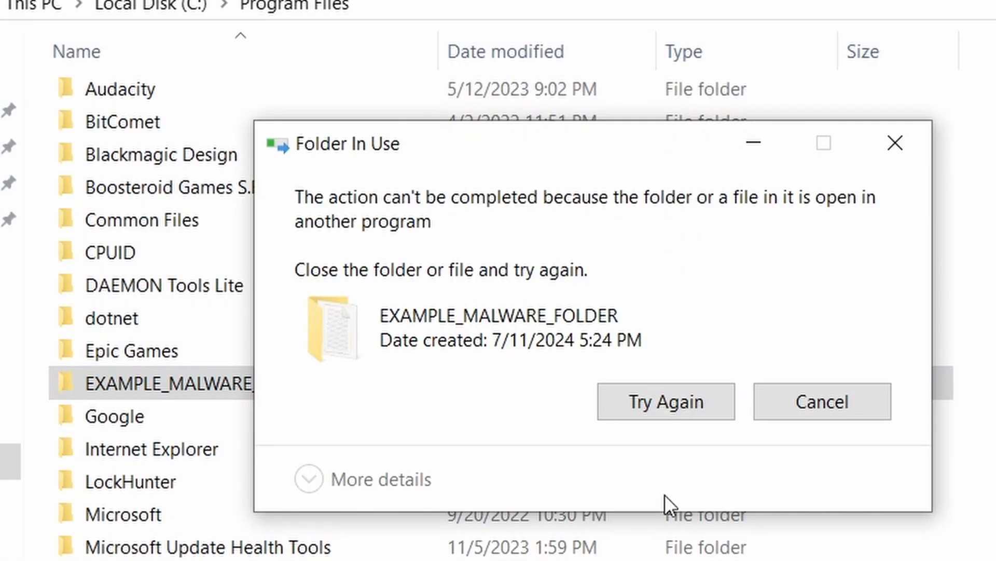
mouse_move(550, 299)
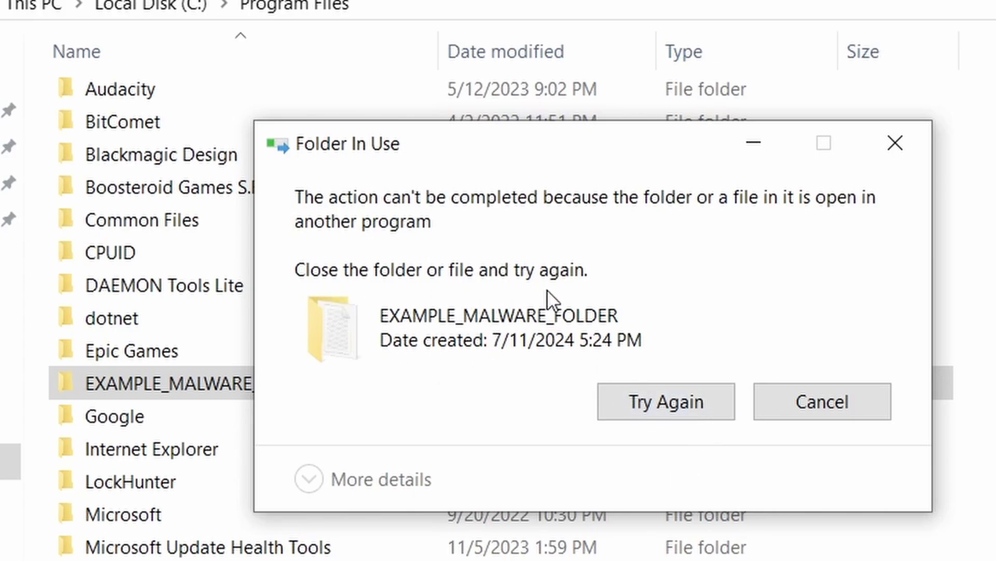
mouse_move(658, 412)
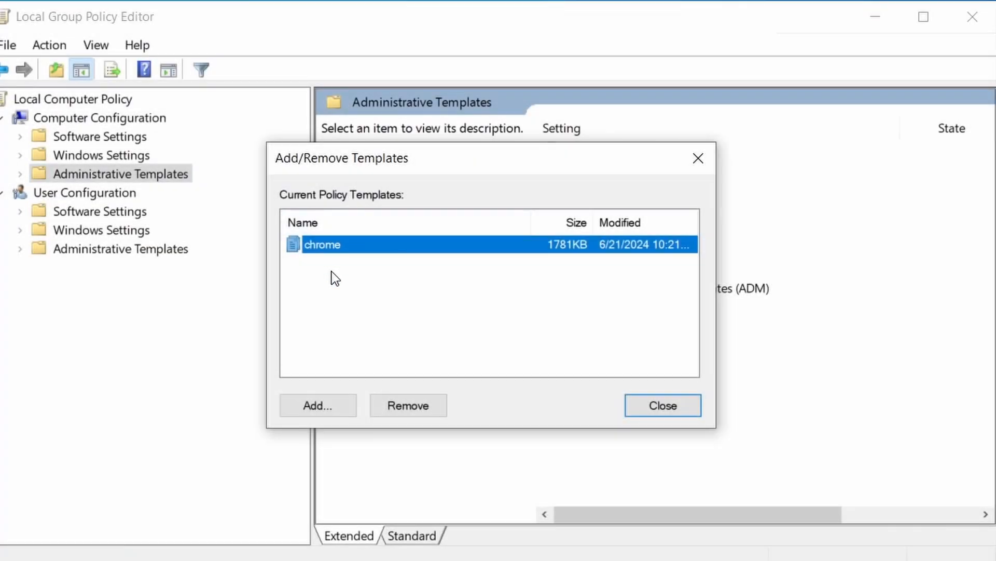
- View the installed policy templates list, including the chrome template, from Administrative Templates
left_click(408, 405)
type("apps")
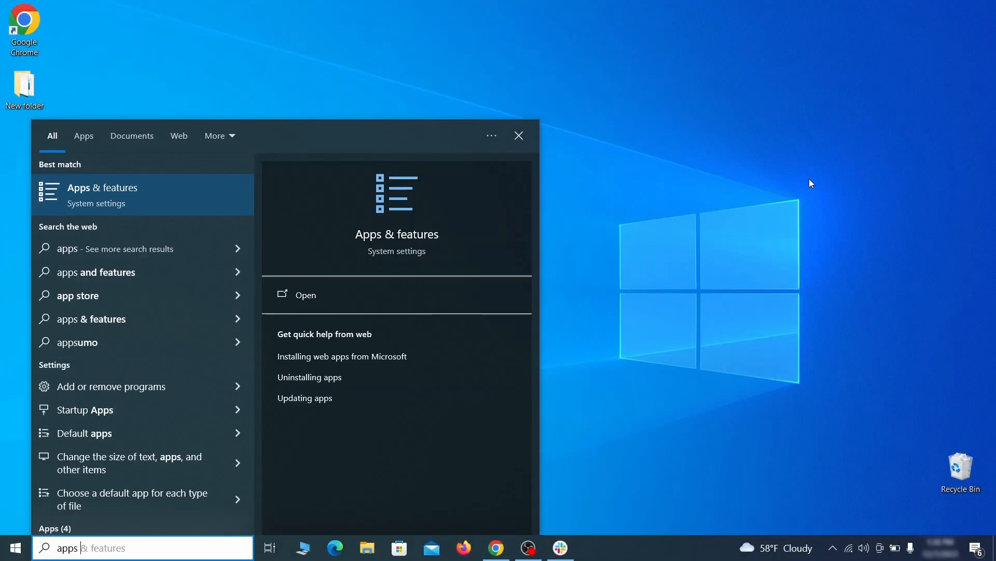
- In Apps & features, sort apps by install date and start uninstalling Example Malware App
key("Backspace")
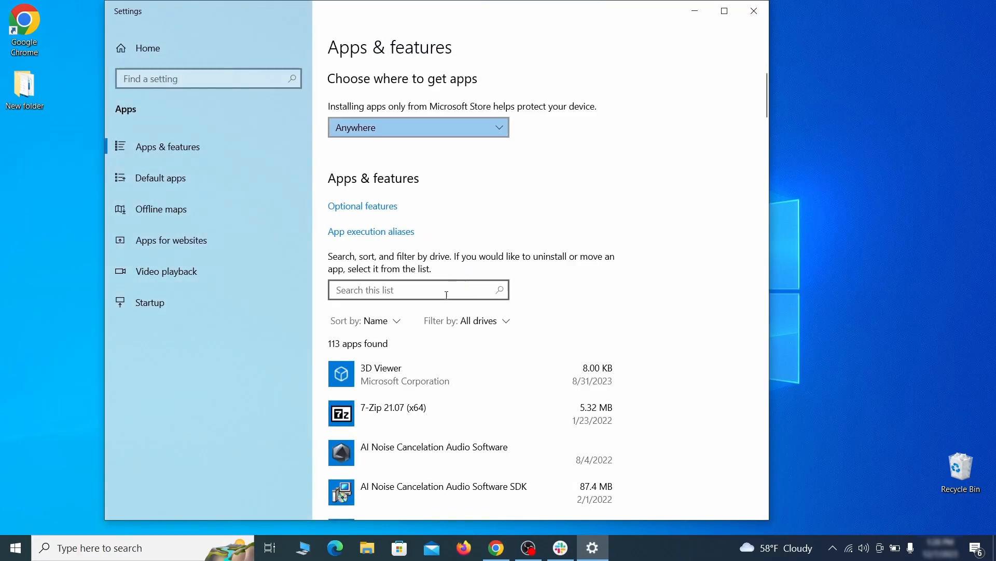
left_click(375, 320)
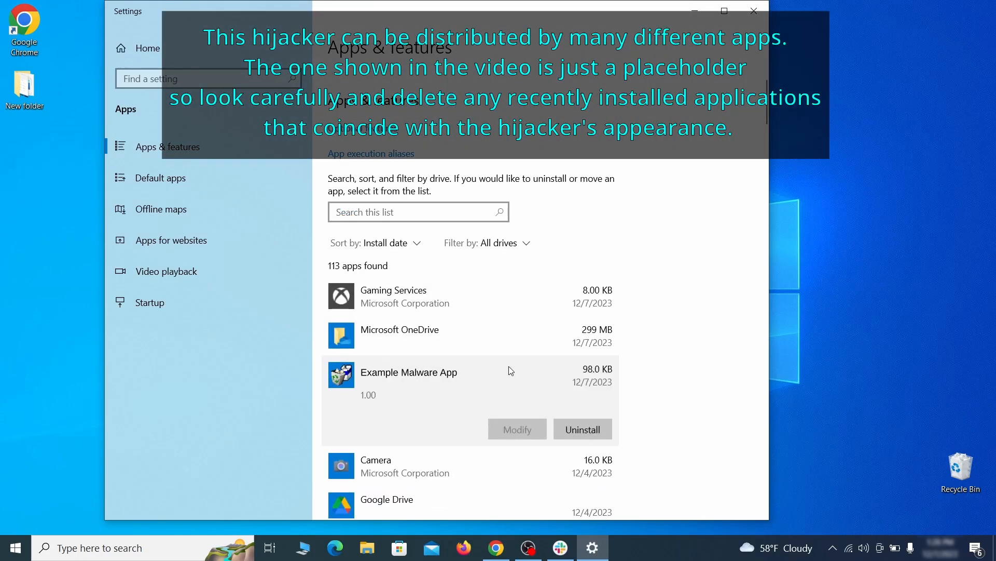
mouse_move(562, 407)
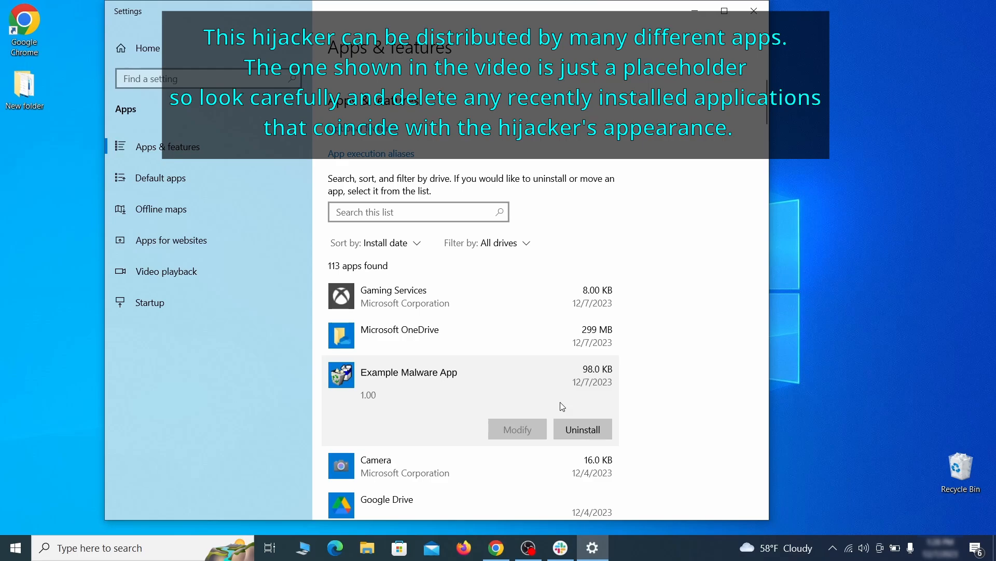
left_click(583, 429)
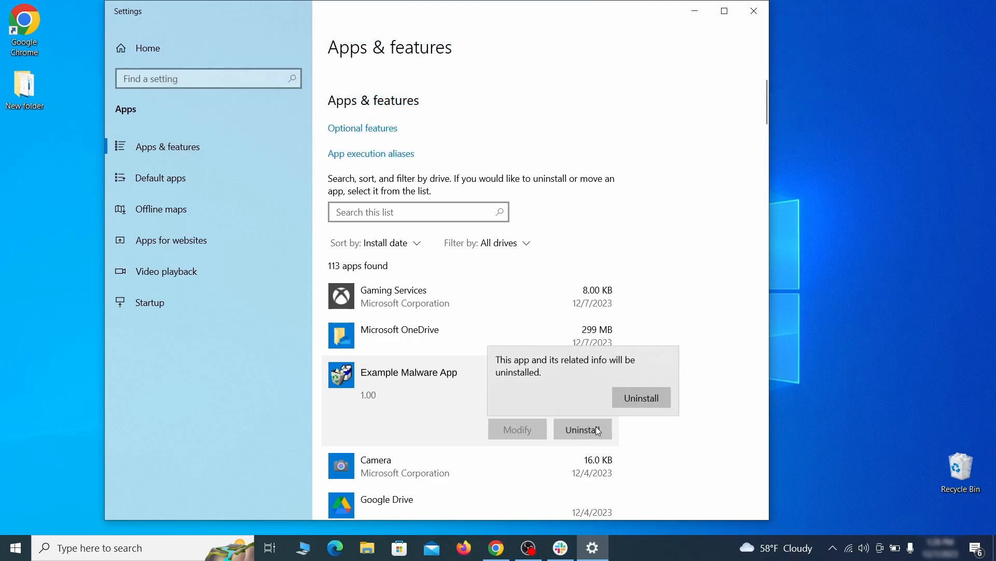
- Confirm the removal, finish the uninstall wizard and close Settings
left_click(641, 398)
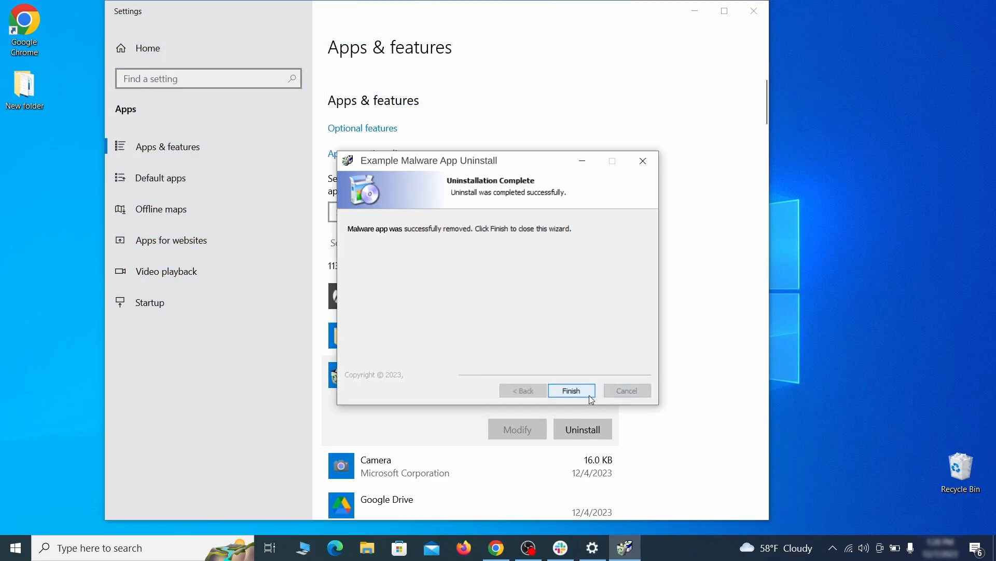
left_click(570, 390)
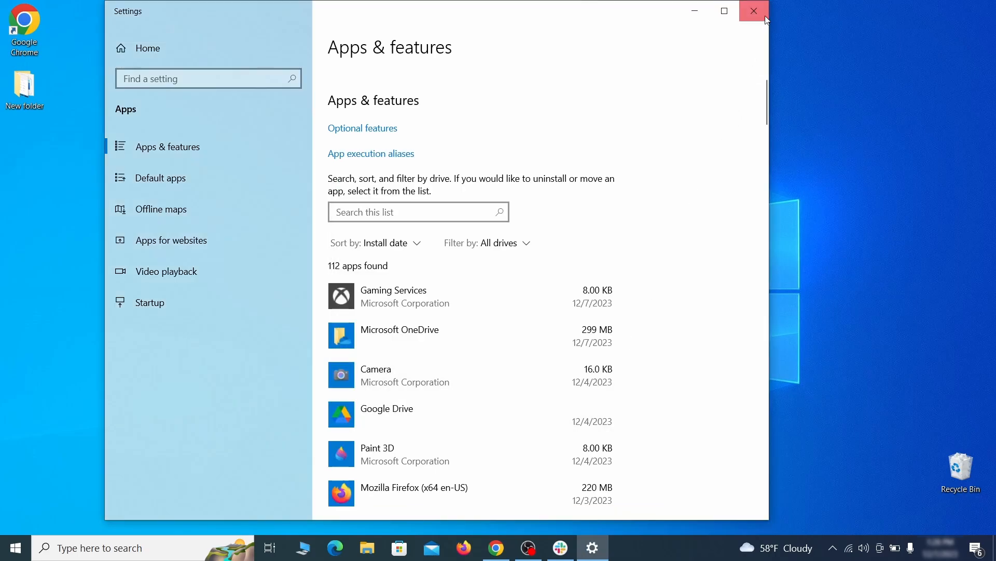
left_click(753, 10)
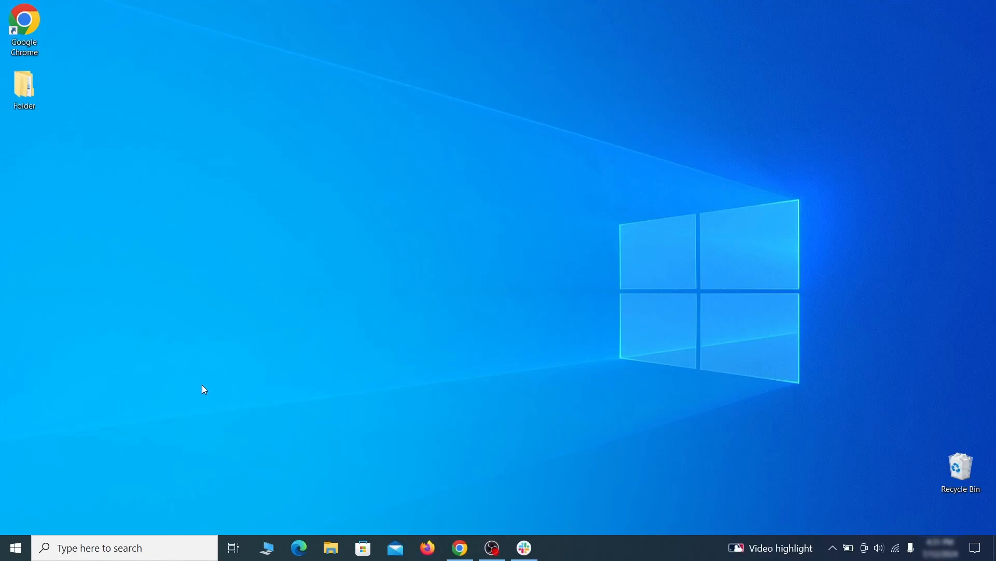
- Enable 'Show hidden files, folders, and drives' in Folder Options, then search for Task Scheduler
type("fo")
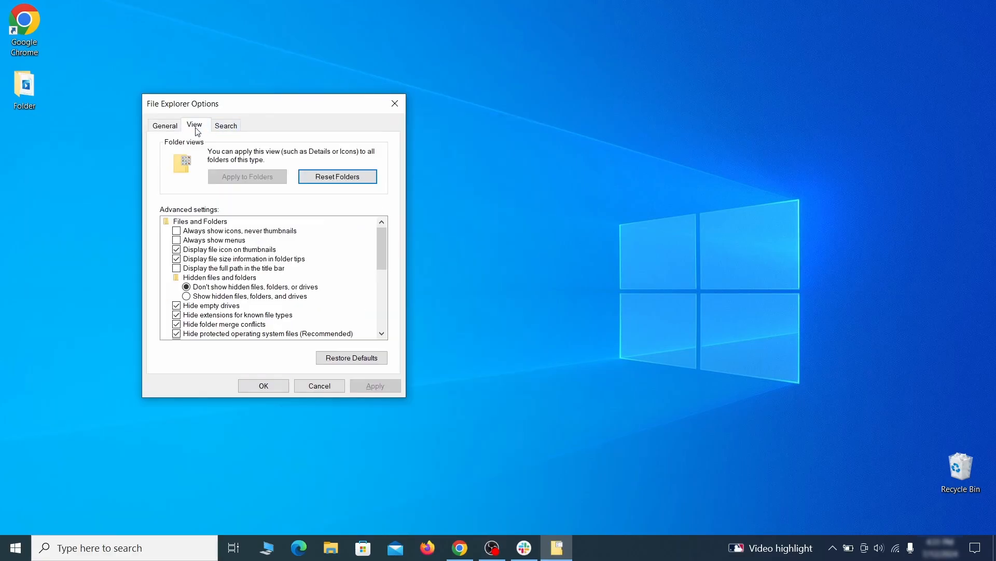
left_click(187, 296)
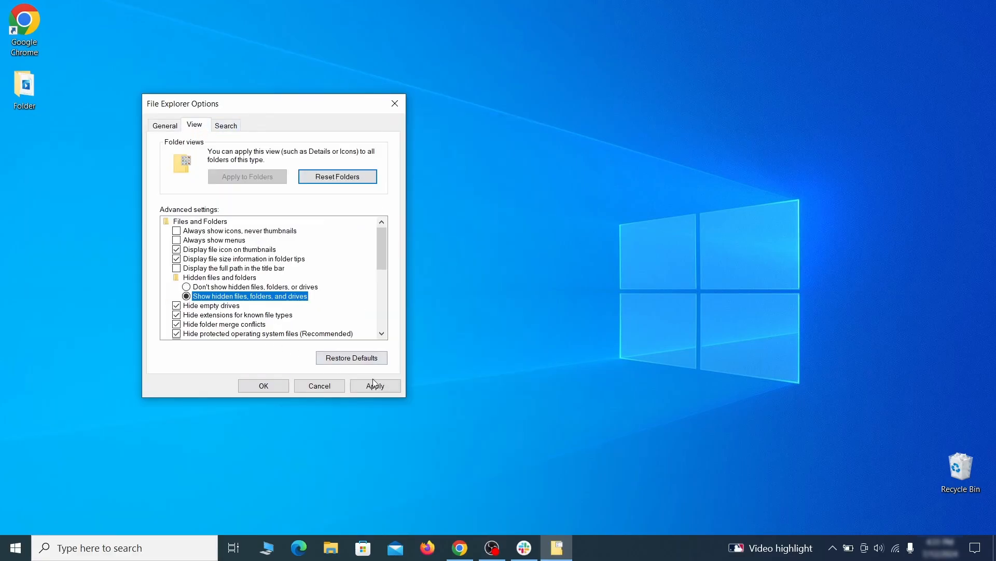
left_click(264, 386)
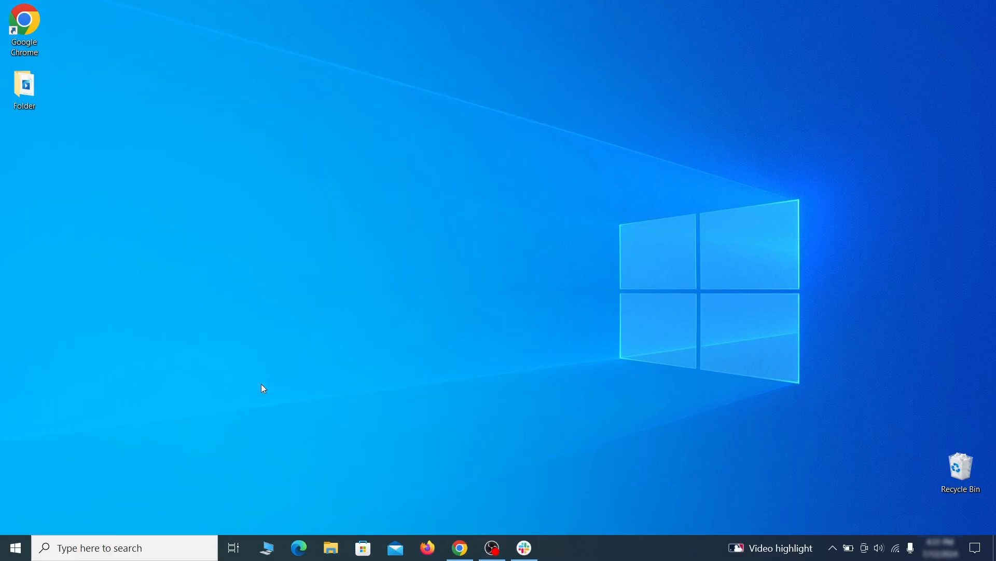
type("task scheduler")
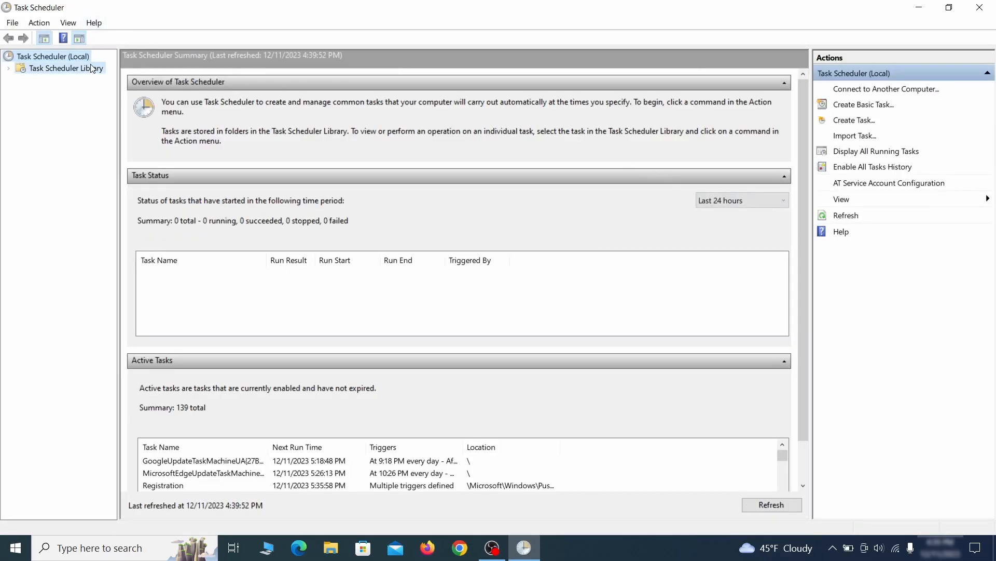
- Review the Example Malware App task's trigger and the program it starts in its properties
left_click(65, 69)
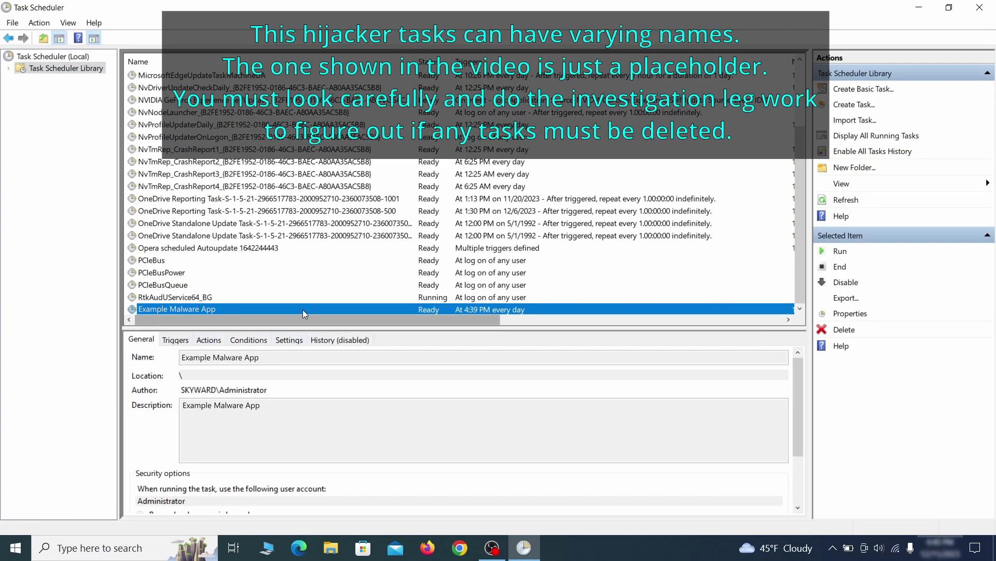
mouse_move(286, 310)
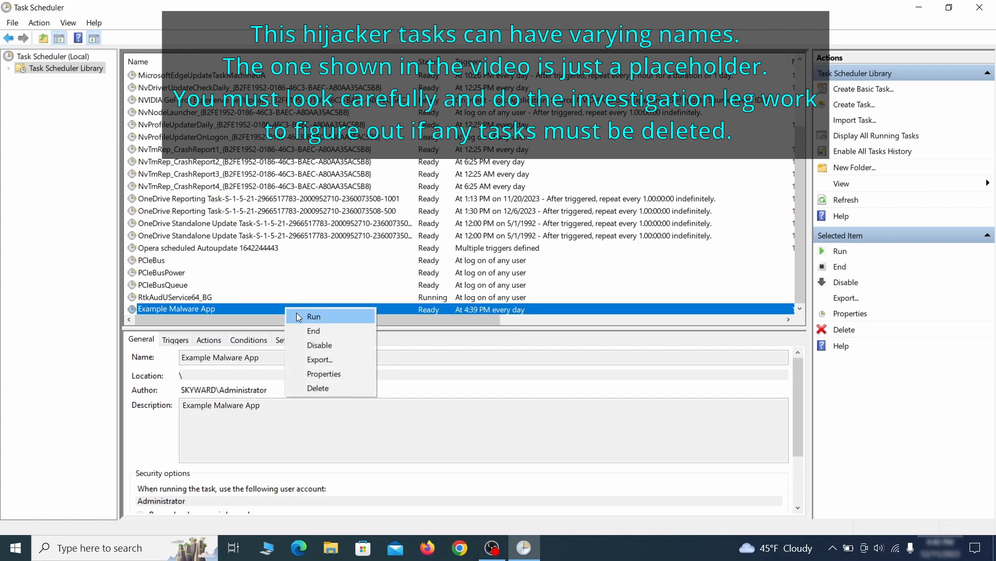
mouse_move(321, 380)
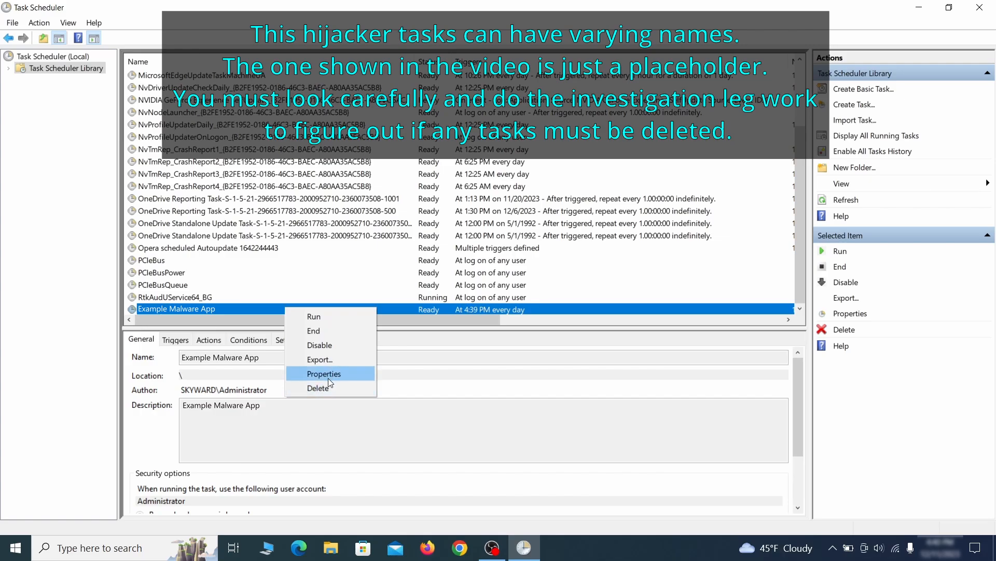
left_click(324, 374)
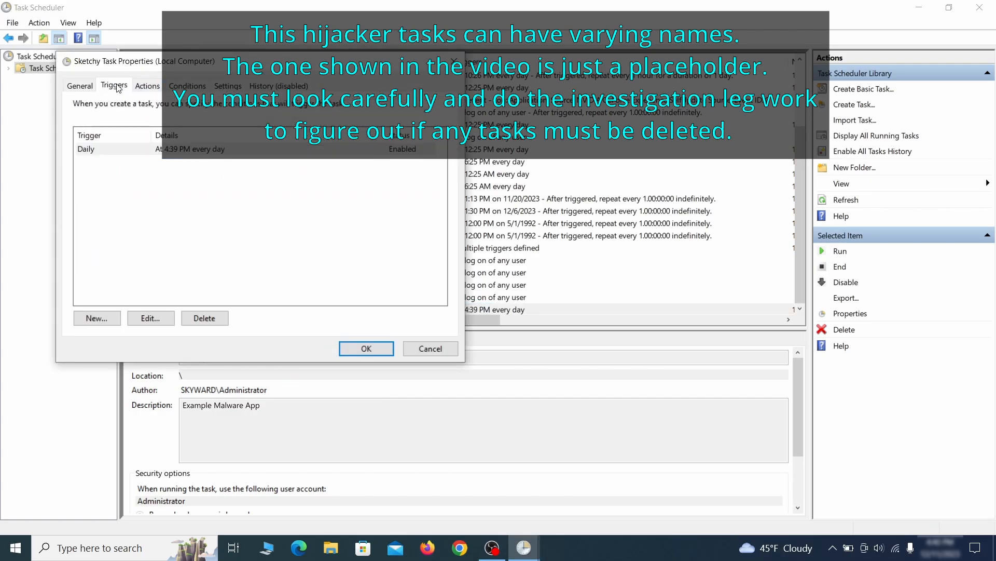
left_click(148, 85)
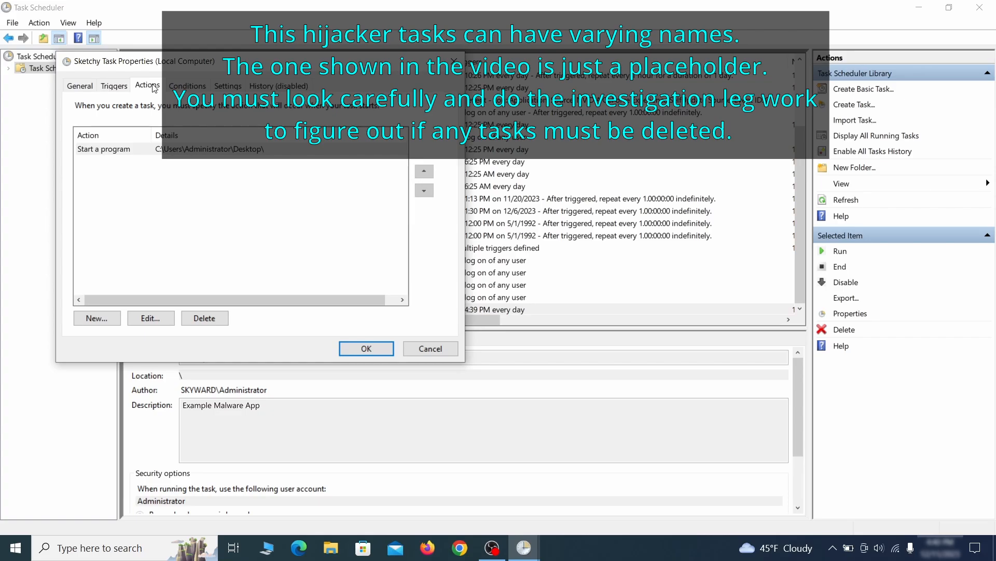
- End the running Example Malware App task from the Task Scheduler Library
right_click(177, 308)
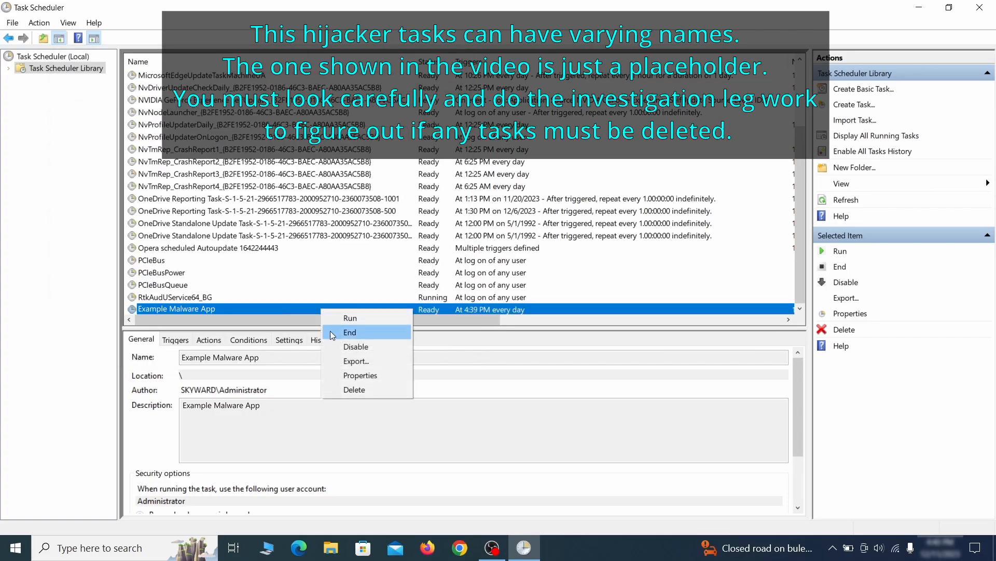
left_click(355, 389)
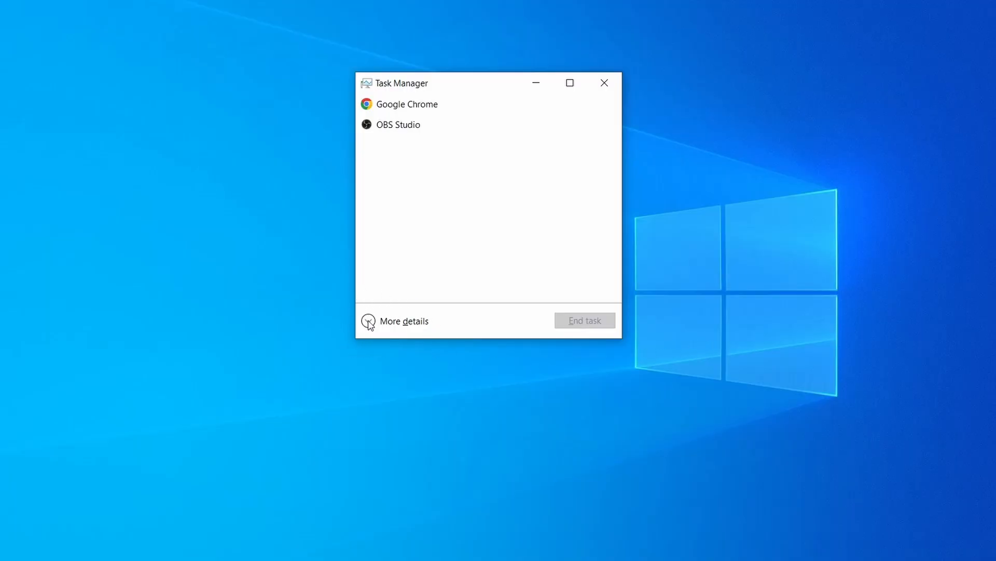
- In Task Manager, sort processes by memory and locate Example Malware Process's file folder
left_click(368, 321)
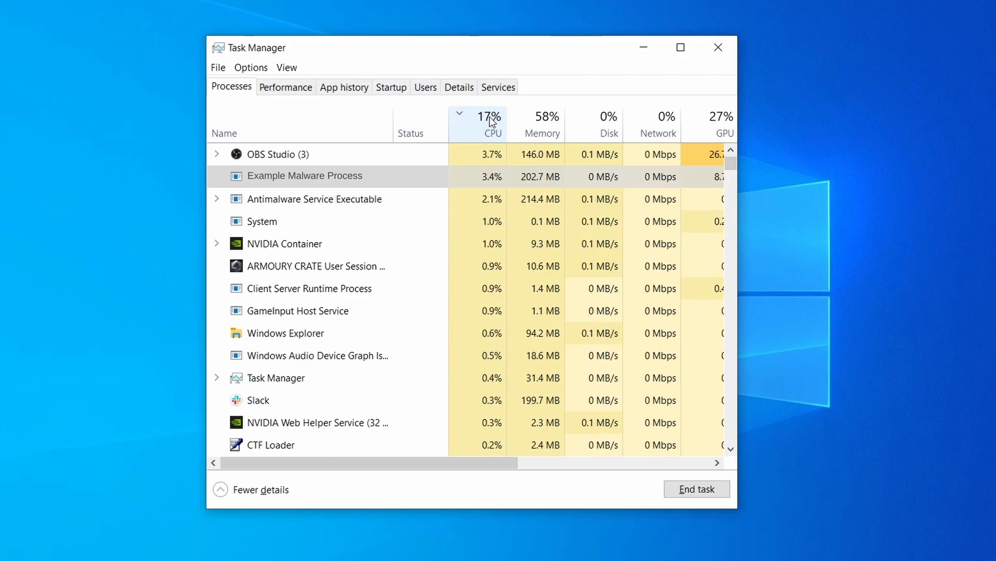
left_click(542, 125)
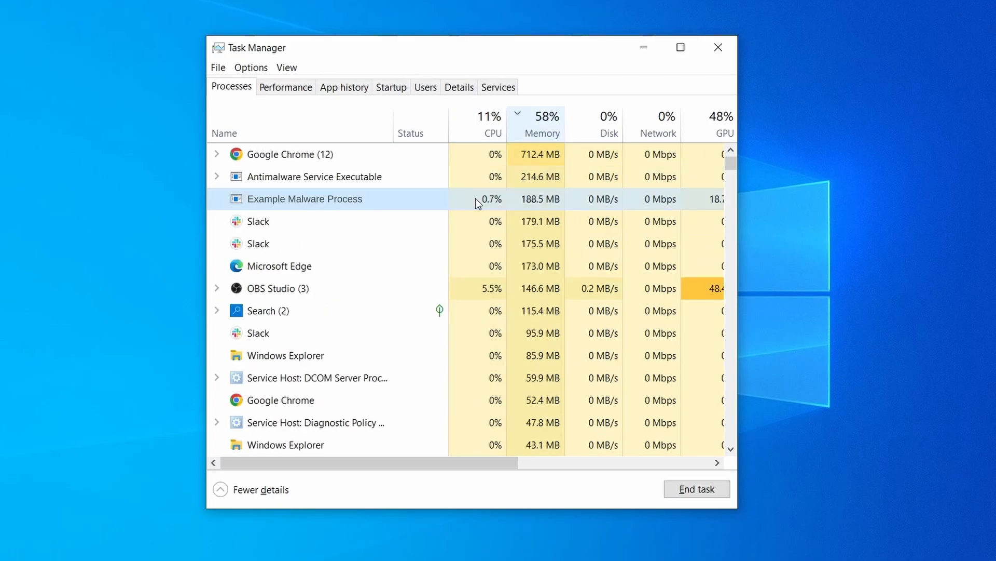
right_click(475, 198)
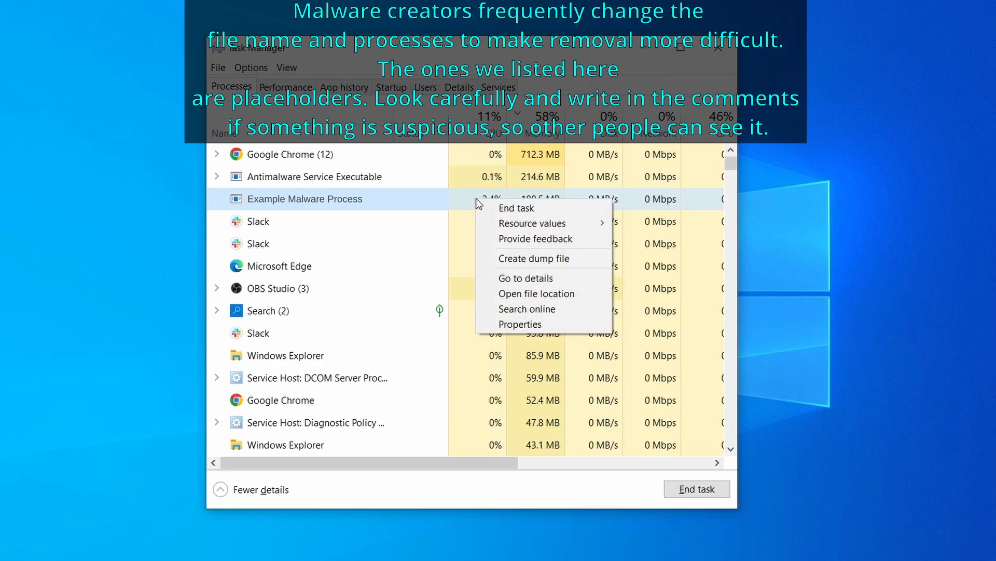
mouse_move(540, 299)
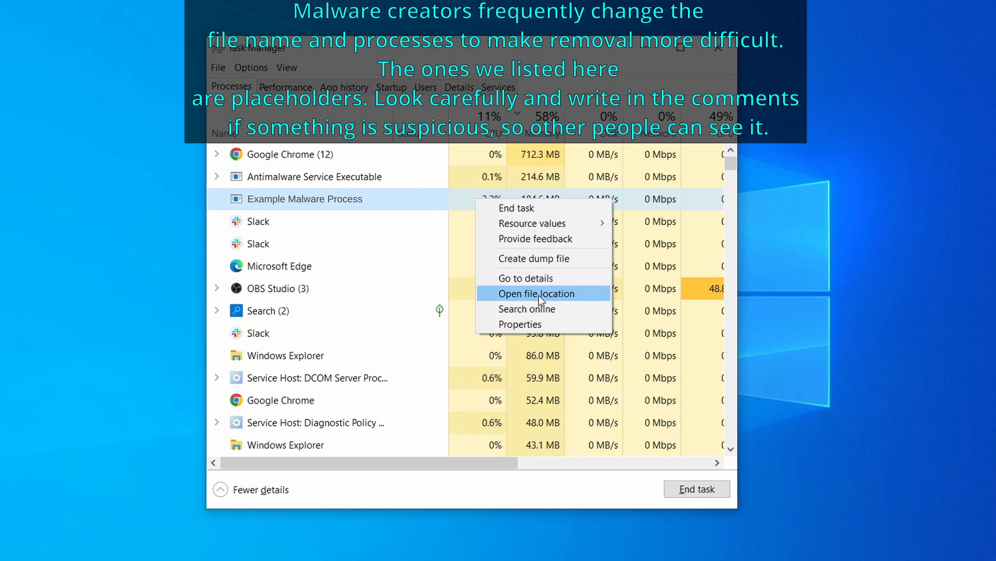
left_click(536, 293)
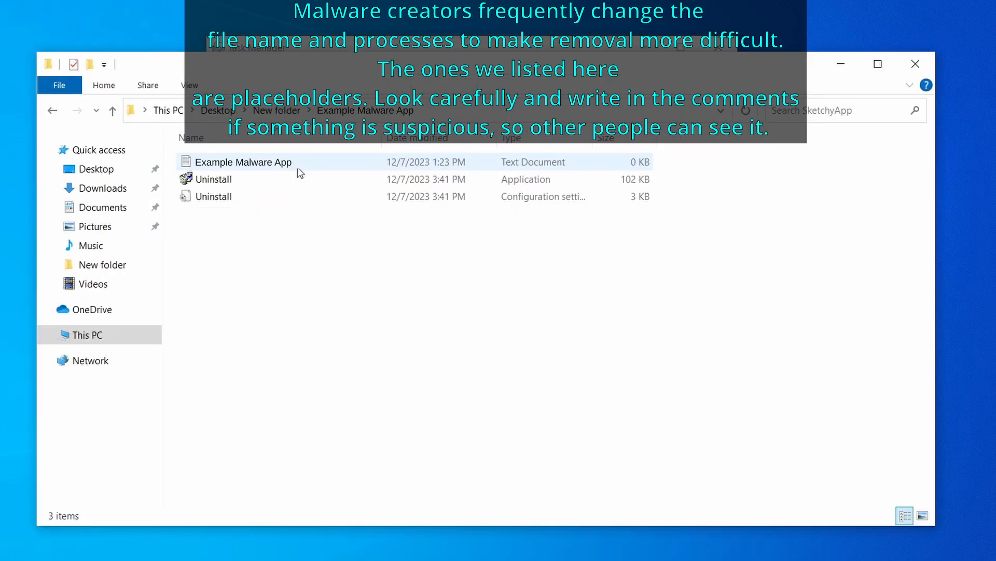
- Delete the three files in the Example Malware App folder
right_click(305, 197)
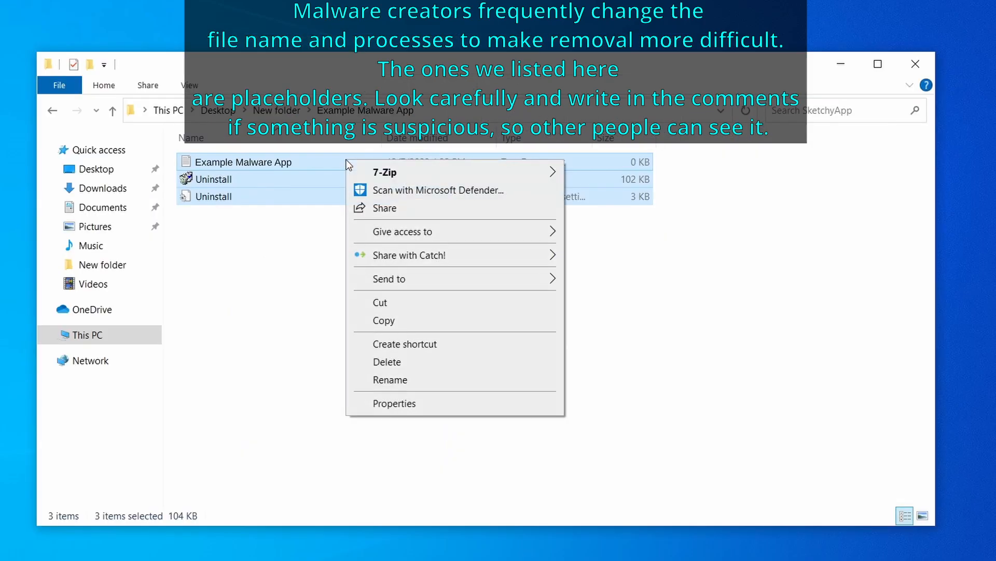
left_click(388, 361)
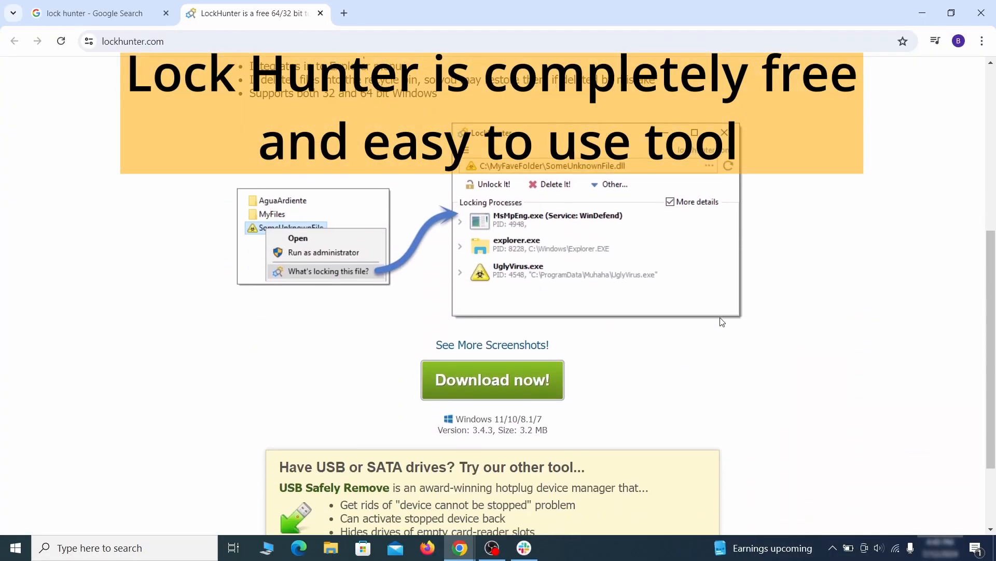
- Download the LockHunter installer from lockhunter.com's 'Download now!' button
left_click(492, 380)
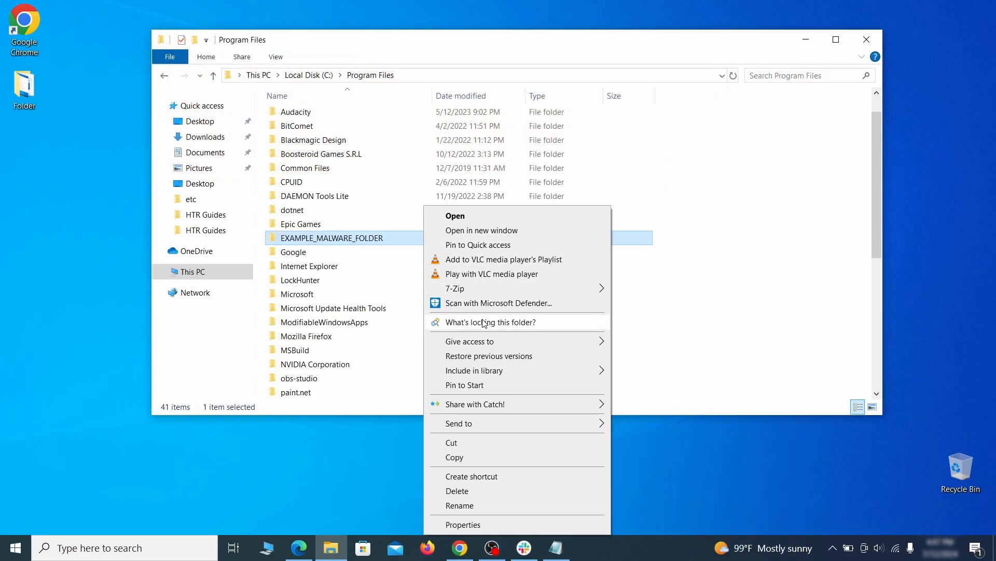
- Use LockHunter's 'What's locking this folder?' to delete EXAMPLE_MALWARE_FOLDER despite notepad.exe locking it
left_click(490, 322)
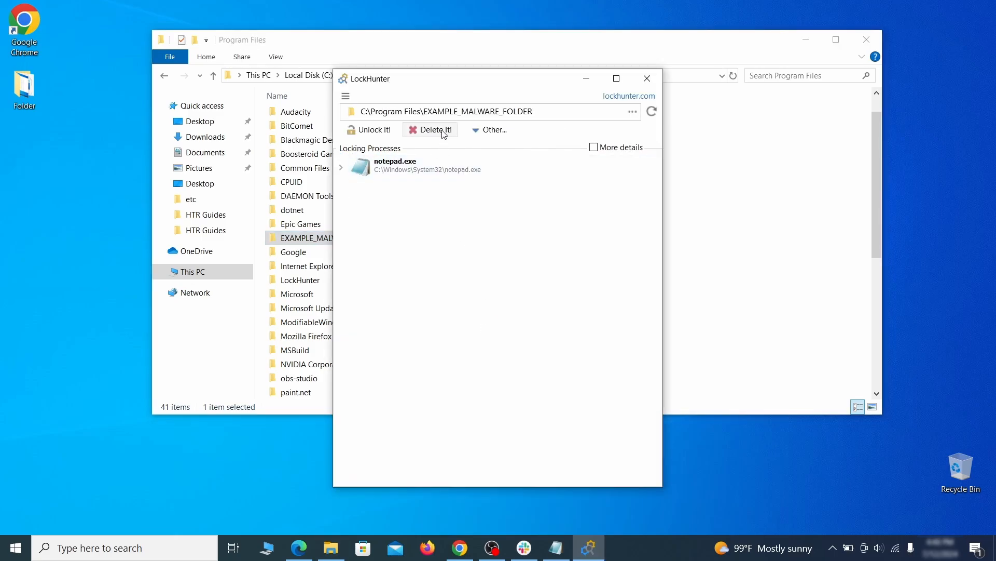
left_click(436, 129)
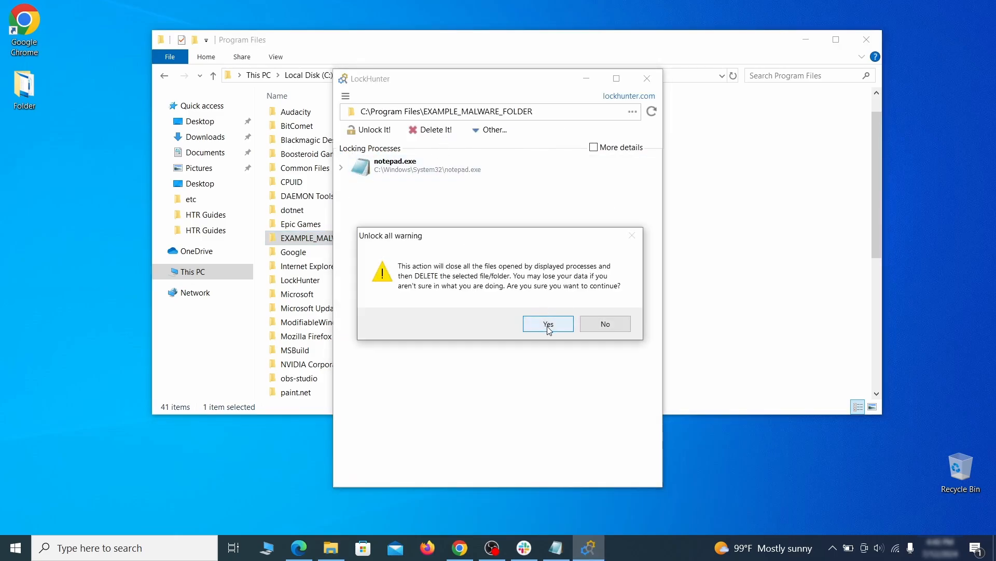
left_click(548, 324)
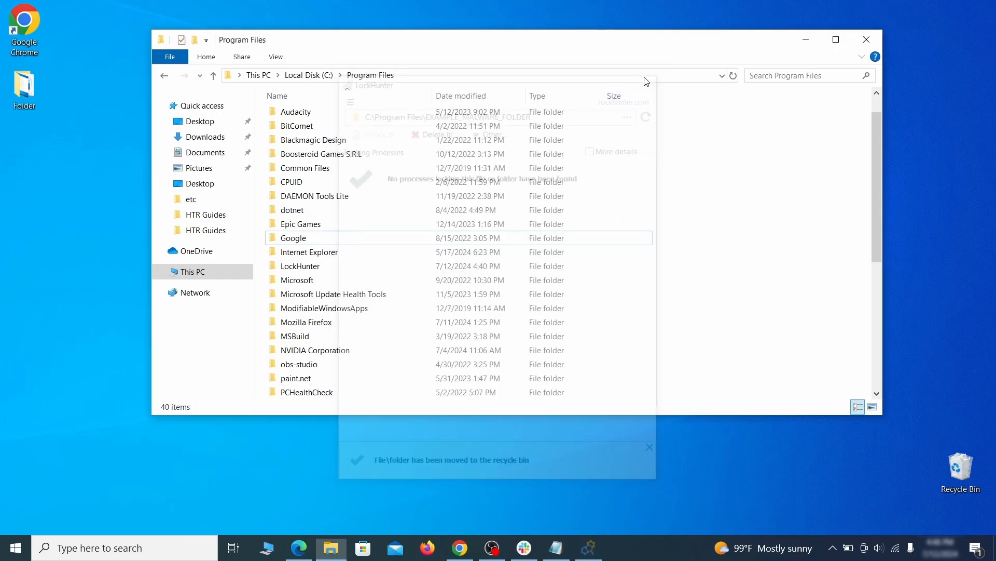
left_click(865, 39)
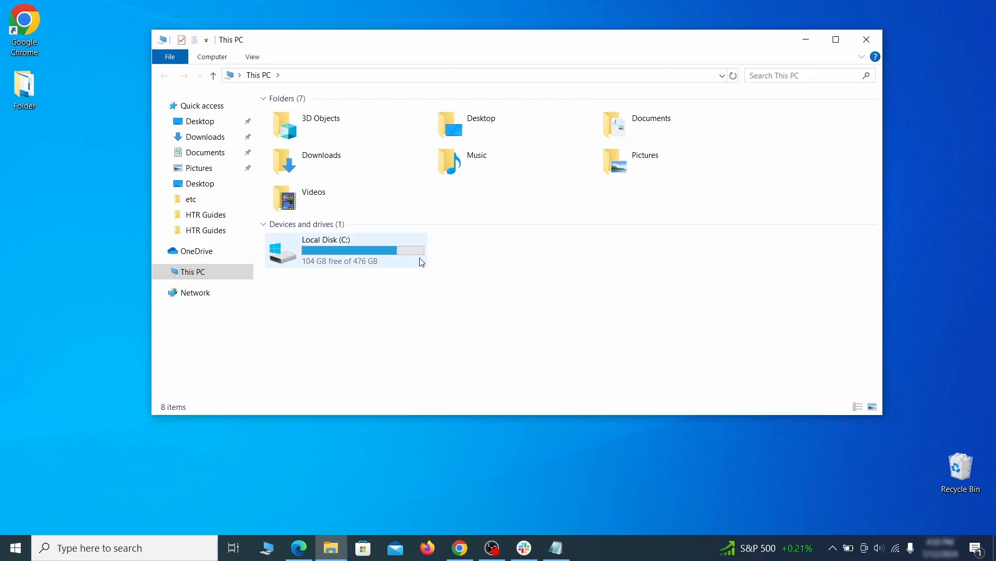
- Browse C:\Users\<user>\AppData\Roaming and locate EXAMPLE_SUSPICIOUS_FOLDER
double_click(341, 250)
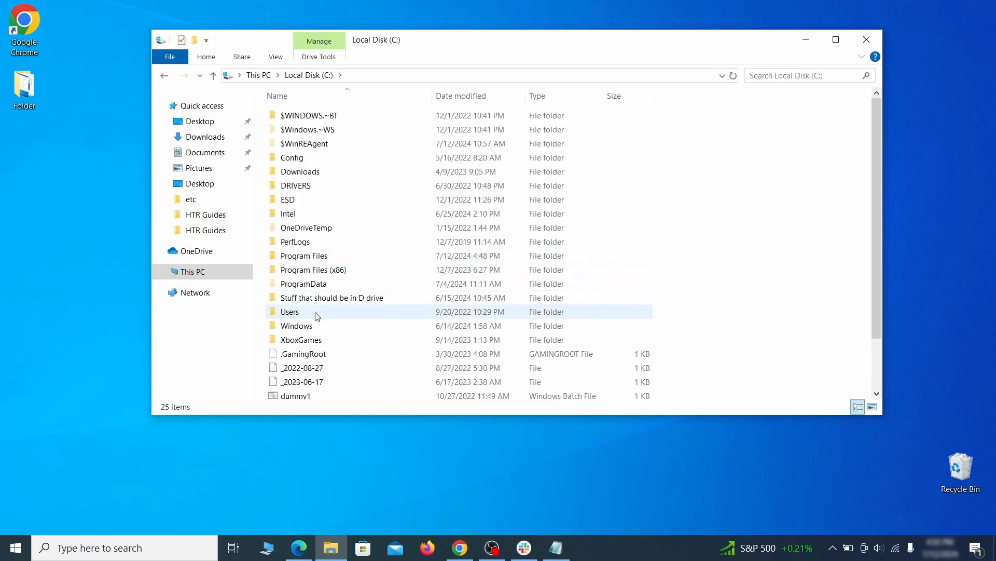
double_click(289, 312)
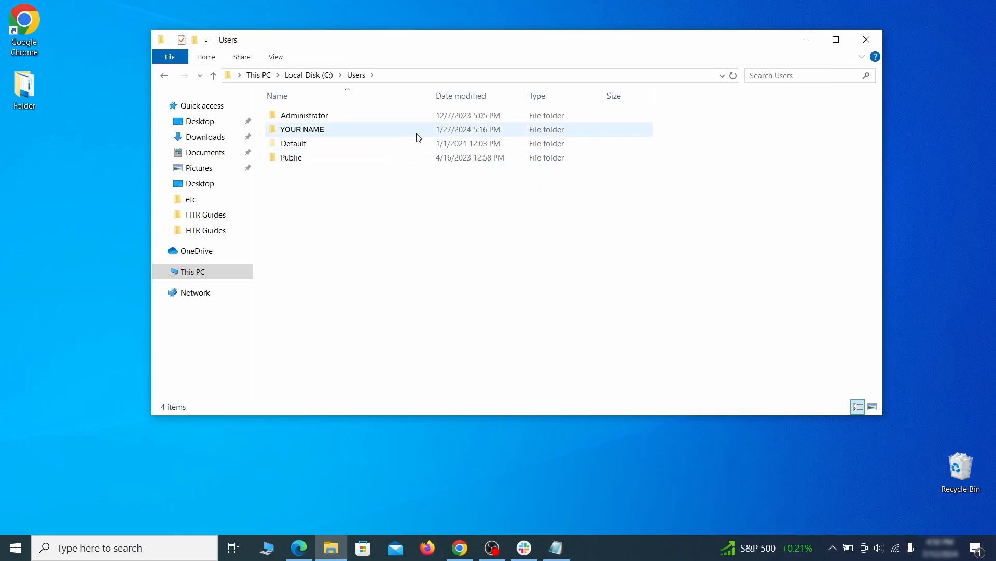
double_click(301, 128)
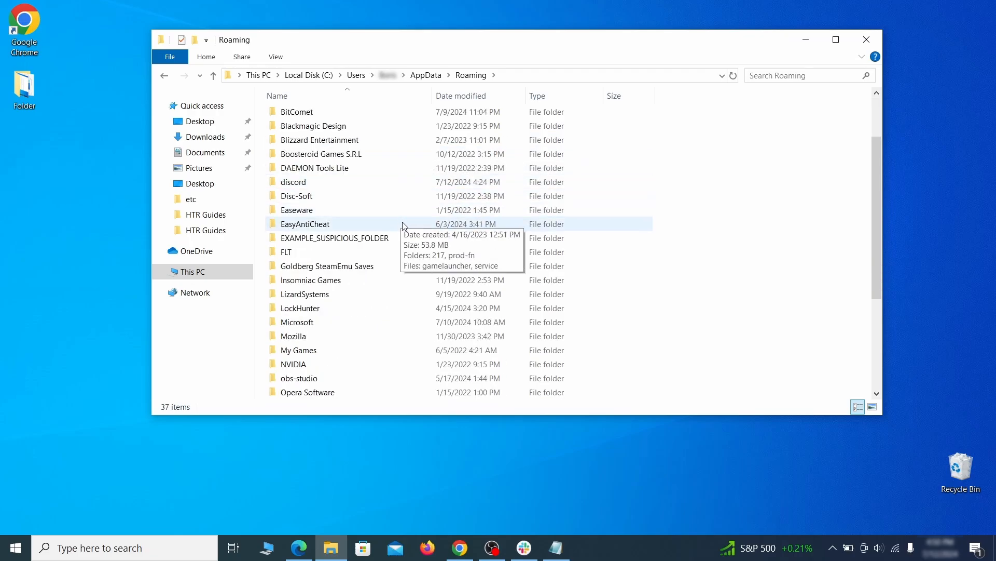
left_click(334, 238)
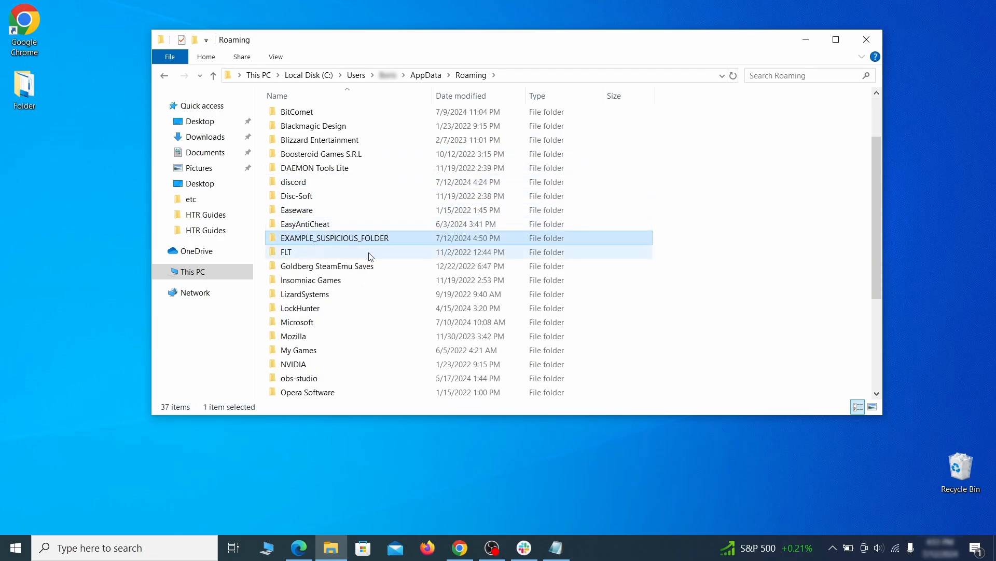
- Attempt to delete EXAMPLE_SUSPICIOUS_FOLDER, then check what is locking it after the in-use error
right_click(335, 238)
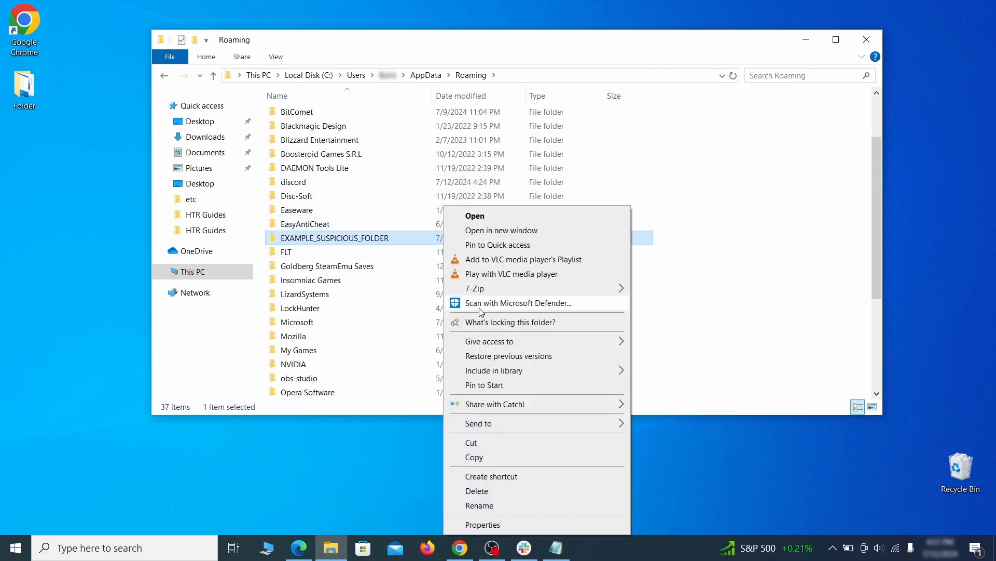
left_click(478, 490)
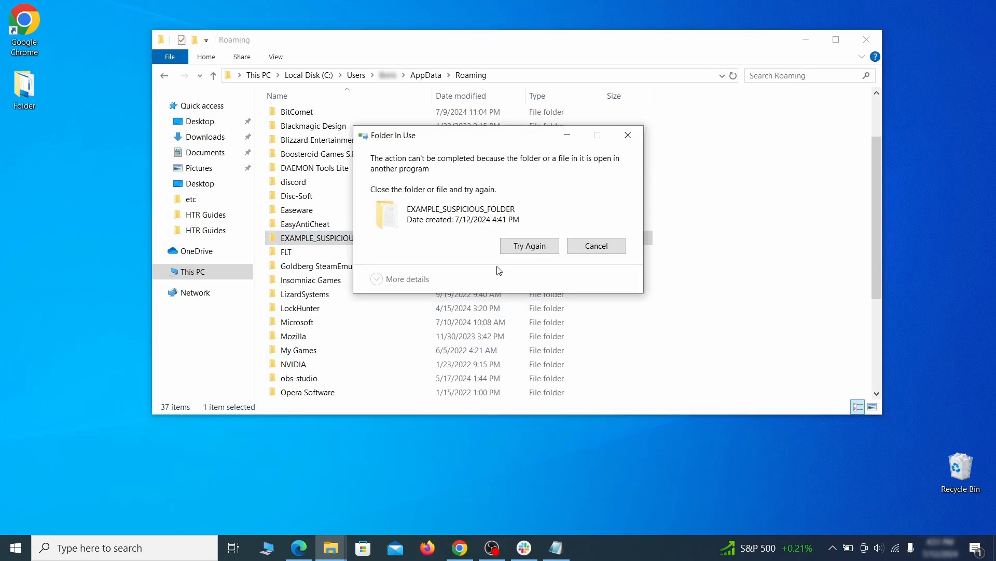
right_click(332, 237)
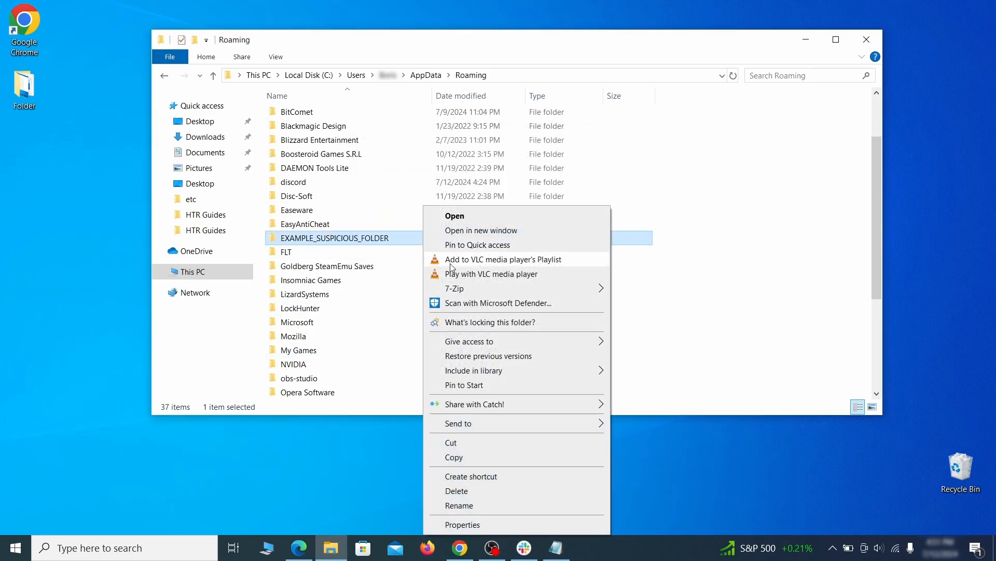
left_click(490, 322)
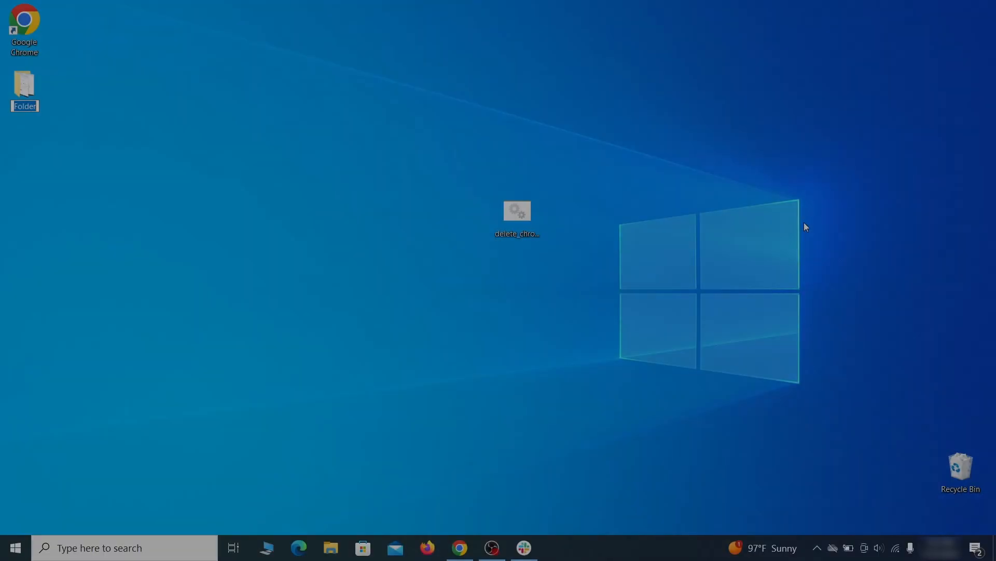
- In gpedit, reach Add/Remove Templates under Computer Configuration's Administrative Templates
type("edit")
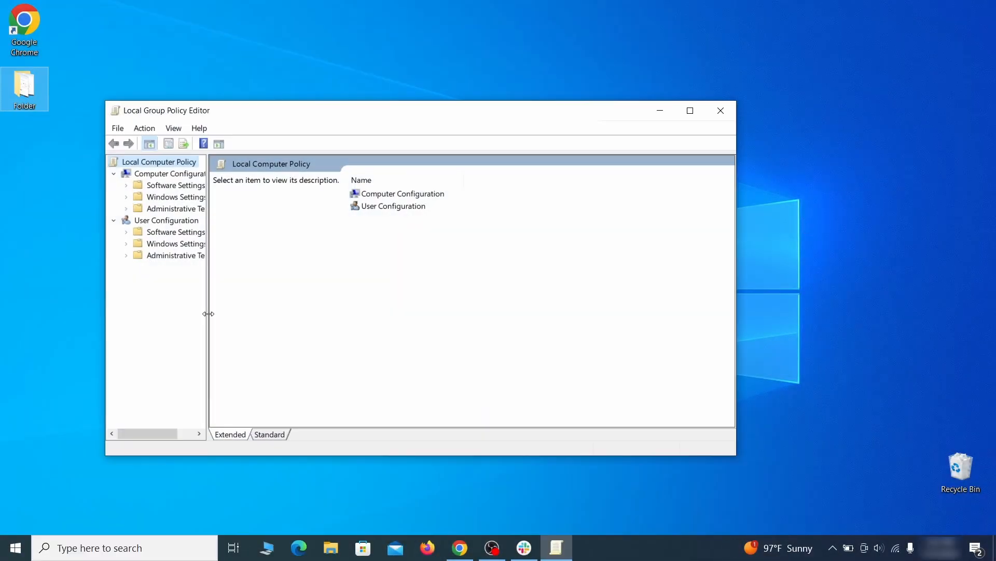
left_click_drag(209, 314, 308, 314)
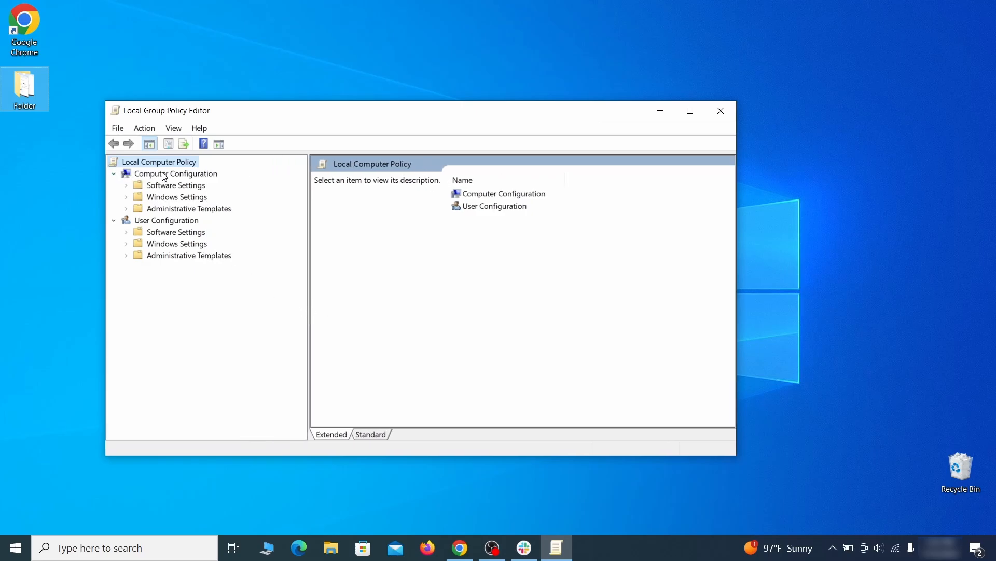
left_click(176, 173)
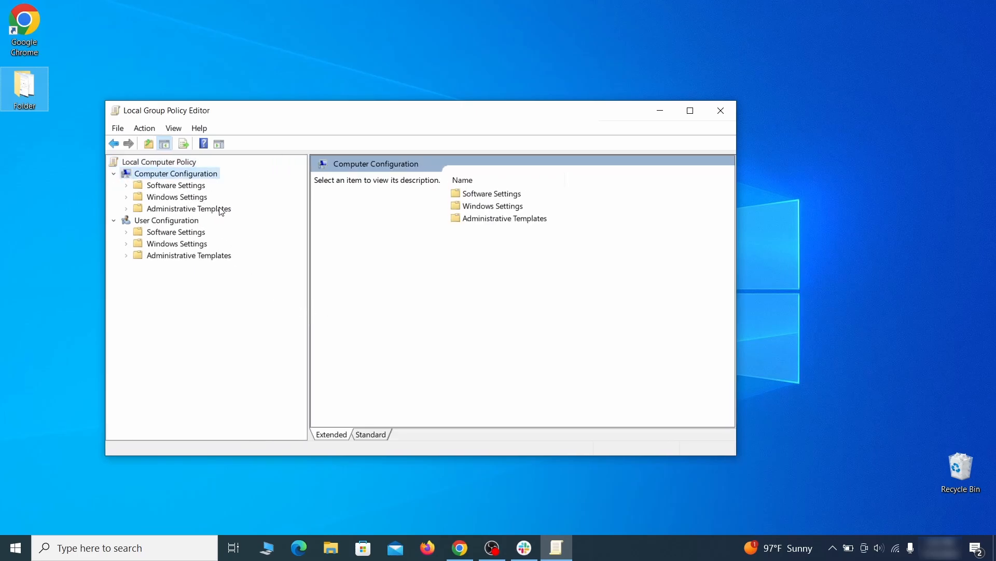
right_click(189, 208)
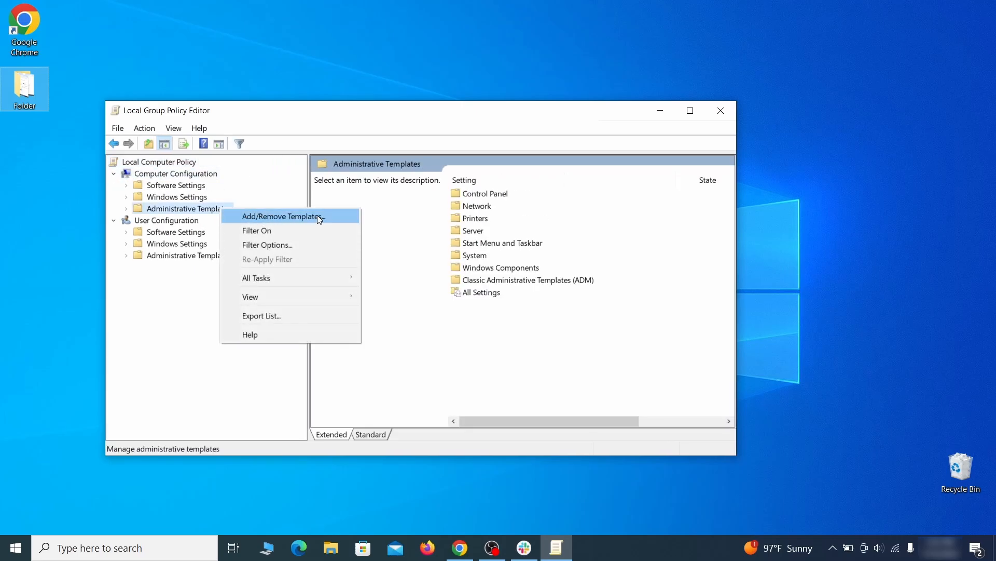
left_click(282, 216)
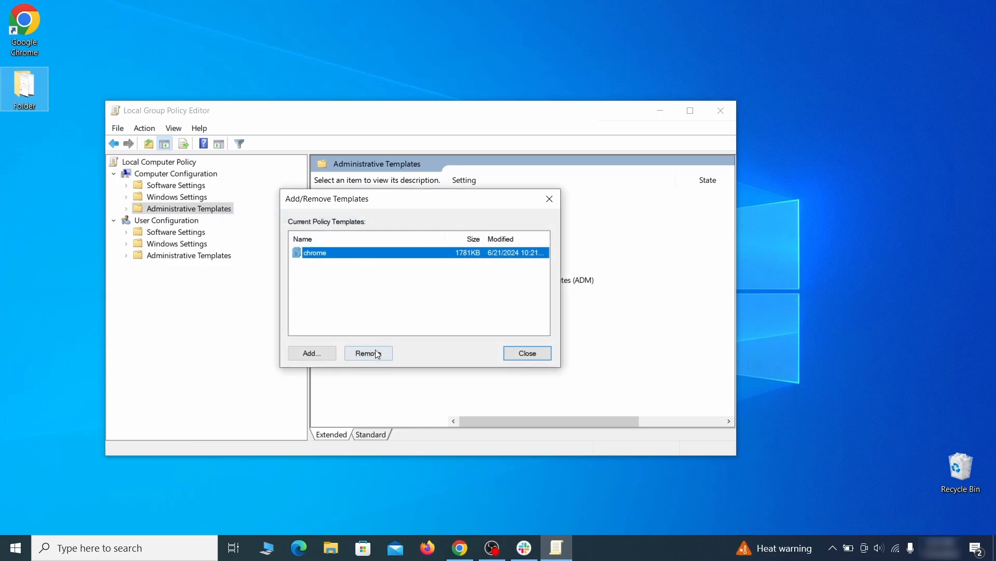
- Remove the chrome policy template and close the template manager
left_click(526, 353)
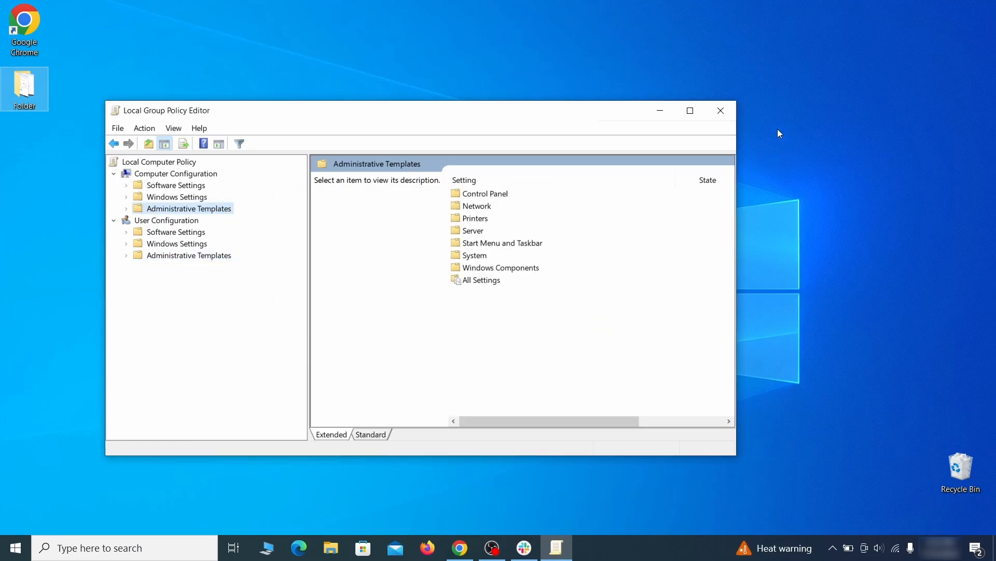
left_click(16, 548)
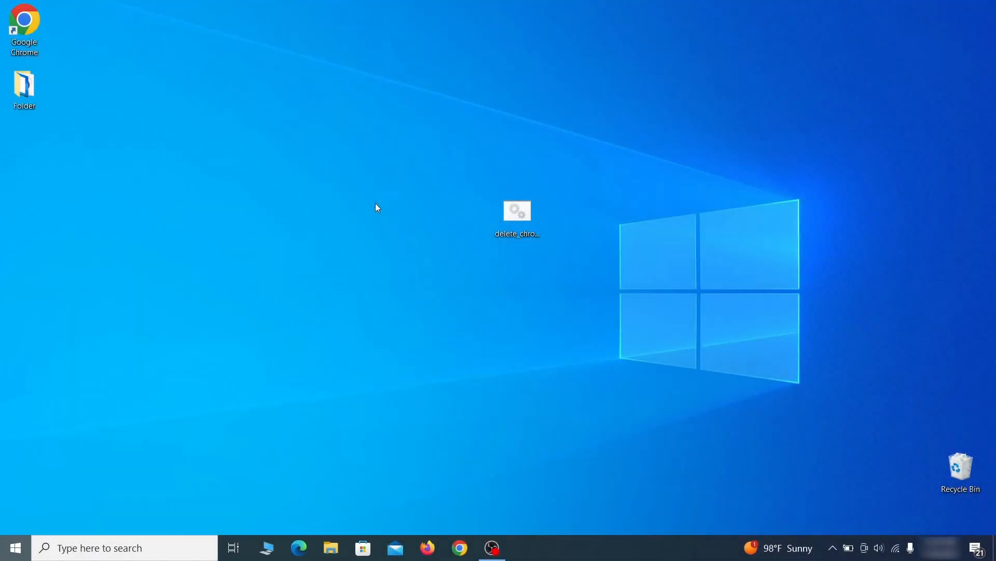
- Expand HKEY_LOCAL_MACHINE > BCD00000000 > Objects and cancel deleting the 12000004 key
double_click(517, 210)
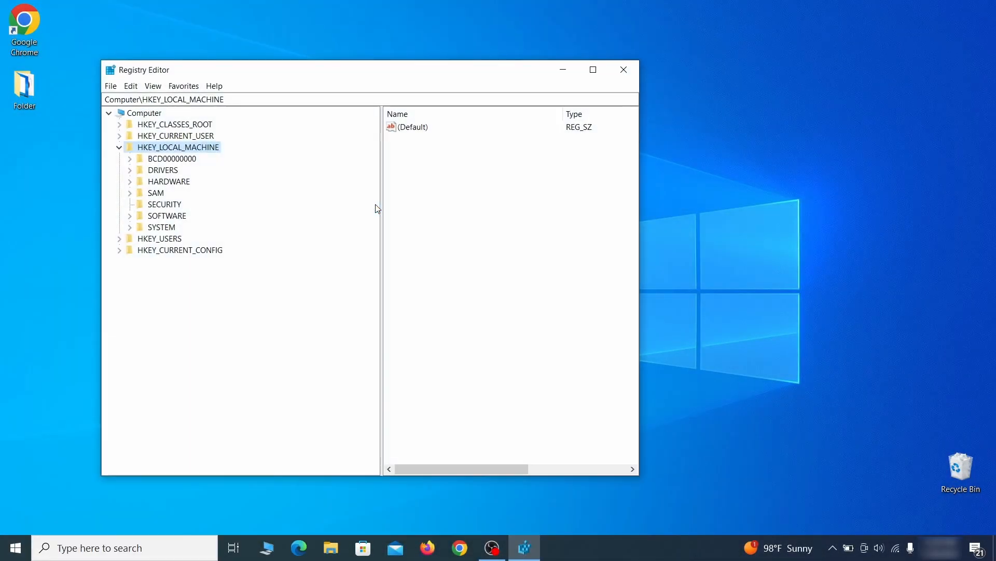
left_click(129, 158)
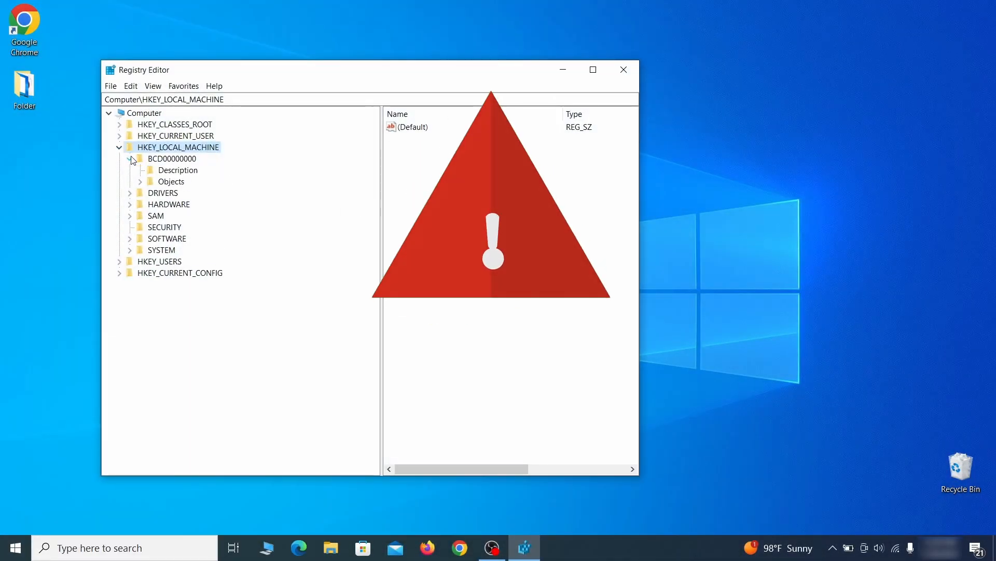
left_click(149, 180)
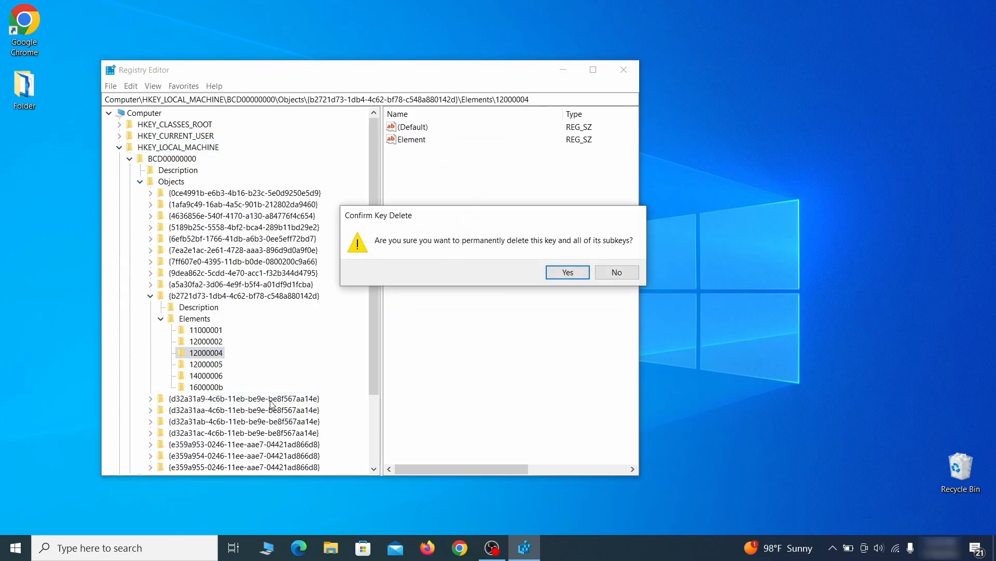
left_click(617, 272)
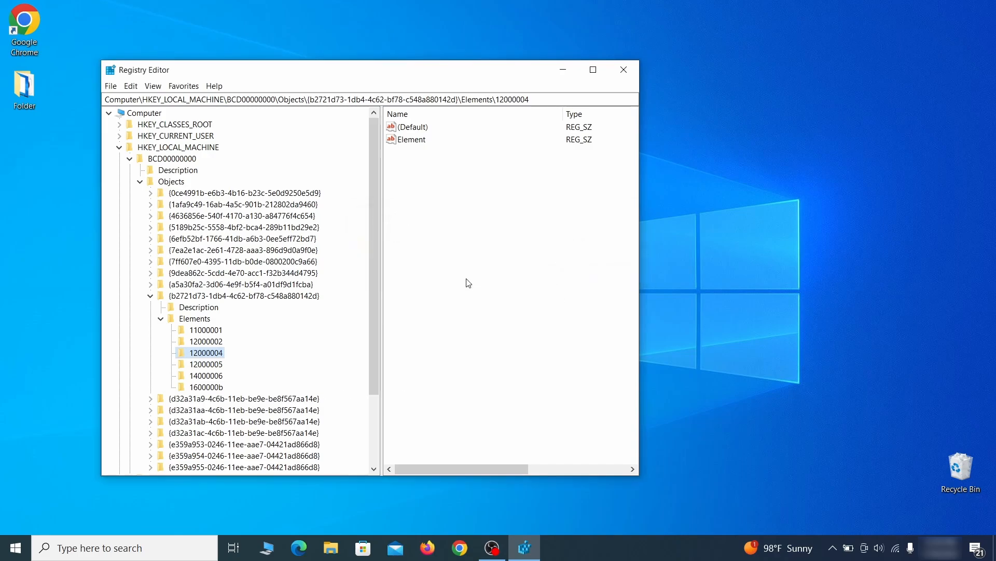
- Export a full registry backup named Registry Backup 1 to the desktop, then view the Import dialog
scroll("down", 3)
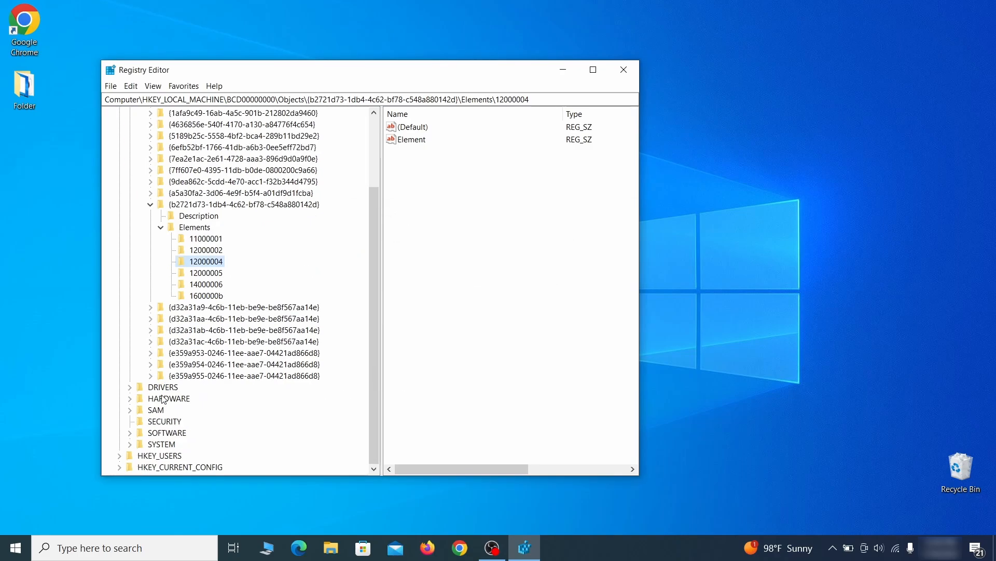
left_click(129, 410)
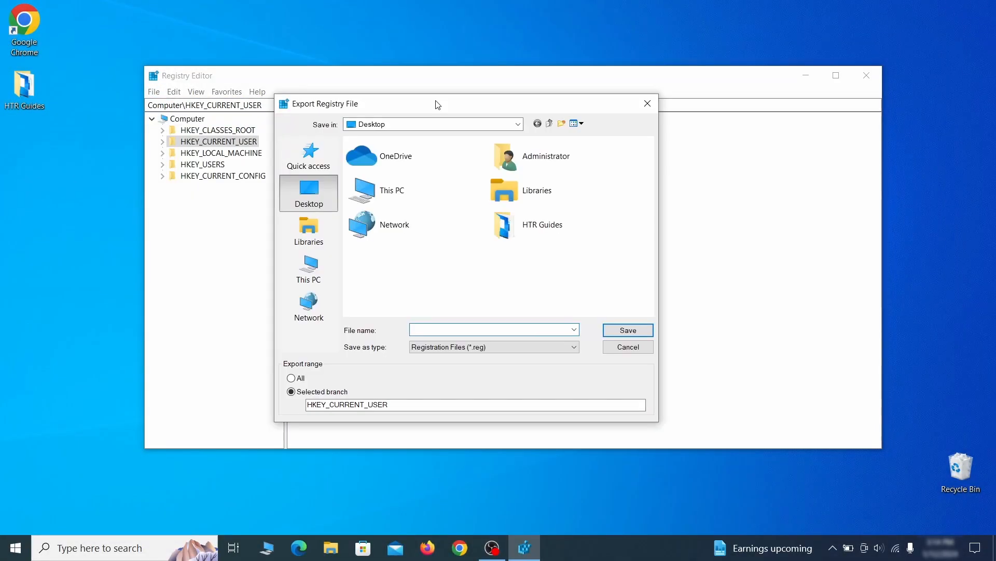
type("Registry")
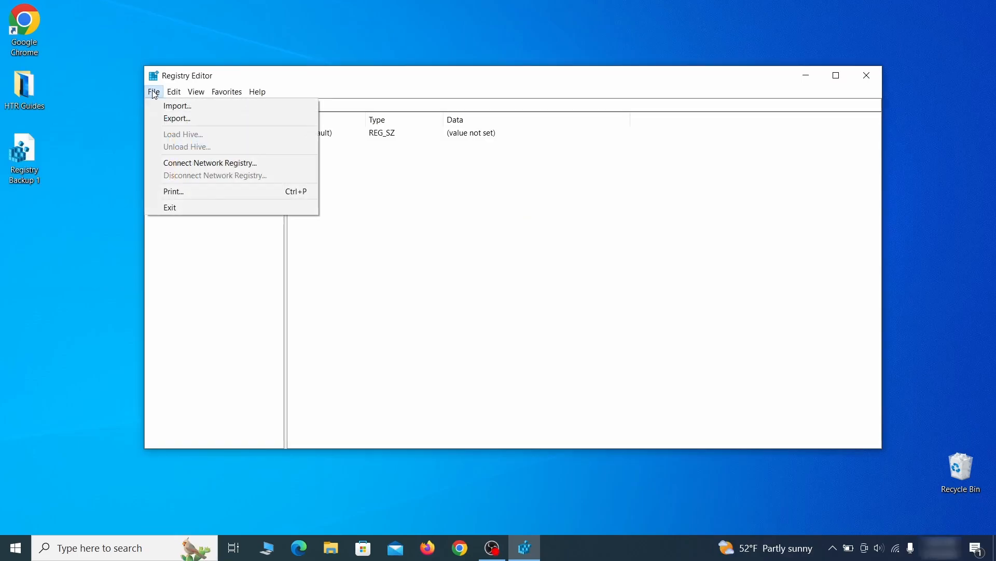
left_click(176, 106)
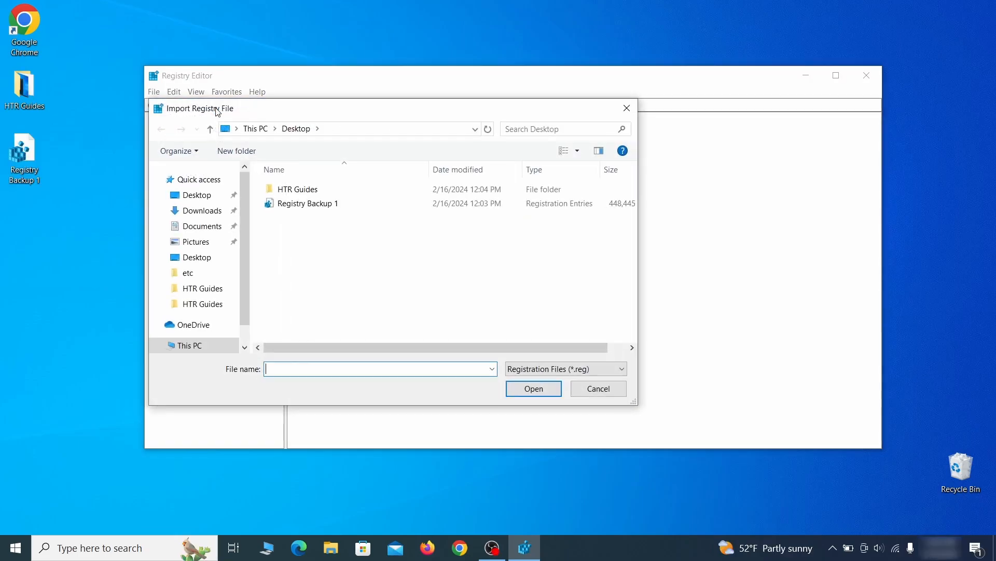
left_click(307, 204)
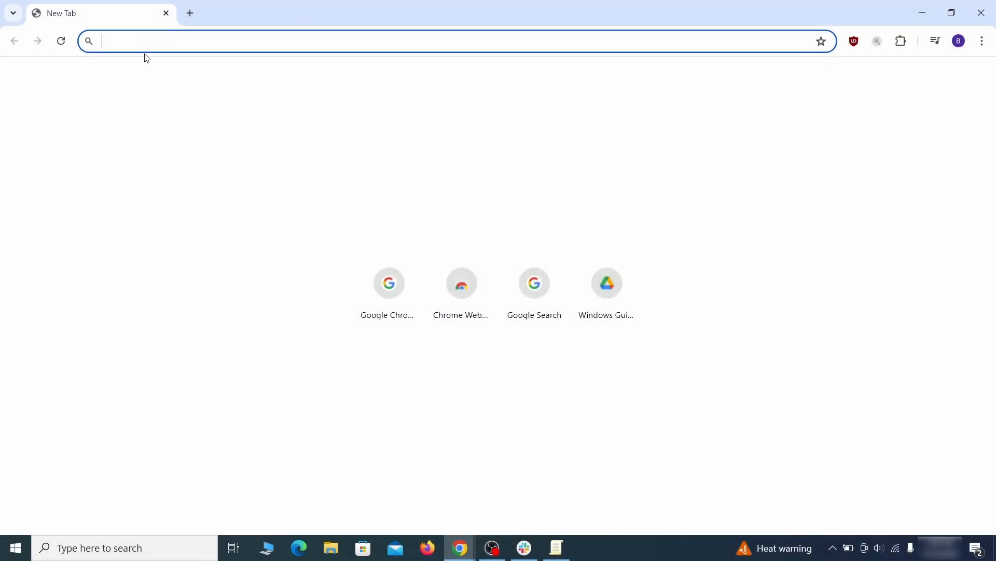
- Load chrome://policy in a new tab and paste the copied policy entries into Notepad
type("chrome://policy")
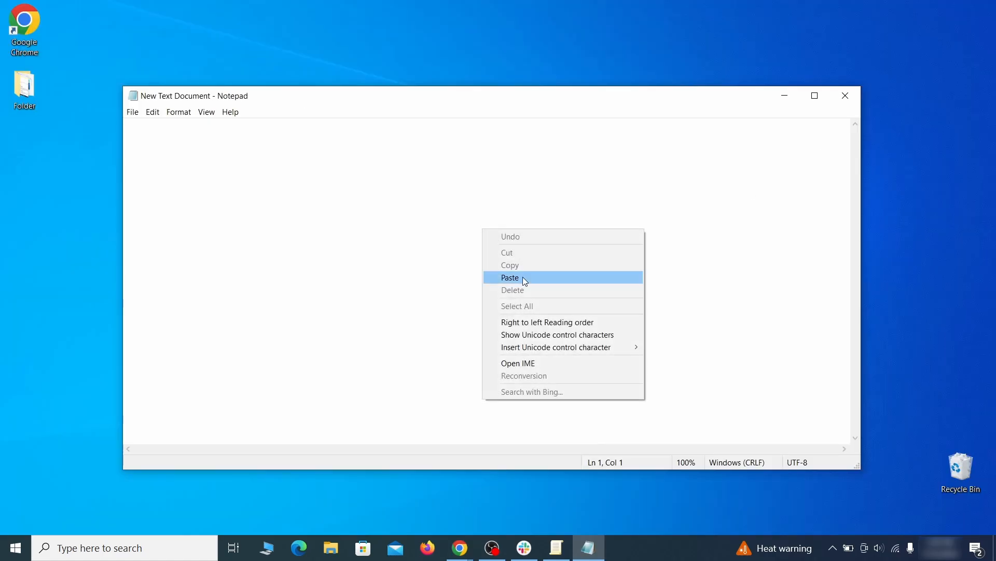
left_click(518, 277)
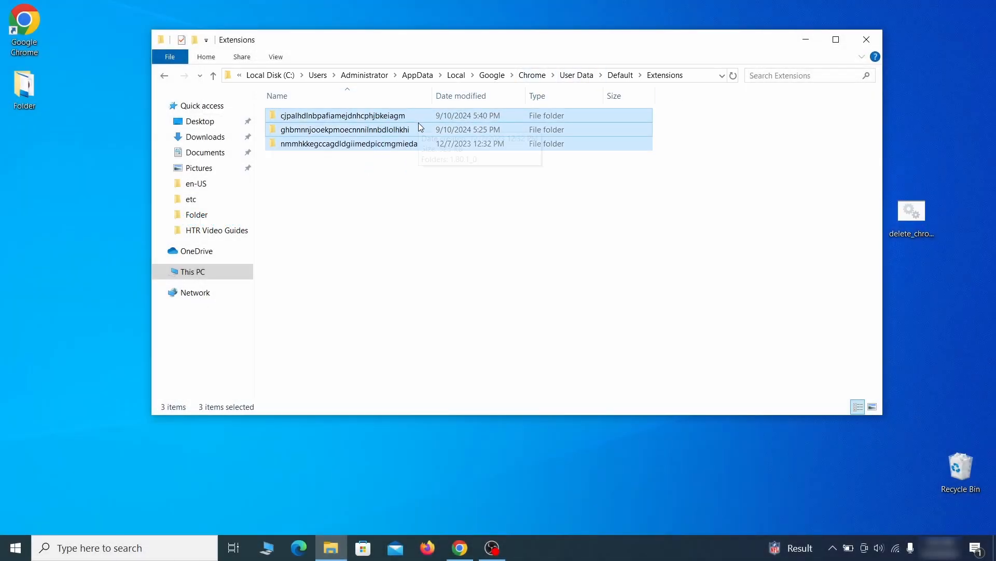
- Delete the three selected extension folders from Default\Extensions and close File Explorer
right_click(419, 128)
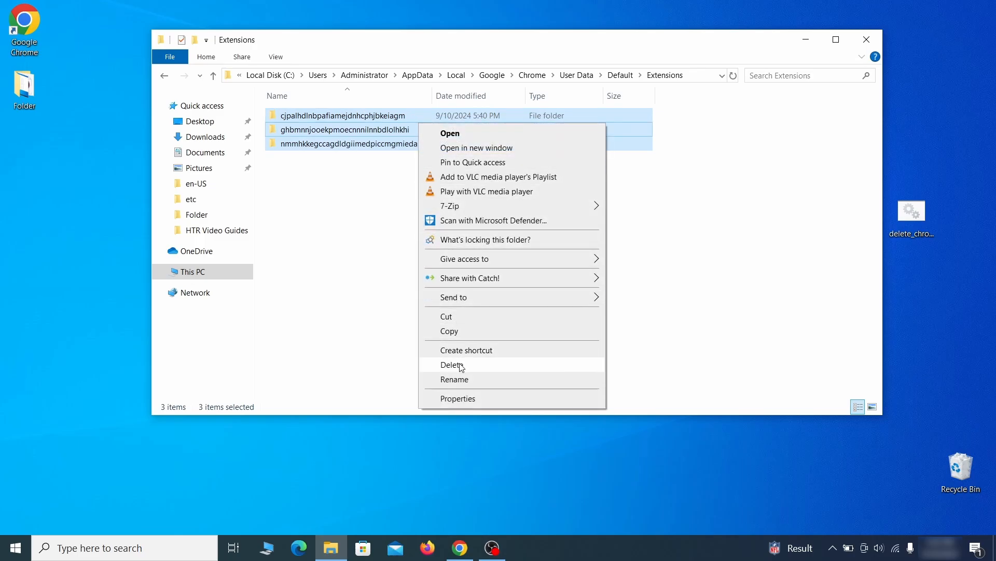
left_click(453, 364)
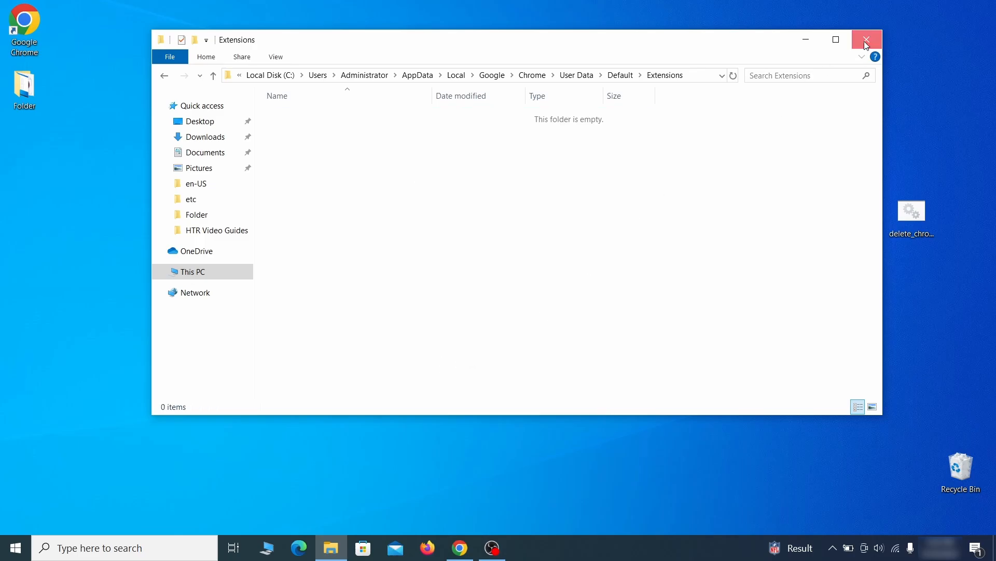
left_click(866, 38)
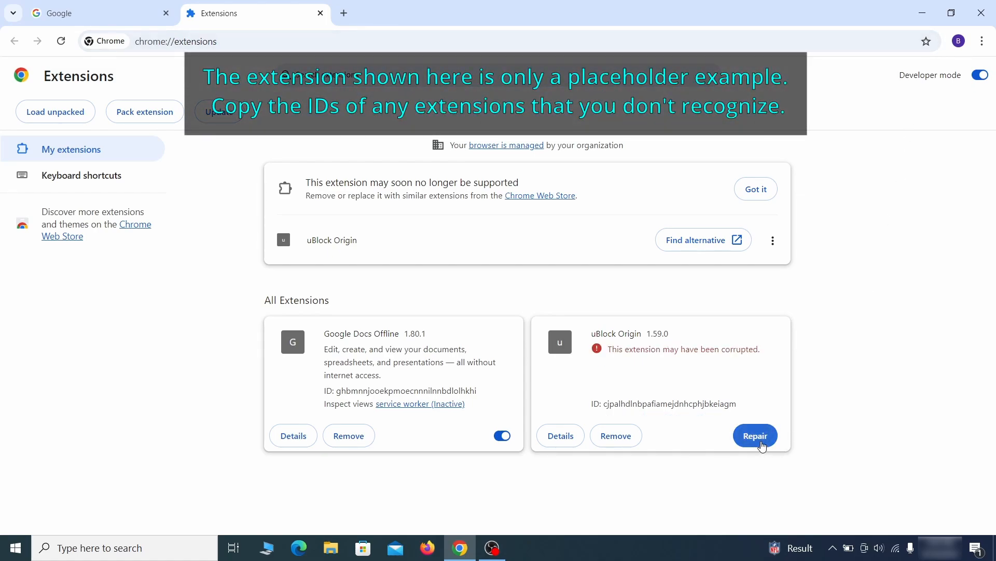
- Repair the corrupted uBlock Origin extension on chrome://extensions
left_click(756, 435)
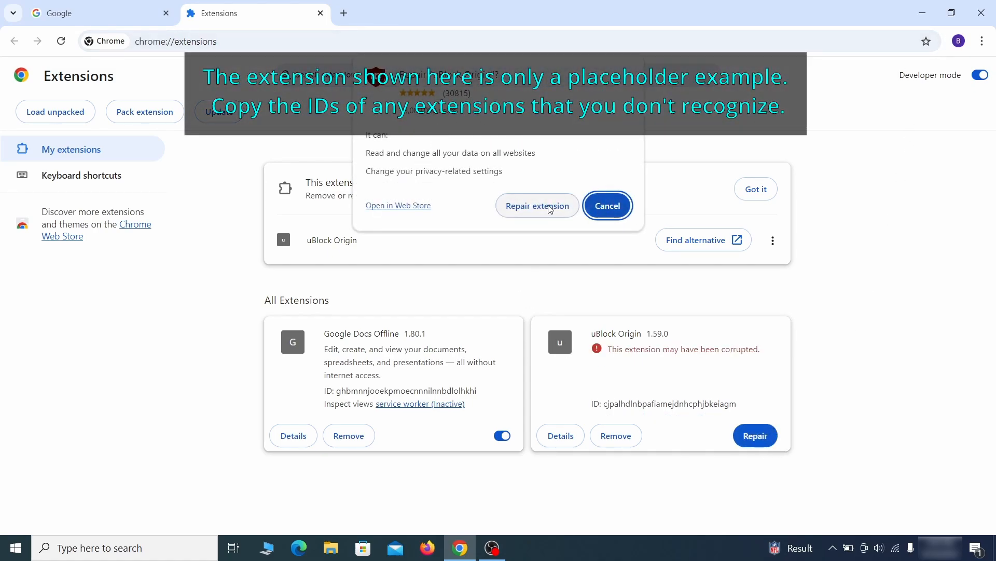
left_click(538, 205)
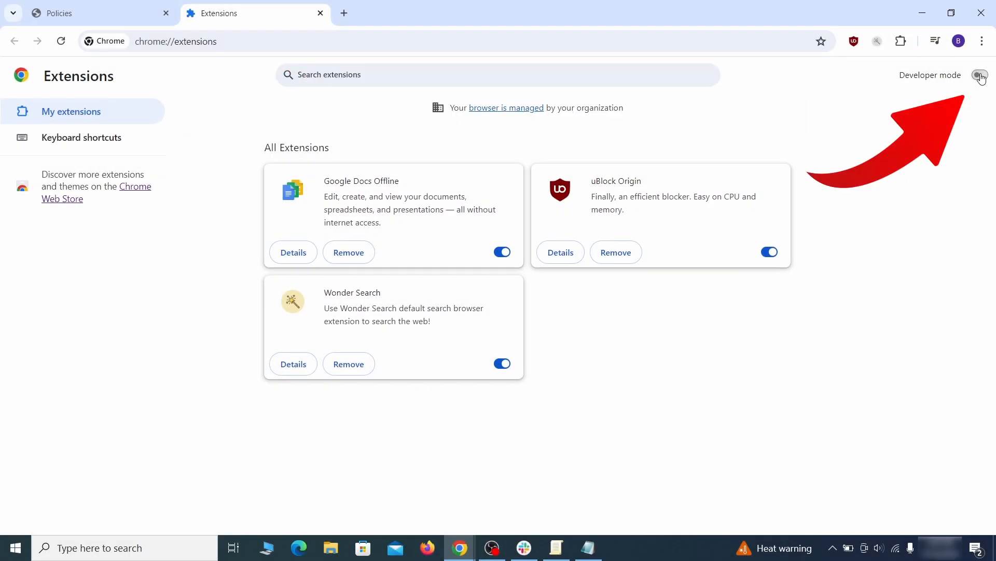
- Enable Developer mode to reveal extension IDs and copy the Wonder Search ID
left_click(980, 76)
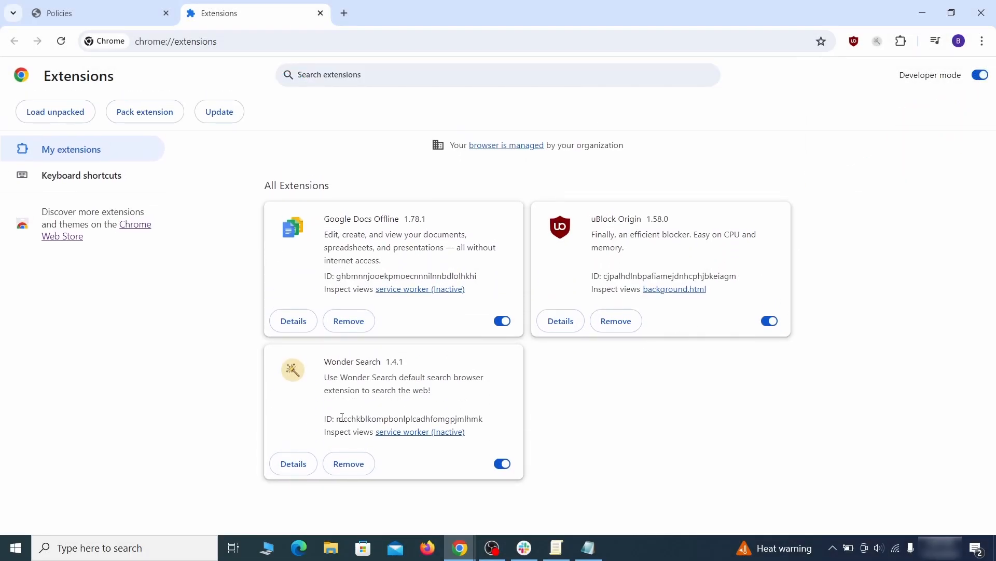
right_click(405, 418)
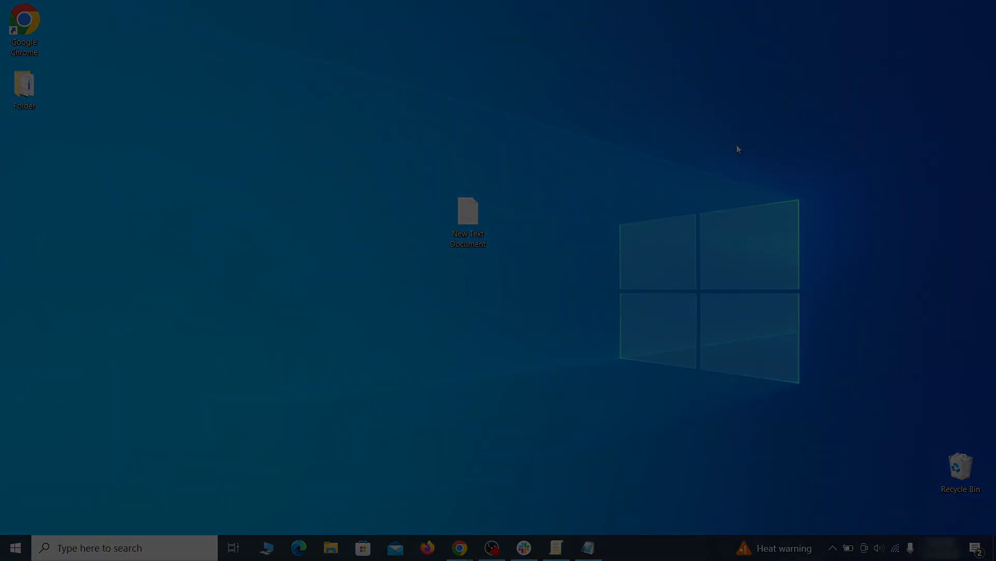
- Search the registry for sdovheoncoighvoienoibnasd and delete the matching Chrome Recommended policy key
double_click(469, 212)
type("sdovheoncoighvoienoibnasd")
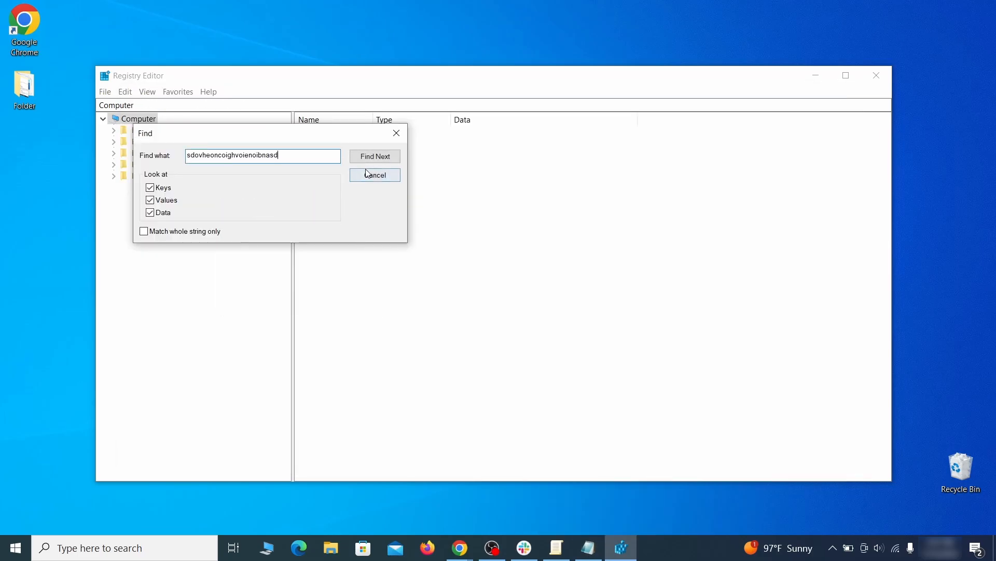
left_click(374, 156)
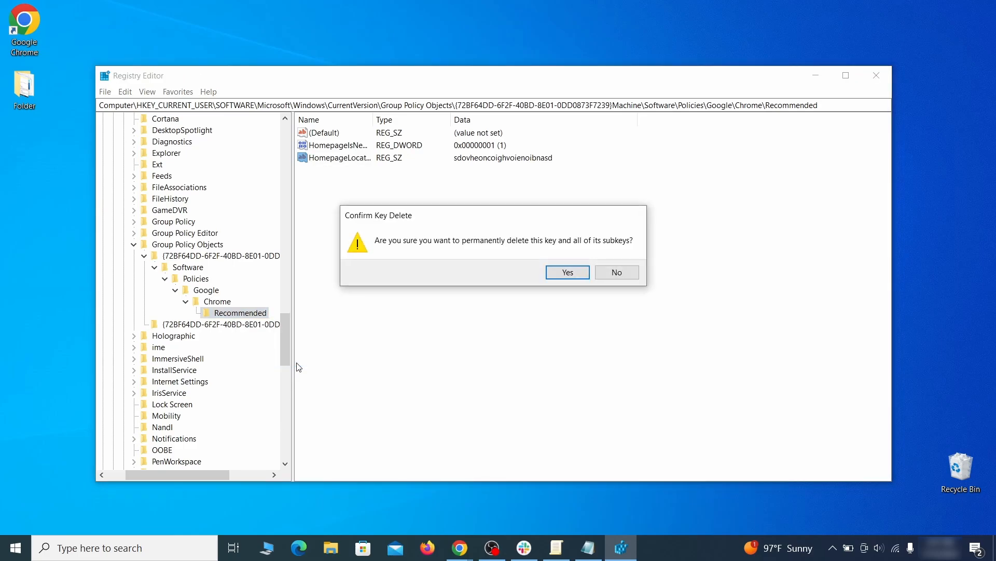
left_click(567, 272)
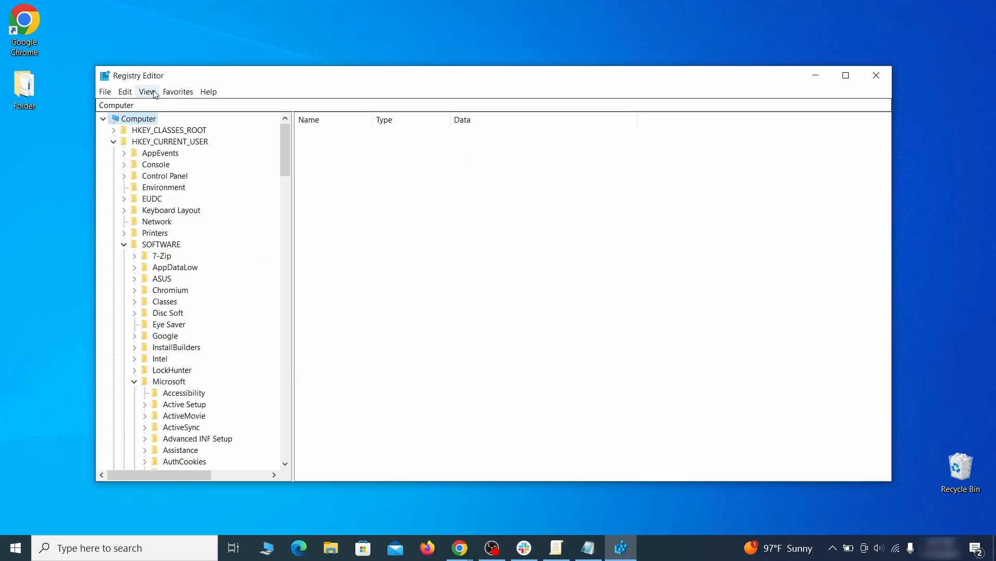
- Attempt to delete the HKLM Google Chrome key and dismiss the access error
right_click(225, 222)
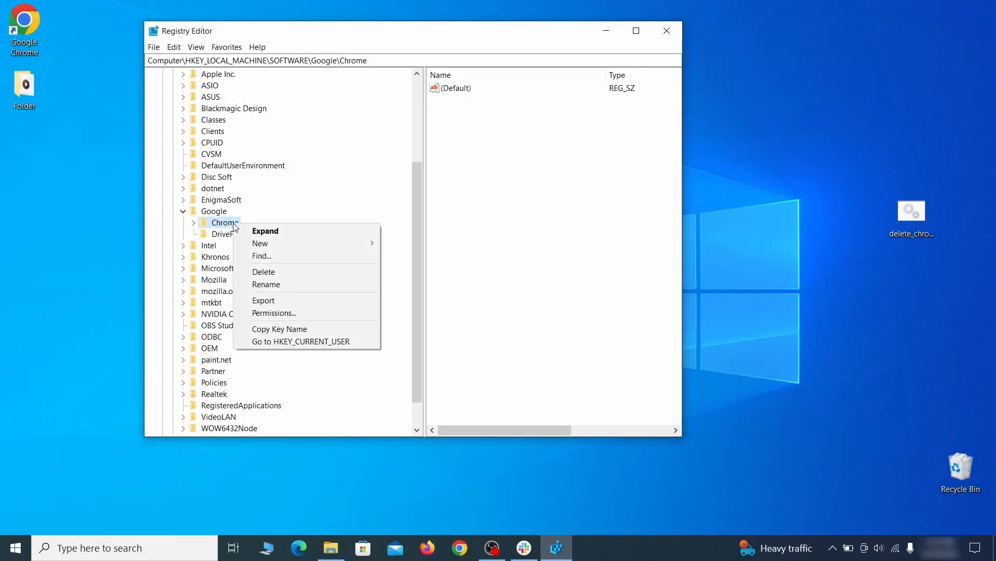
left_click(263, 272)
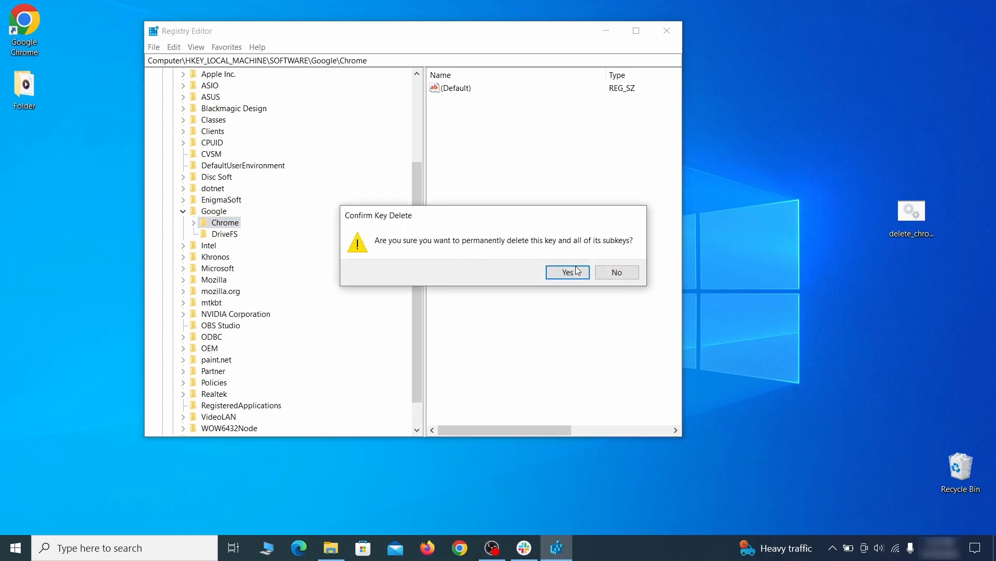
left_click(567, 272)
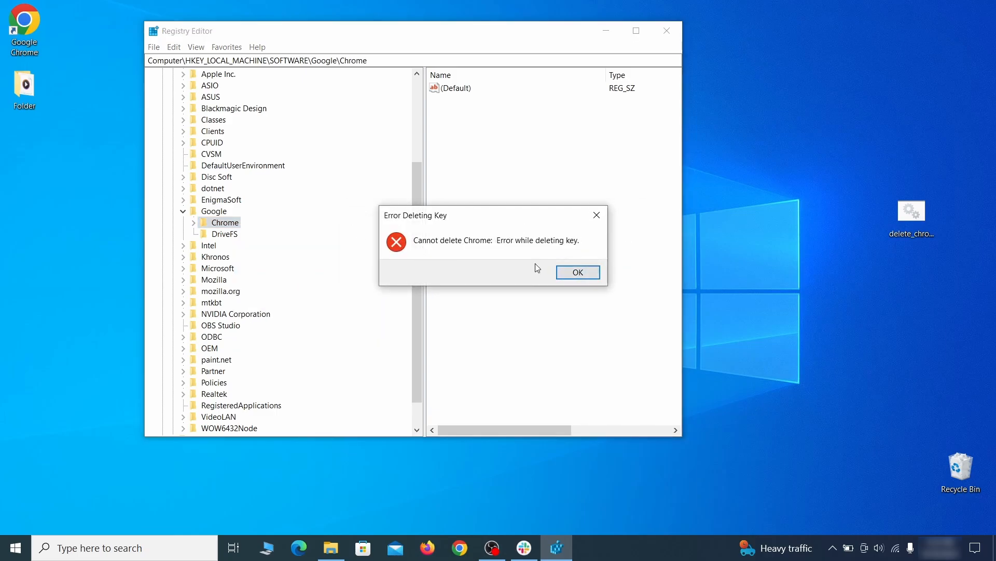
left_click(577, 272)
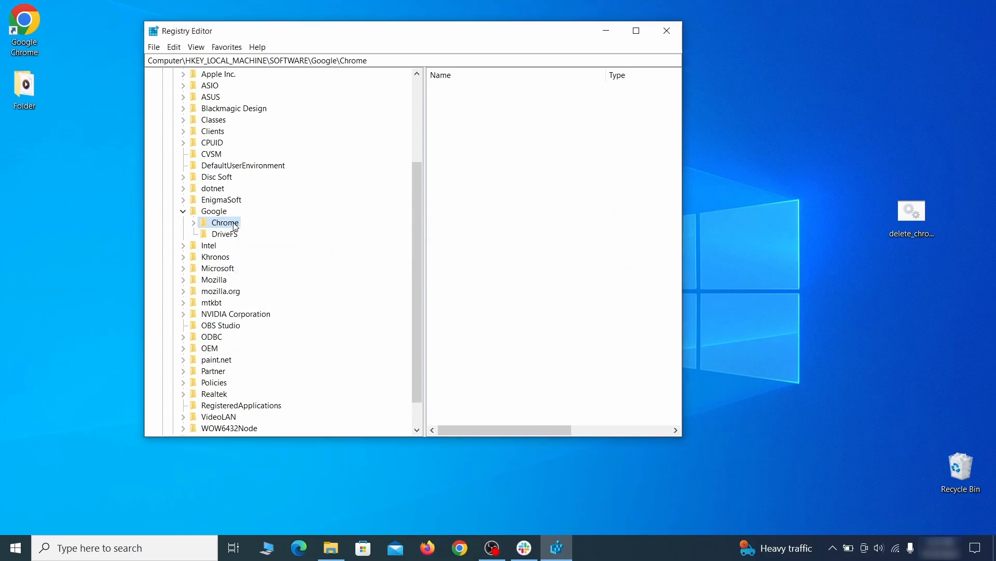
- Make Everyone owner of the Chrome key, replace child key permissions, then delete the key
right_click(224, 223)
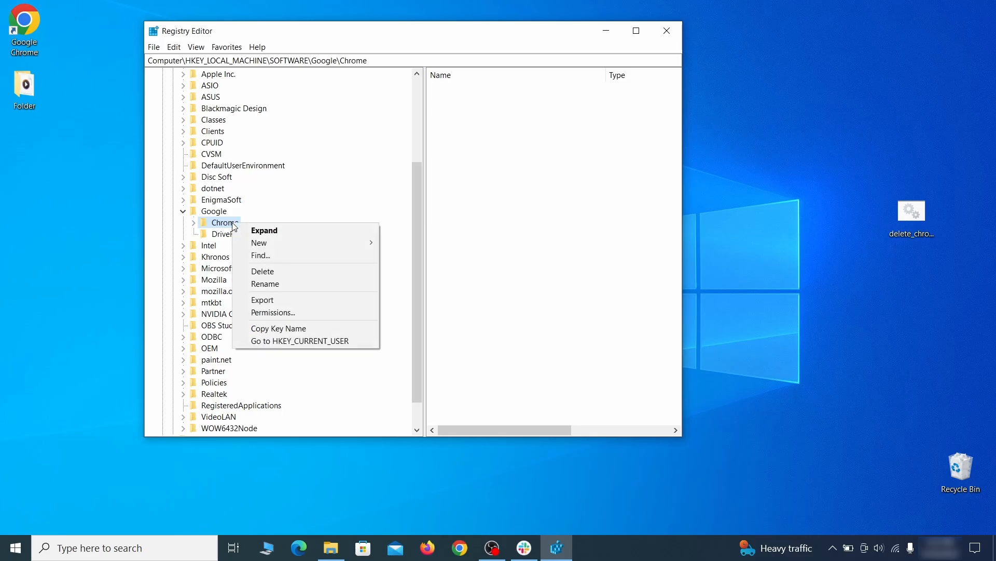
left_click(272, 312)
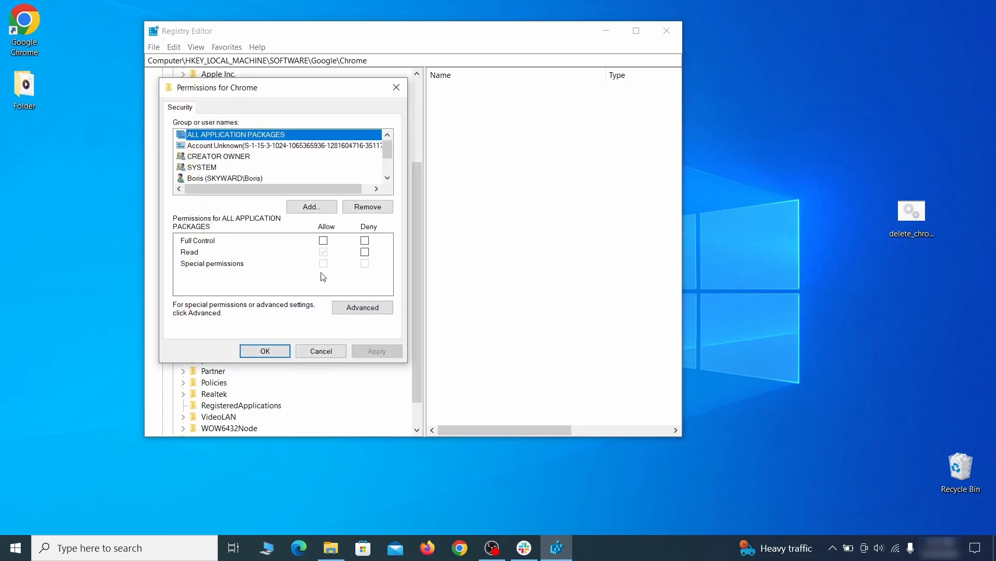
left_click(362, 308)
type("Everyone")
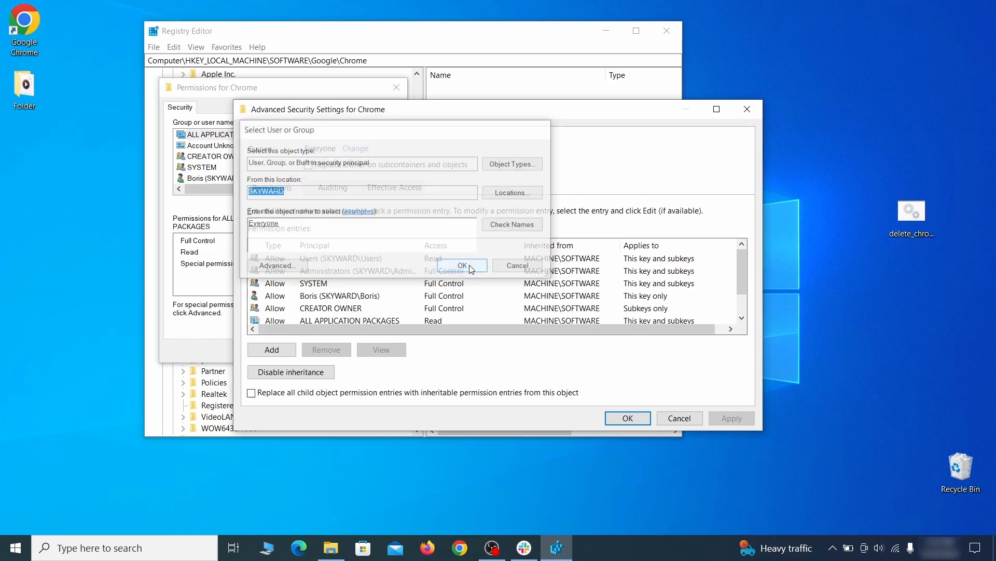
left_click(461, 265)
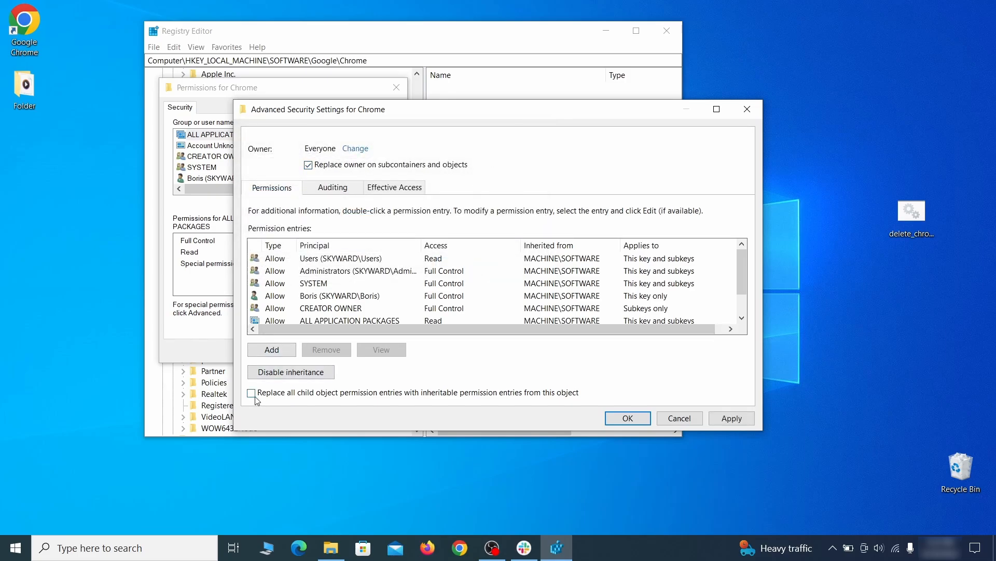
left_click(251, 393)
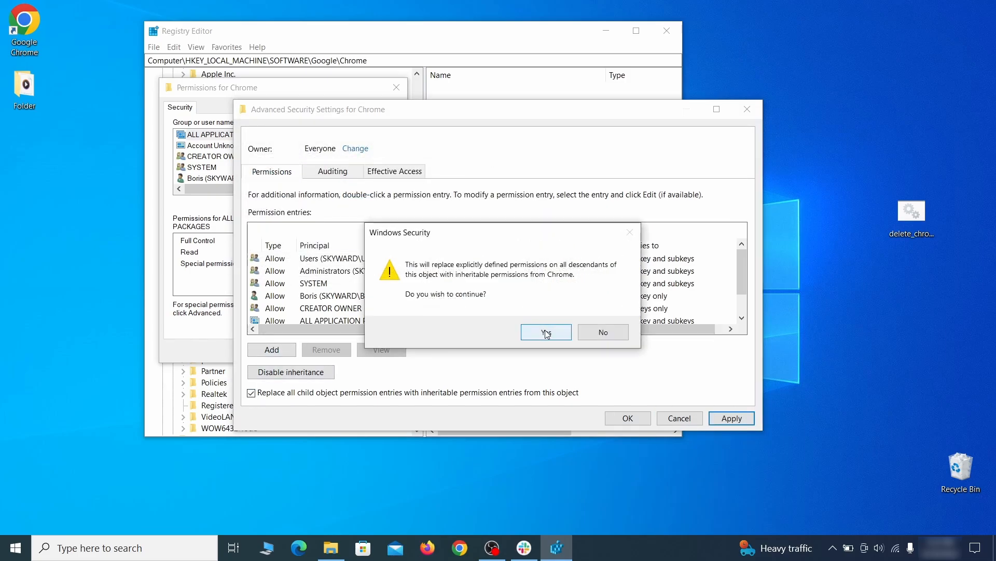
left_click(546, 332)
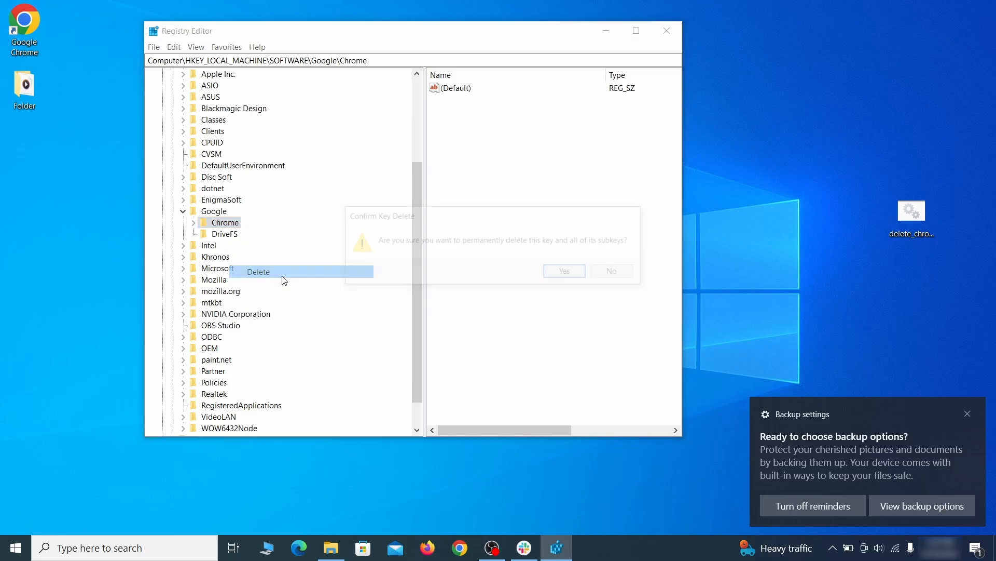
left_click(564, 270)
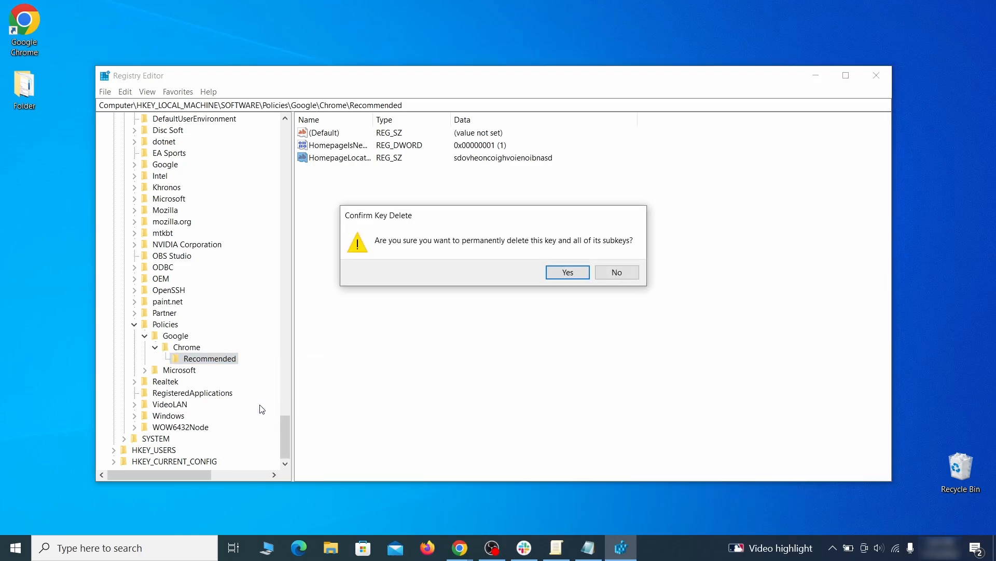
- Confirm deleting the Recommended subkey and bring up actions for the Policies\Google\Chrome key
left_click(566, 272)
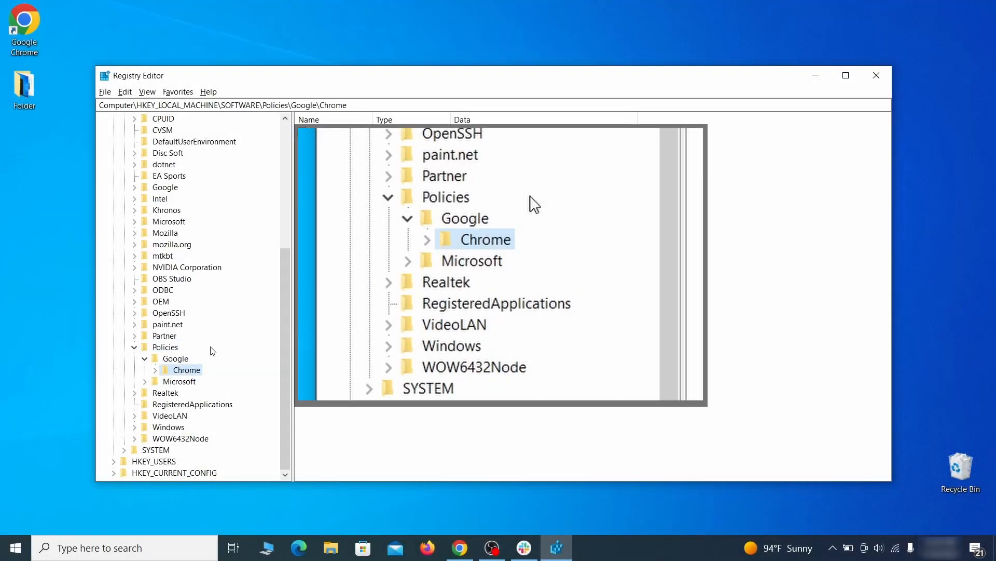
right_click(186, 369)
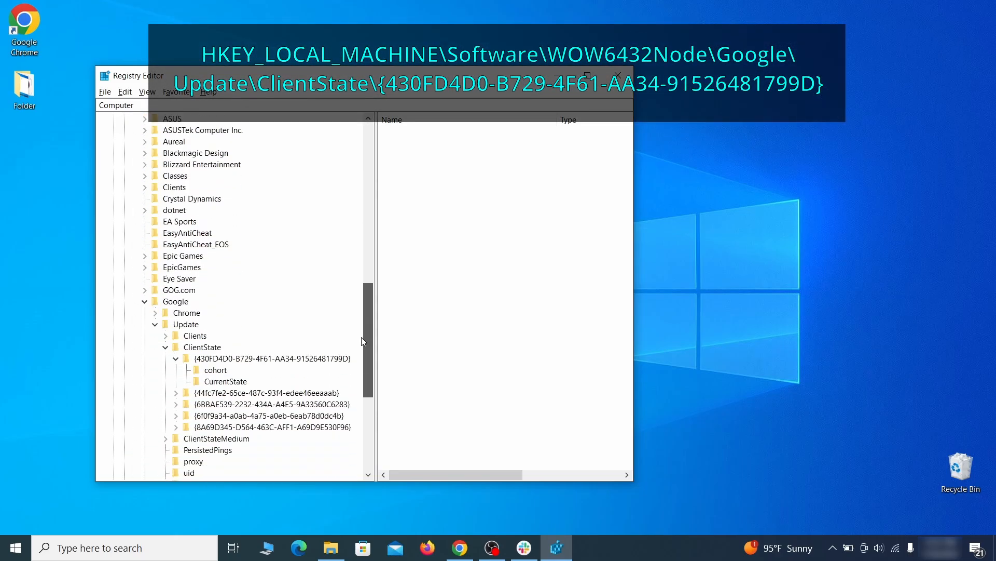
scroll("down", 3)
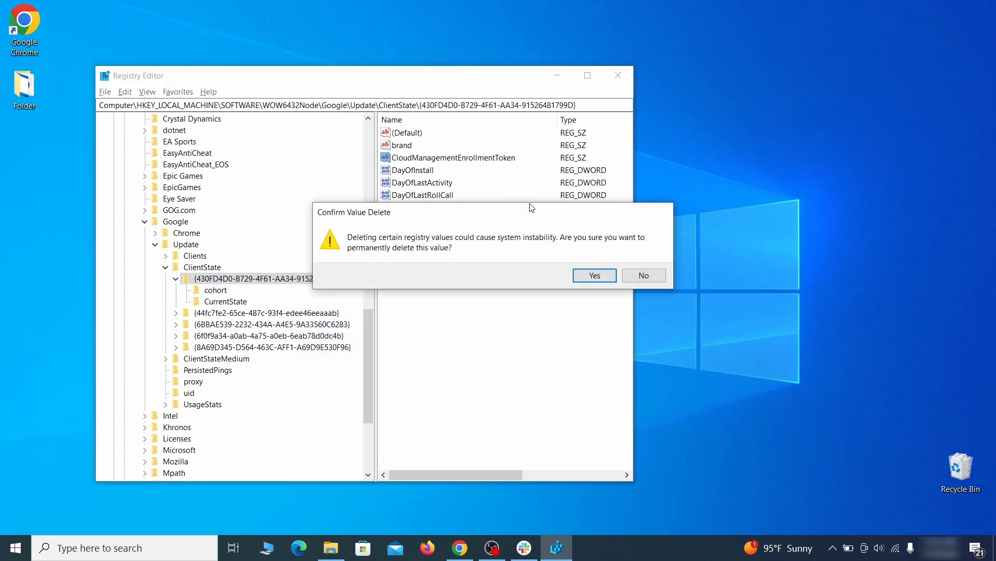
left_click(594, 275)
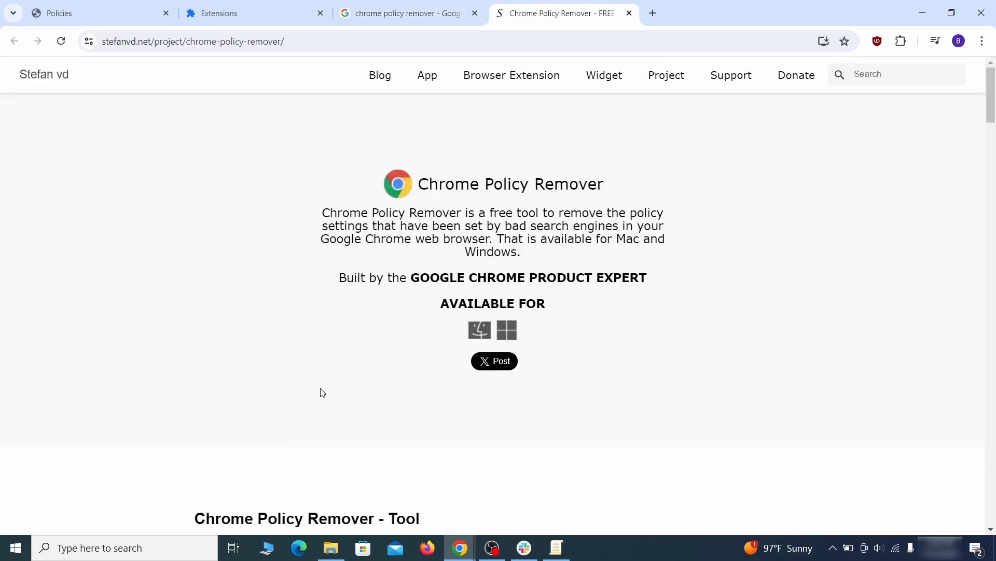
- Download Chrome Policy Remover for Windows and show delete_chrome_policies.bat in its folder
scroll("down", 3)
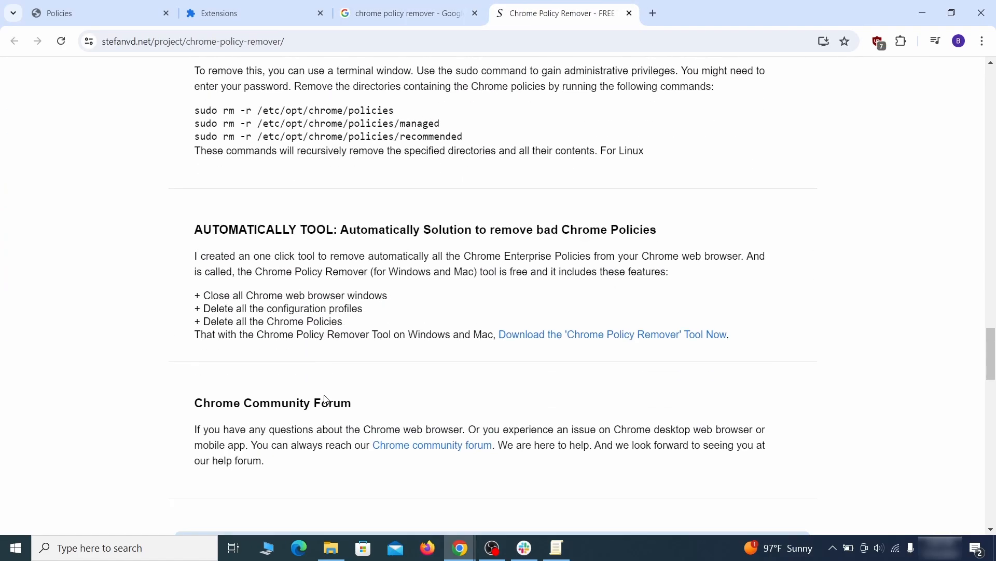
scroll("down", 3)
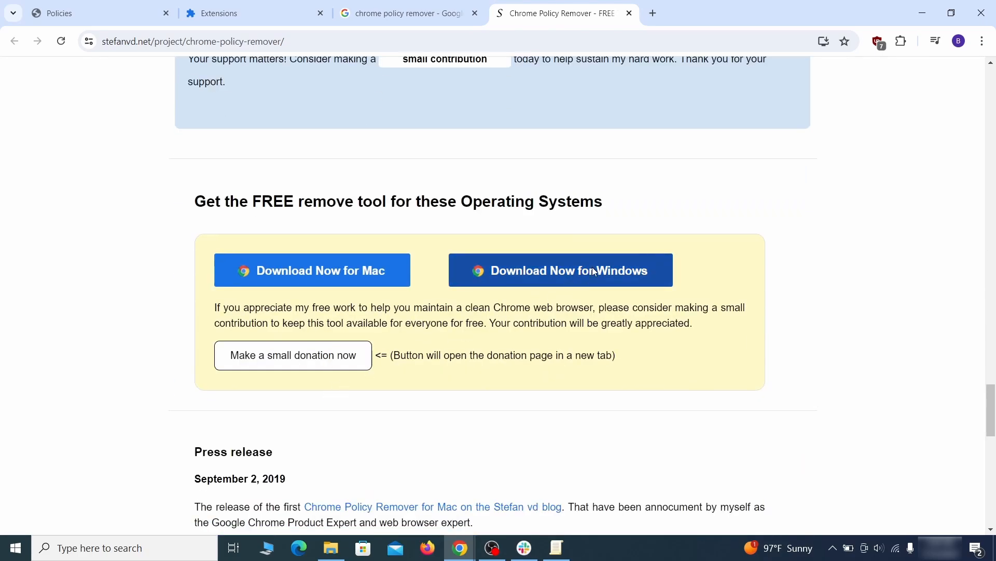
left_click(561, 270)
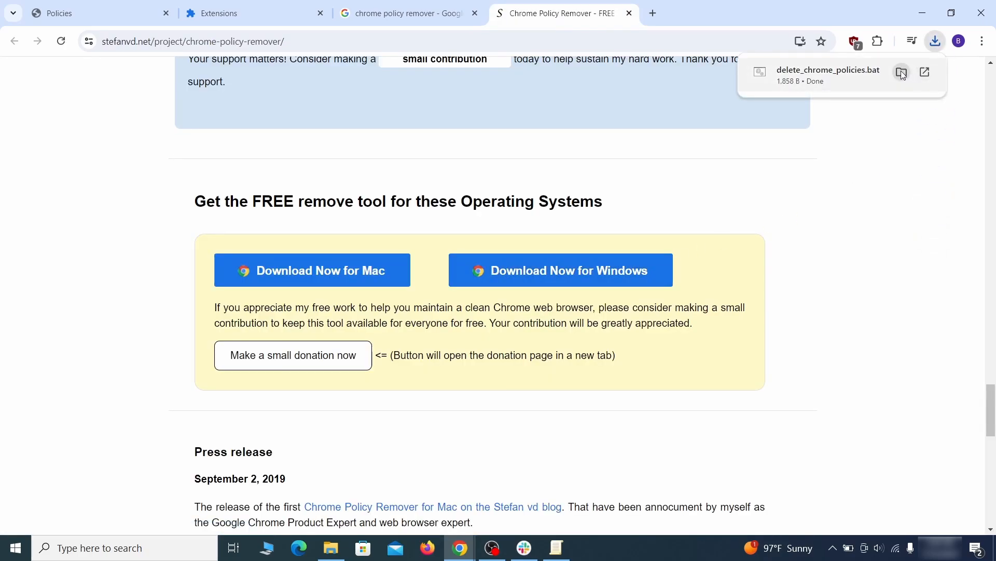
left_click(901, 72)
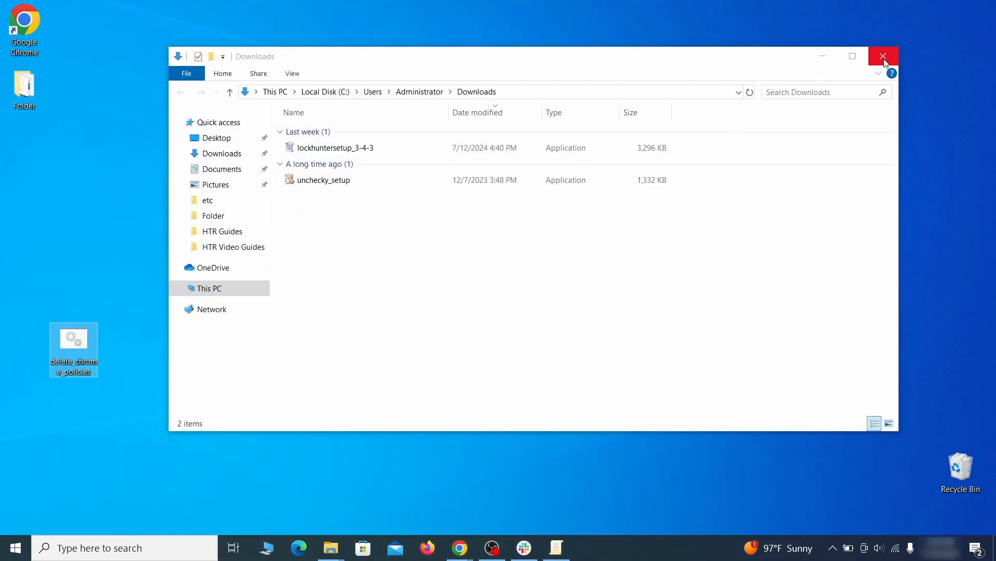
- Run delete_chrome_policies.bat from the desktop past the SmartScreen warning and dismiss the finished script
left_click(883, 55)
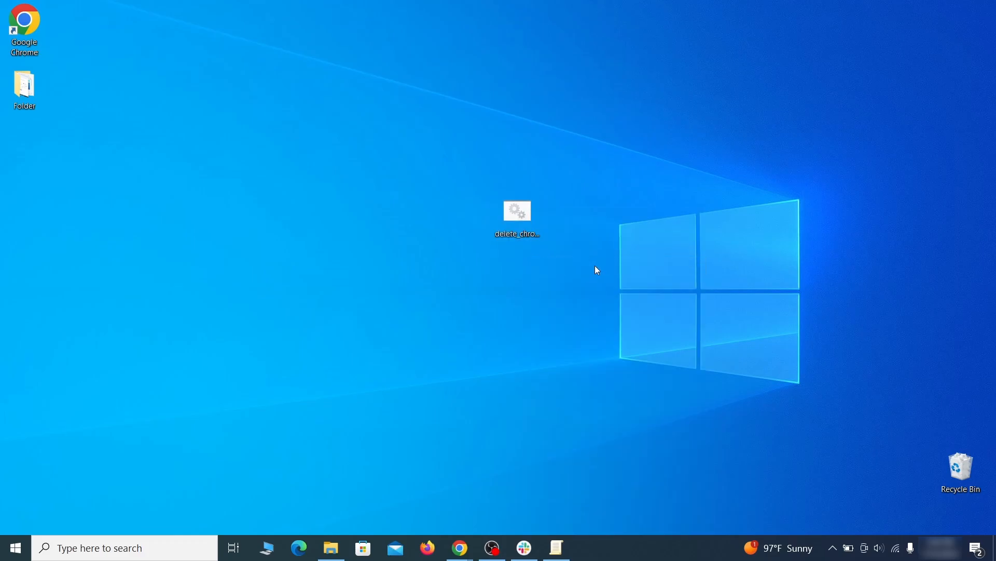
double_click(517, 209)
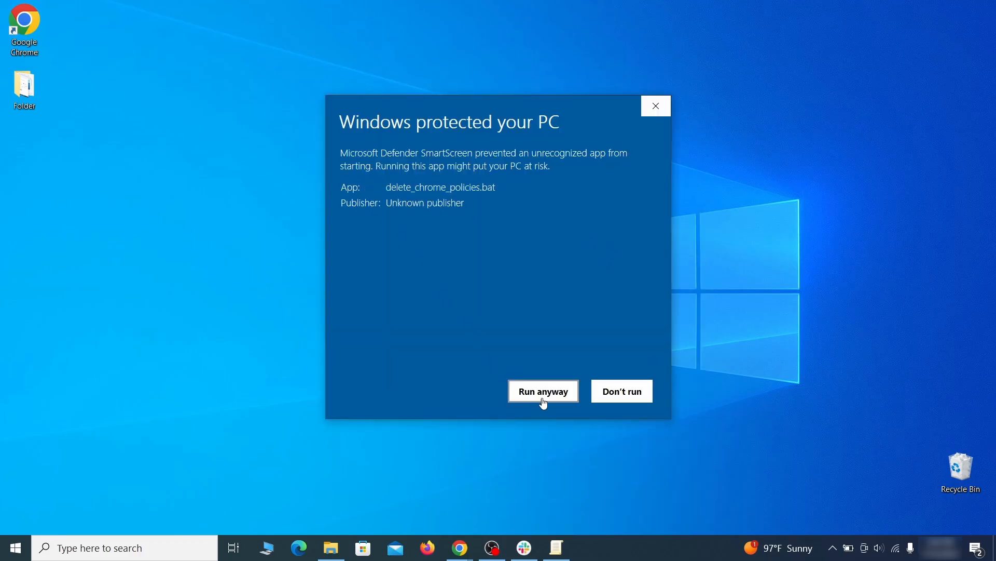
left_click(544, 390)
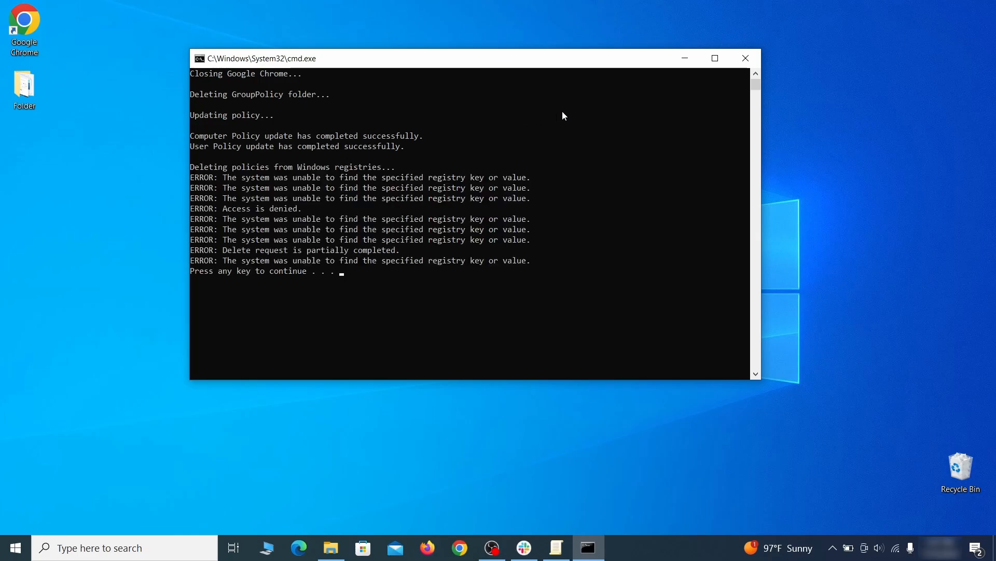
key("enter")
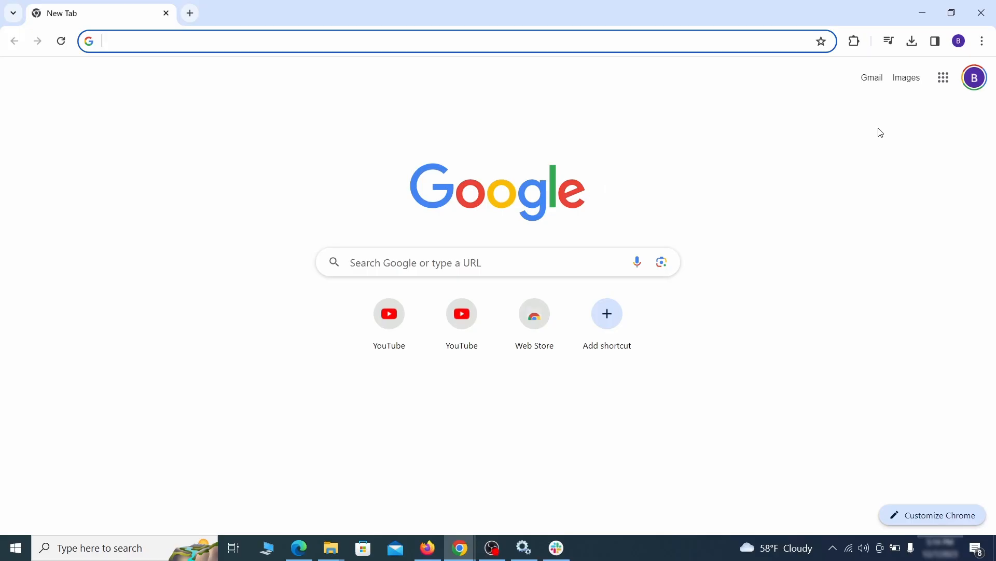
- From the Chrome menu's Manage Extensions page, switch off the Add to Zola Button extension
left_click(982, 42)
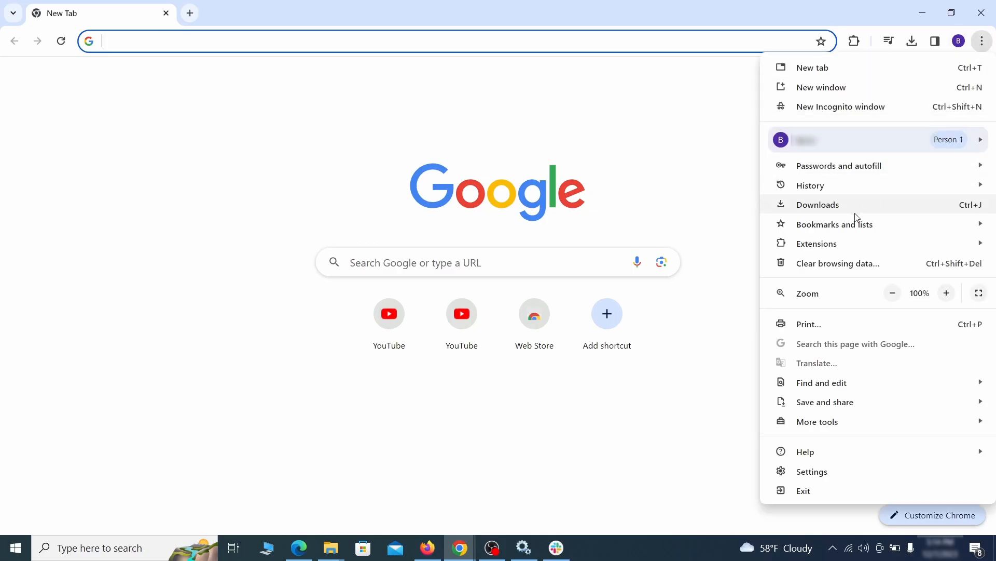
left_click(816, 243)
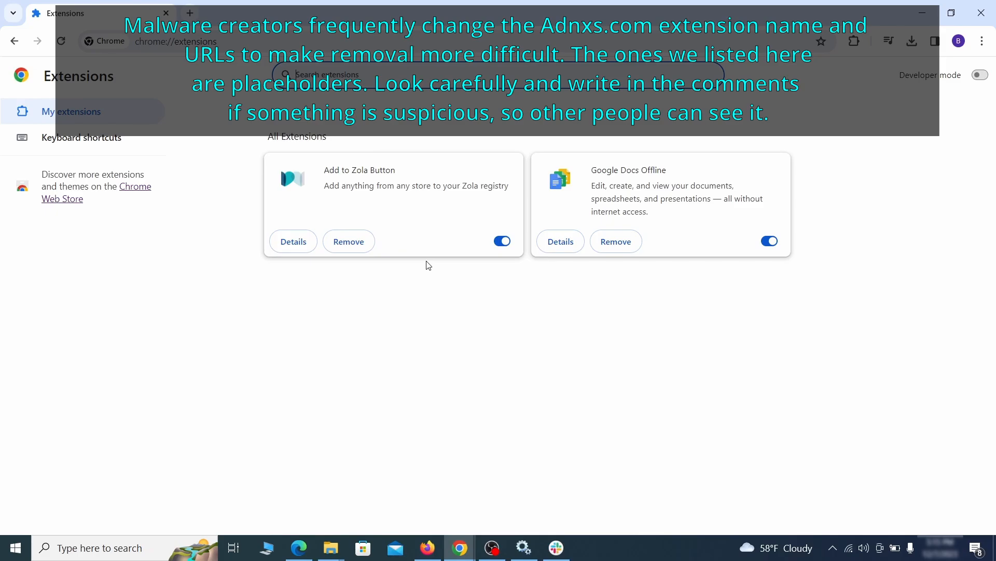
left_click(502, 241)
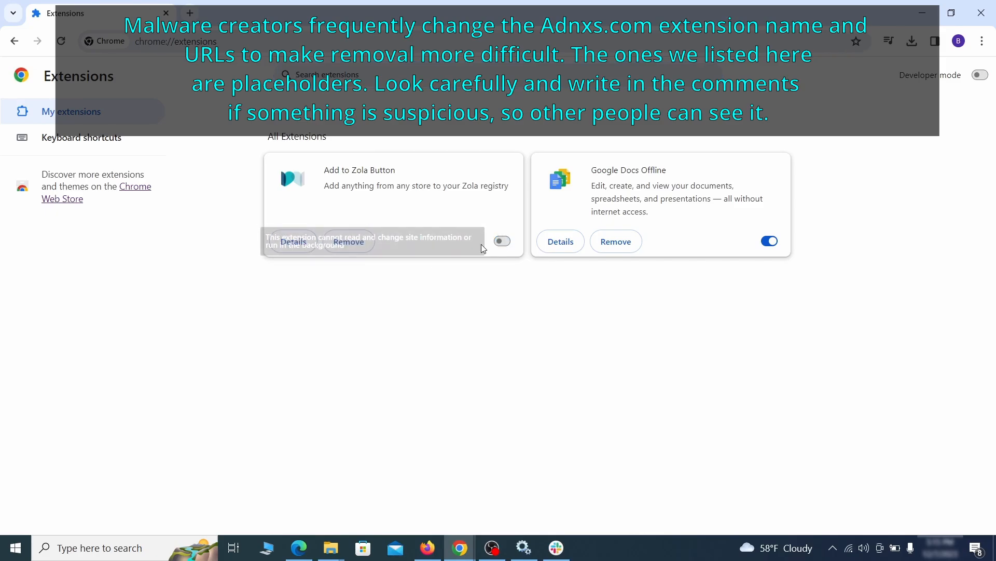
left_click(349, 241)
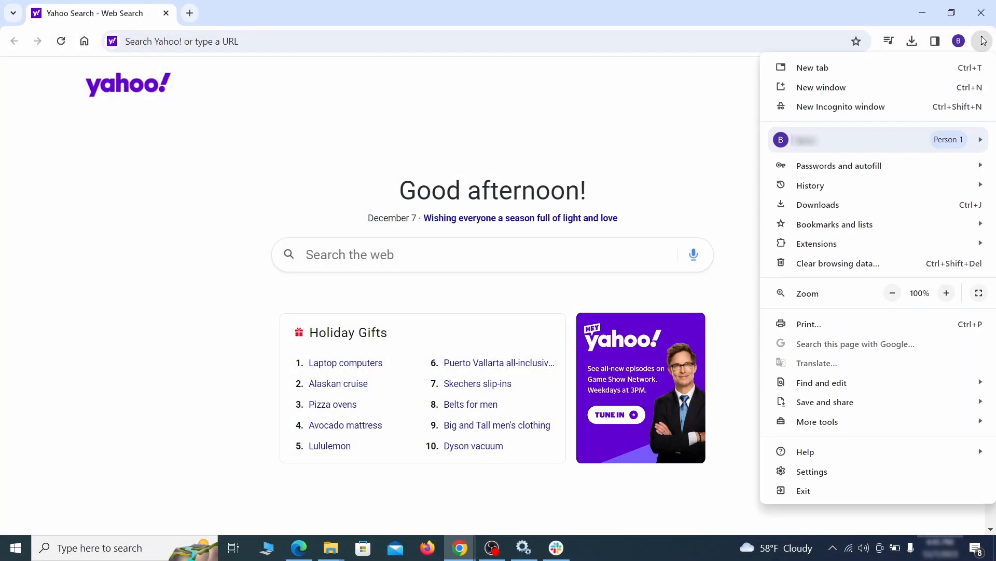
- Clear Chrome's advanced browsing data, including hosted app data, keeping saved passwords
left_click(812, 471)
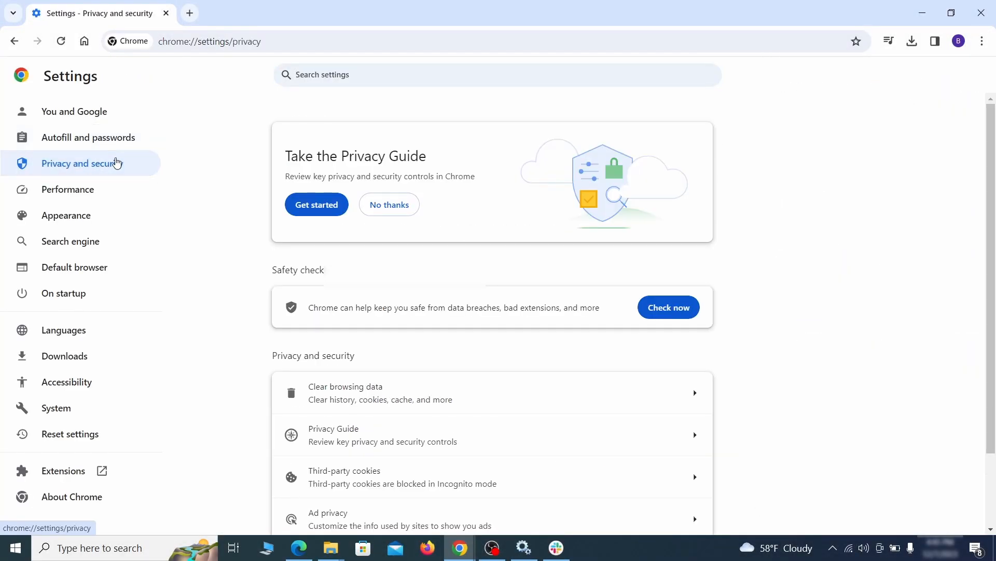
scroll("down", 3)
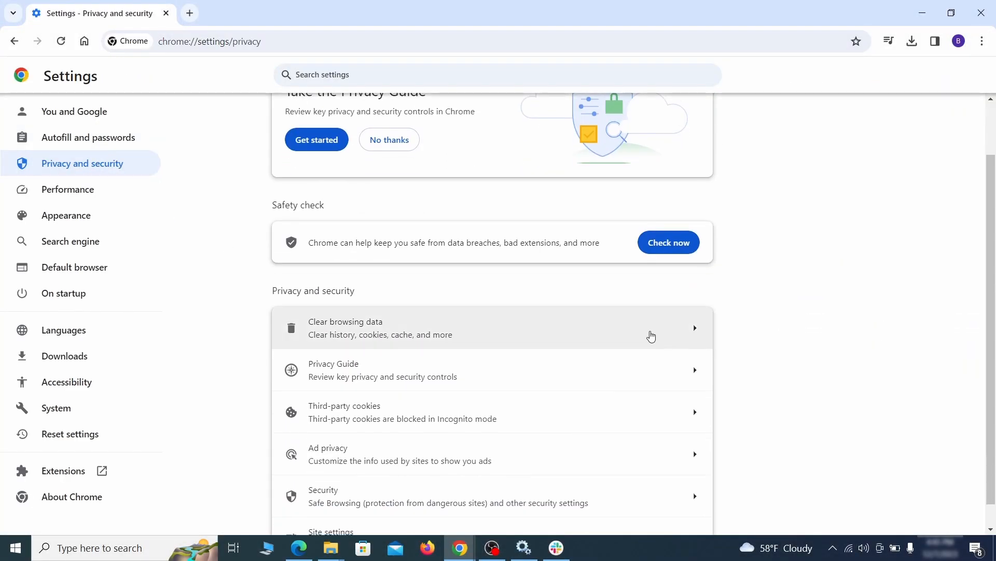
left_click(346, 327)
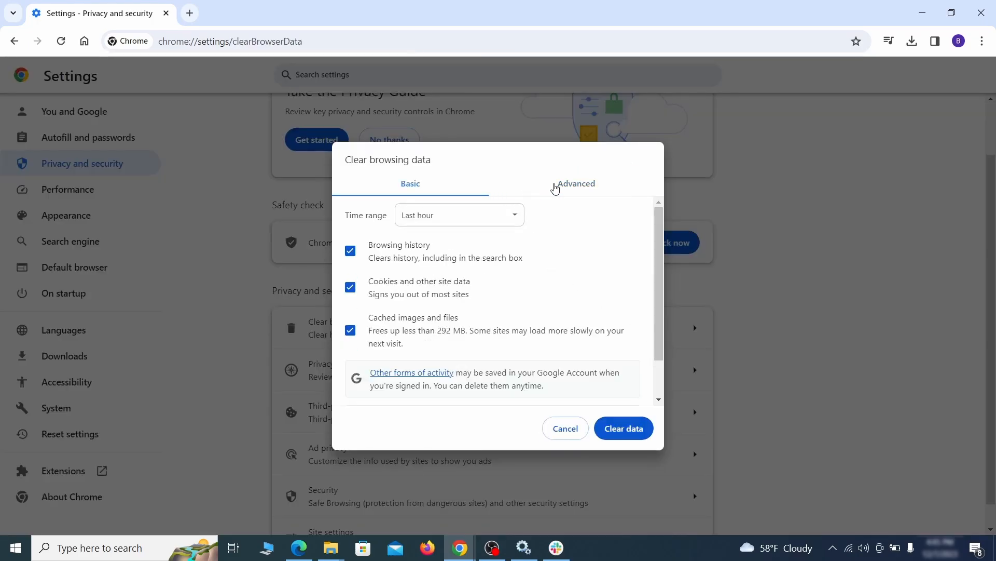
left_click(576, 183)
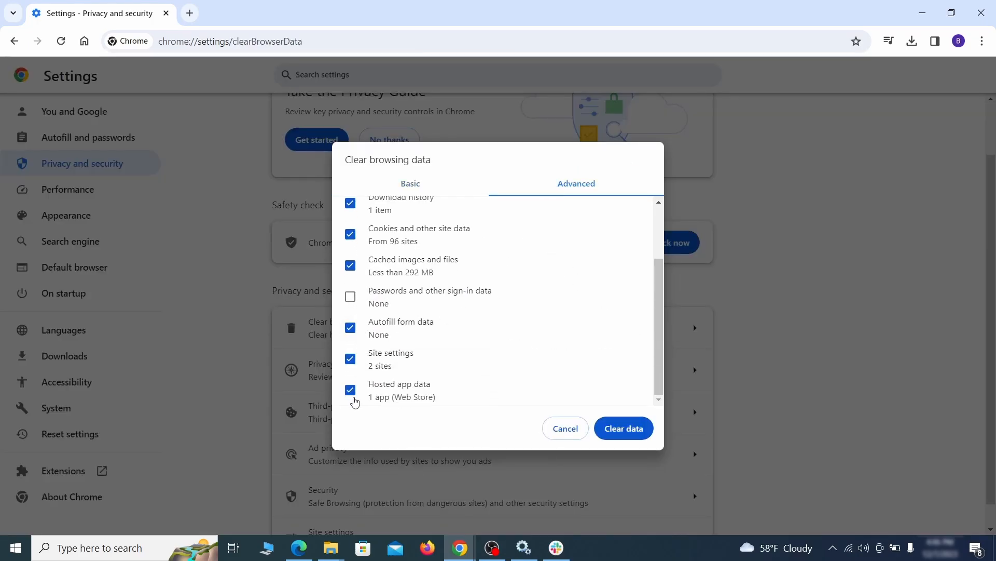
left_click(624, 428)
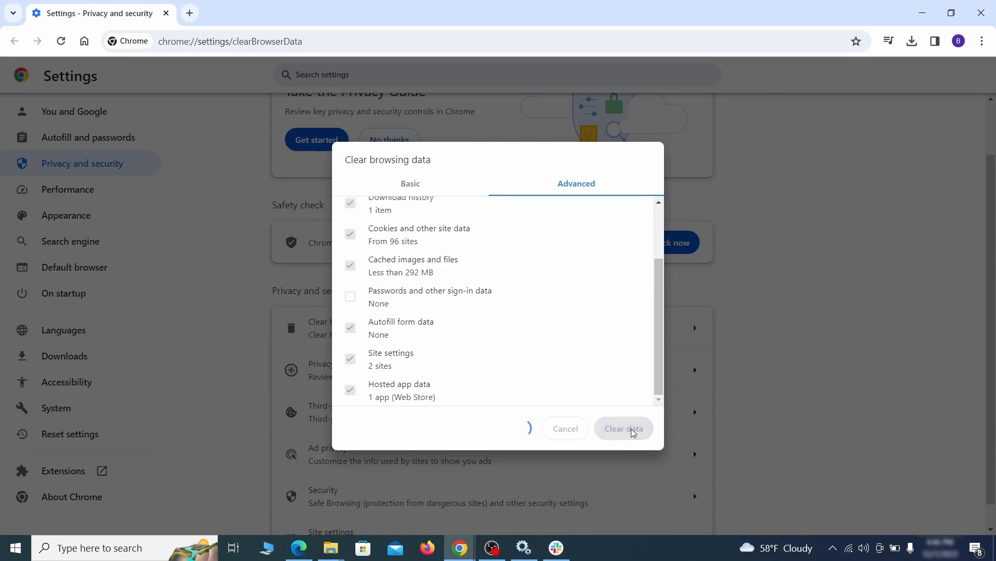
left_click(624, 427)
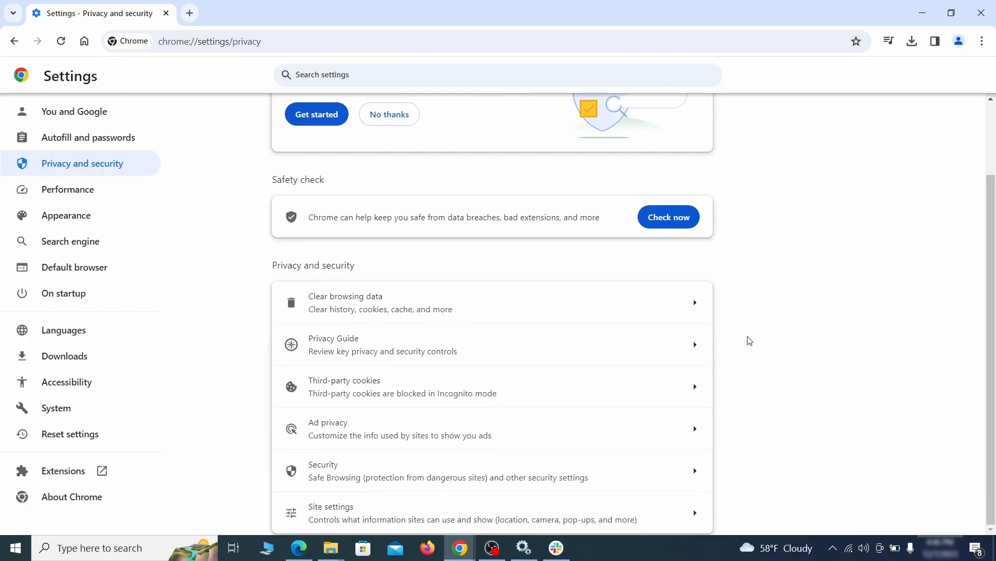
- Review Chrome's notification permissions listing ExampleRougeURL.com in Site settings
left_click(330, 506)
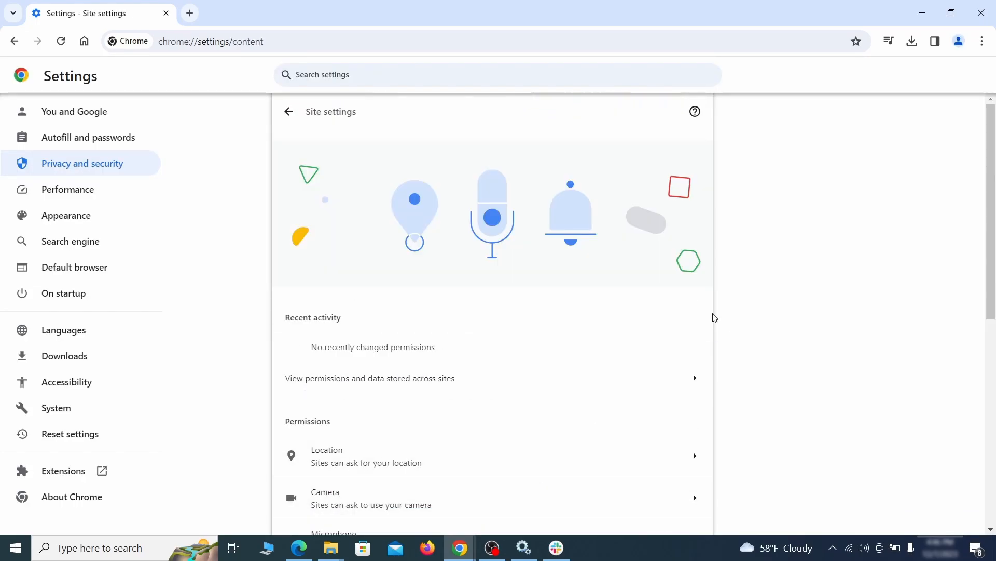
scroll("down", 3)
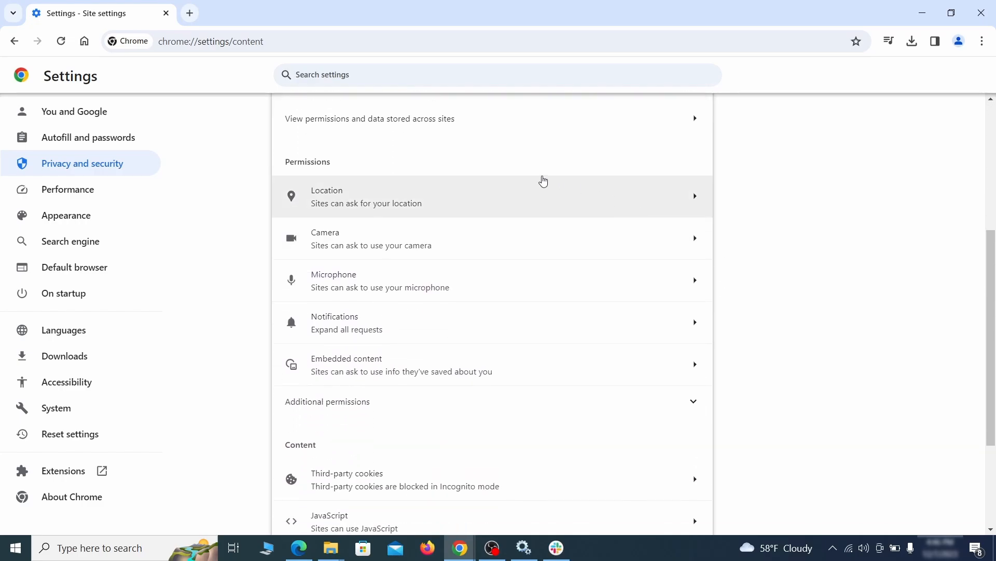
left_click(347, 322)
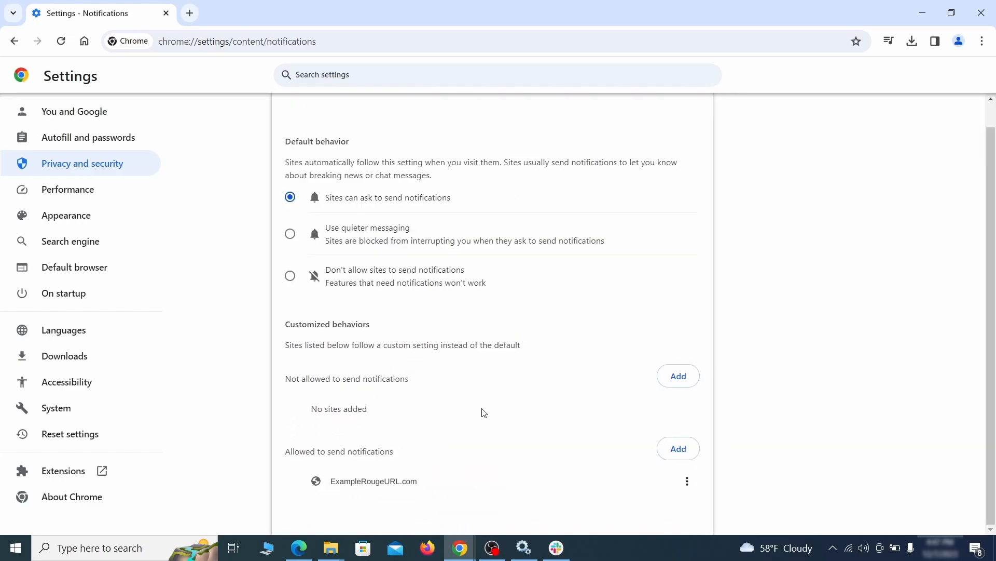
mouse_move(687, 481)
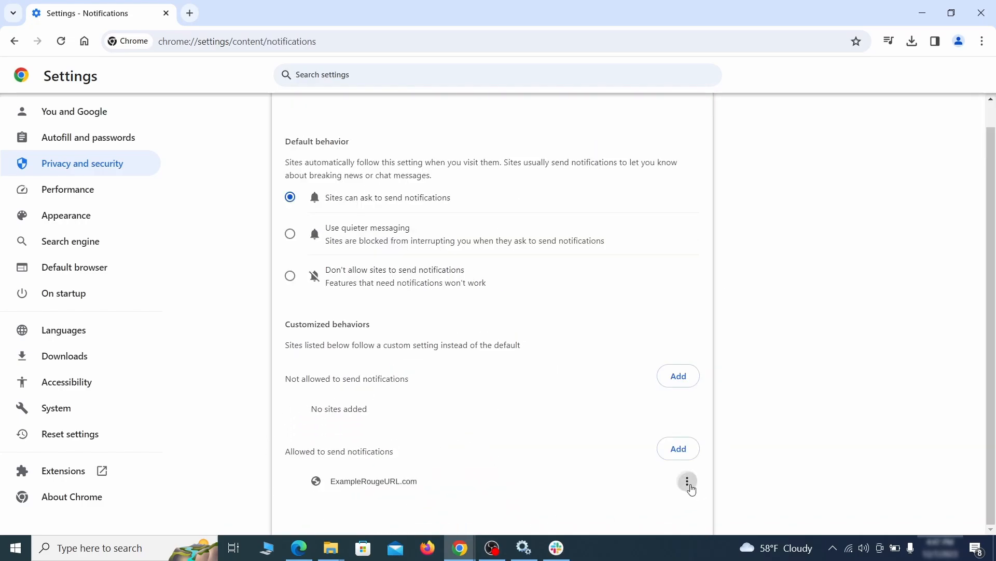
left_click(17, 41)
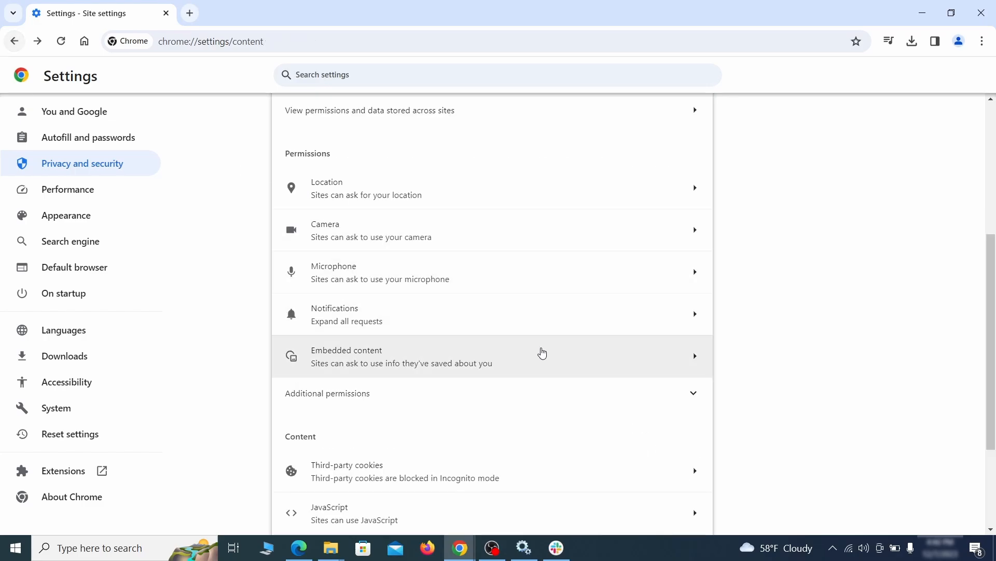
- Review the third-party cookie exceptions for ExampleRougeURL.com and go to Appearance
left_click(347, 464)
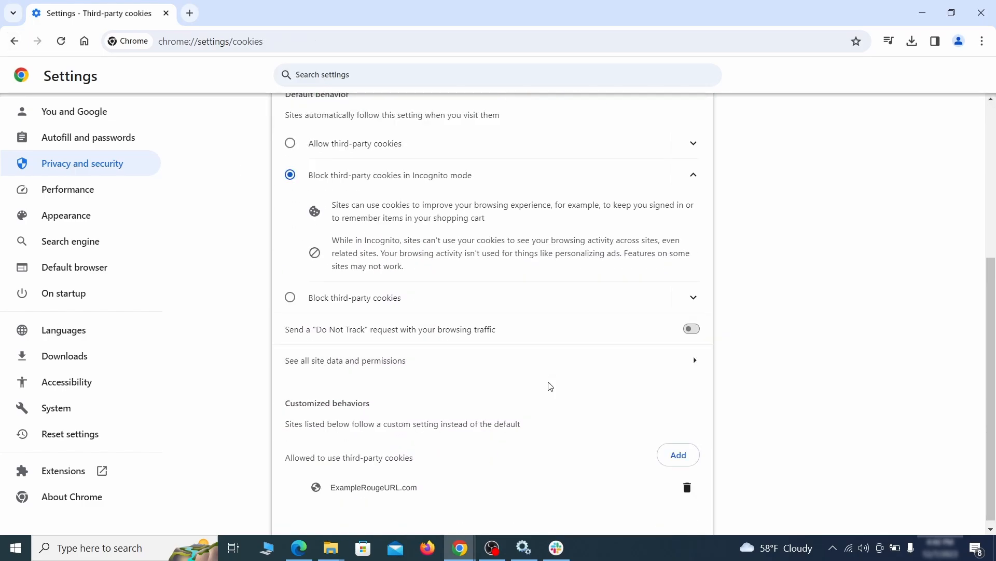
left_click(16, 41)
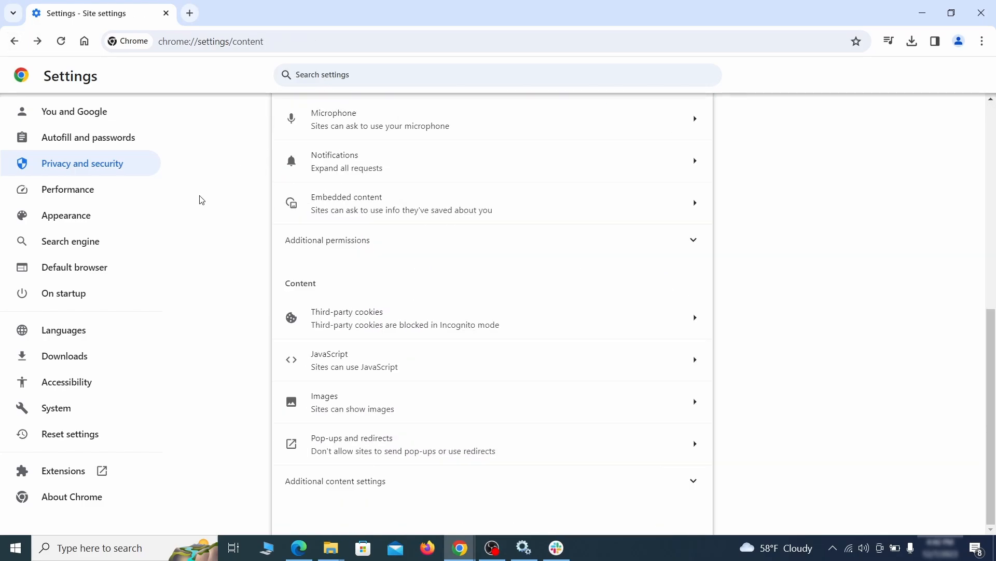
left_click(67, 216)
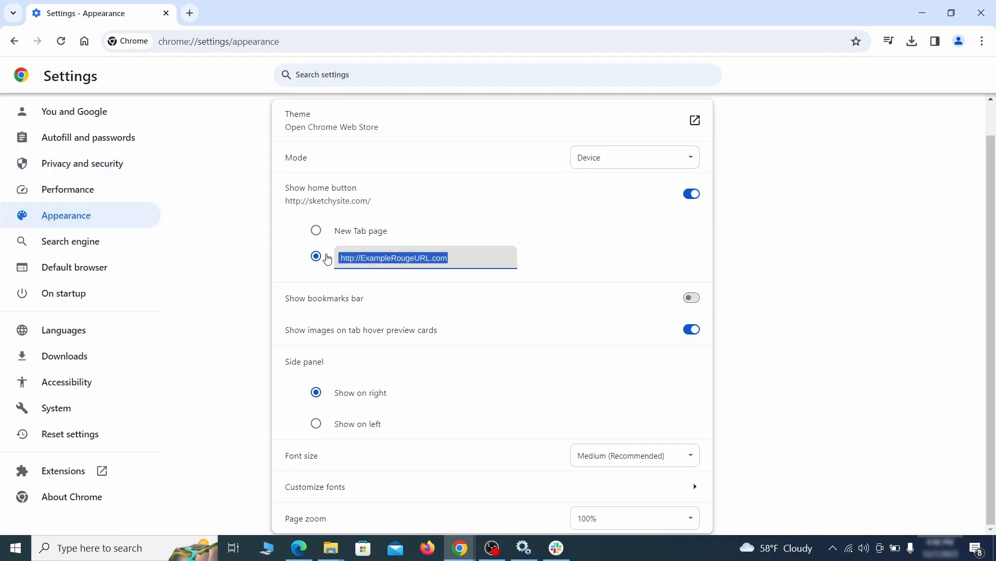
- Delete the rogue custom home page URL and switch off Show home button
key("Delete")
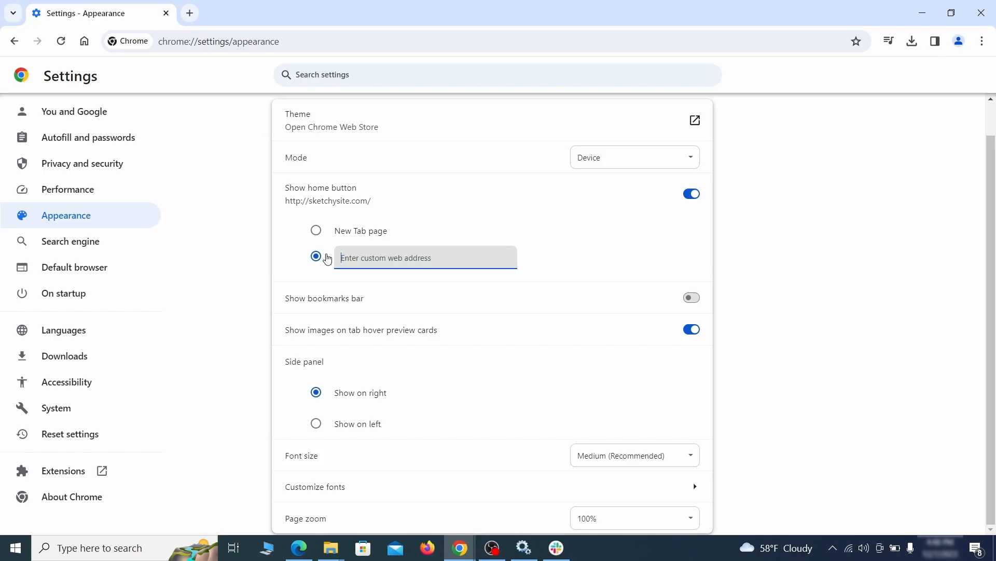
left_click(691, 193)
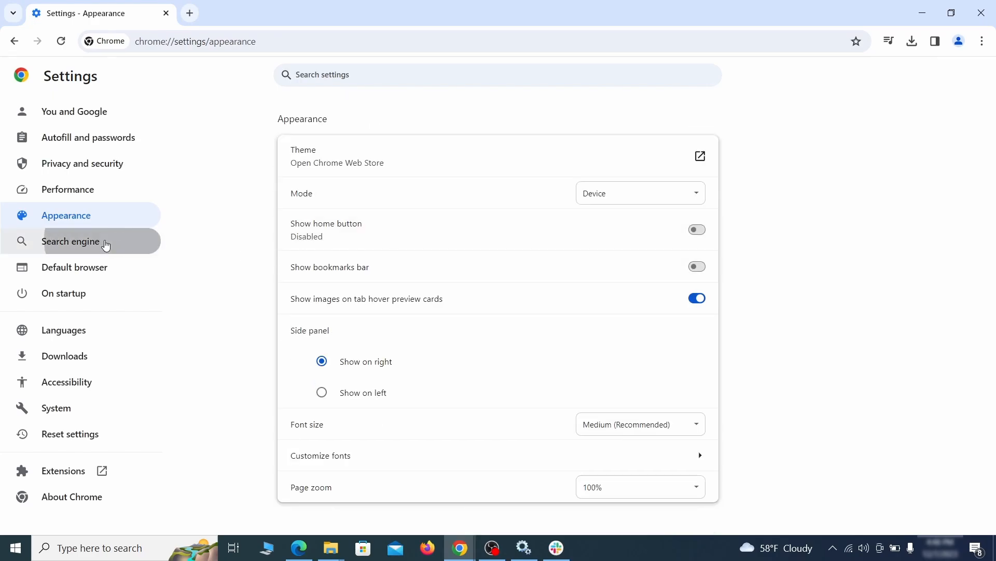
- Delete the ExampleRougeURL.com site search shortcut under Manage search engines
left_click(71, 241)
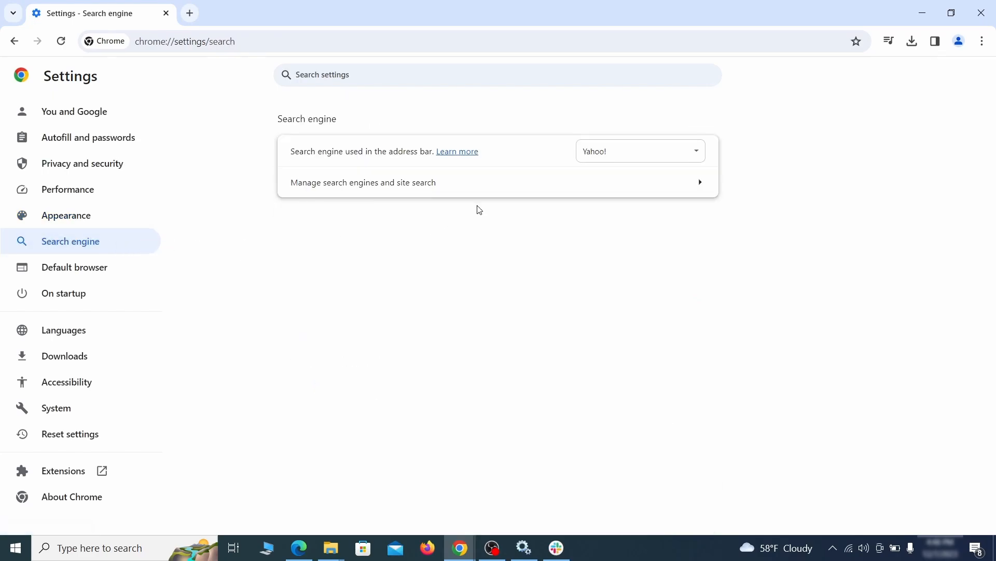
left_click(641, 152)
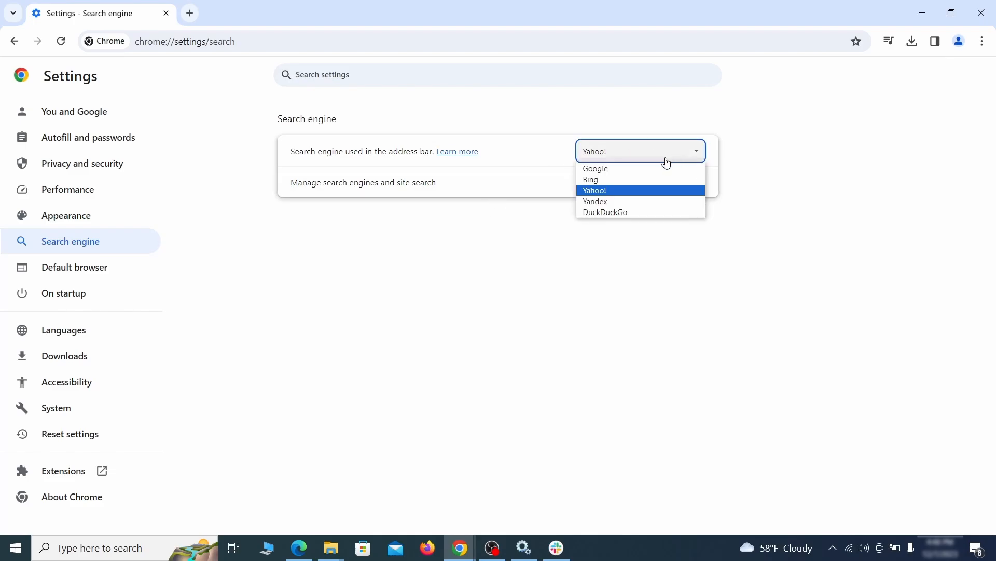
left_click(363, 182)
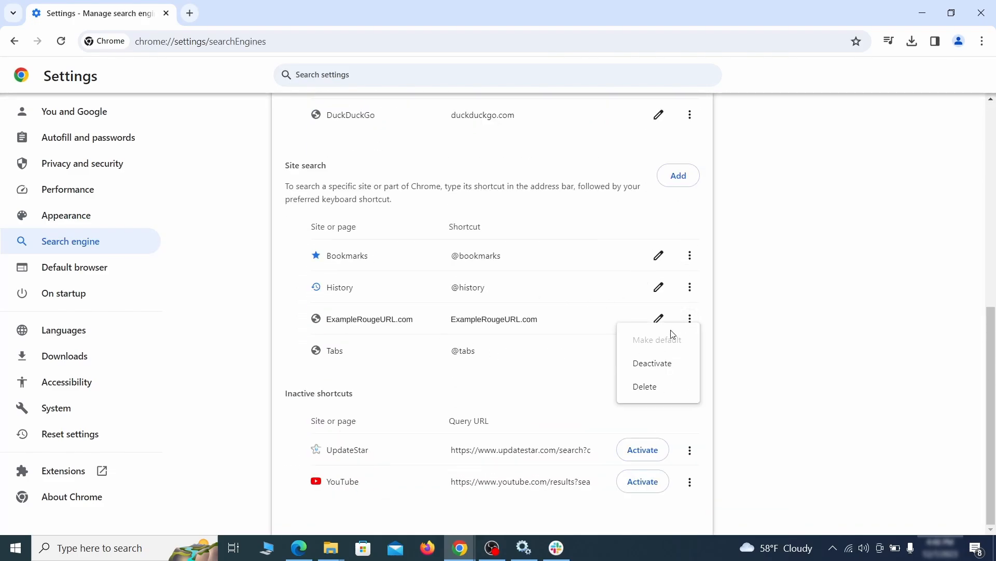
left_click(644, 386)
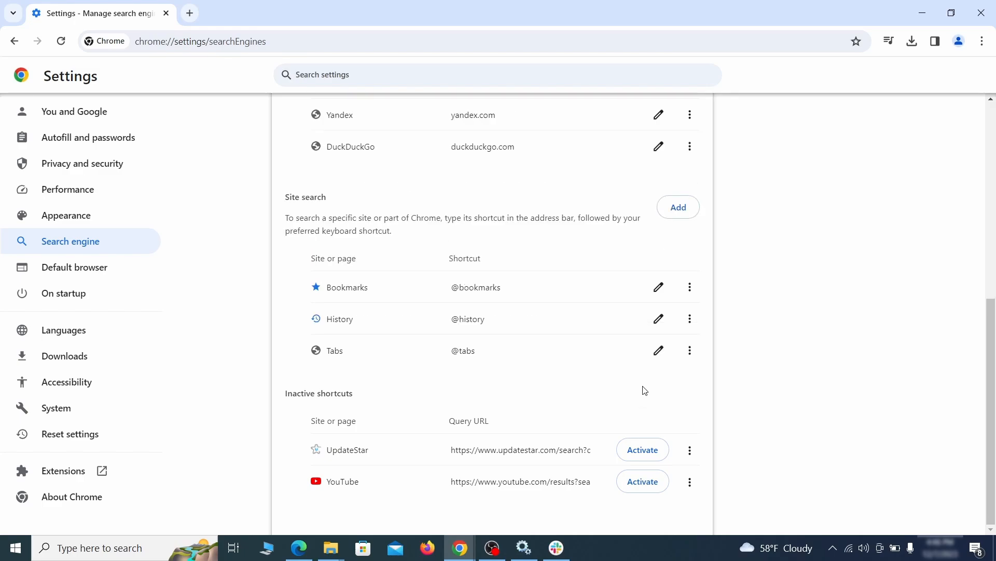
mouse_move(80, 292)
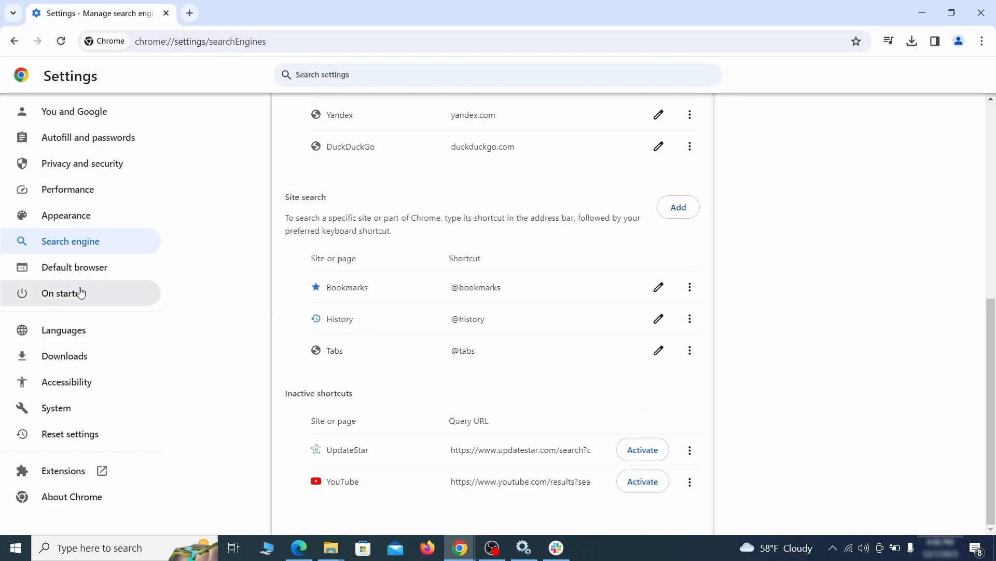
left_click(63, 293)
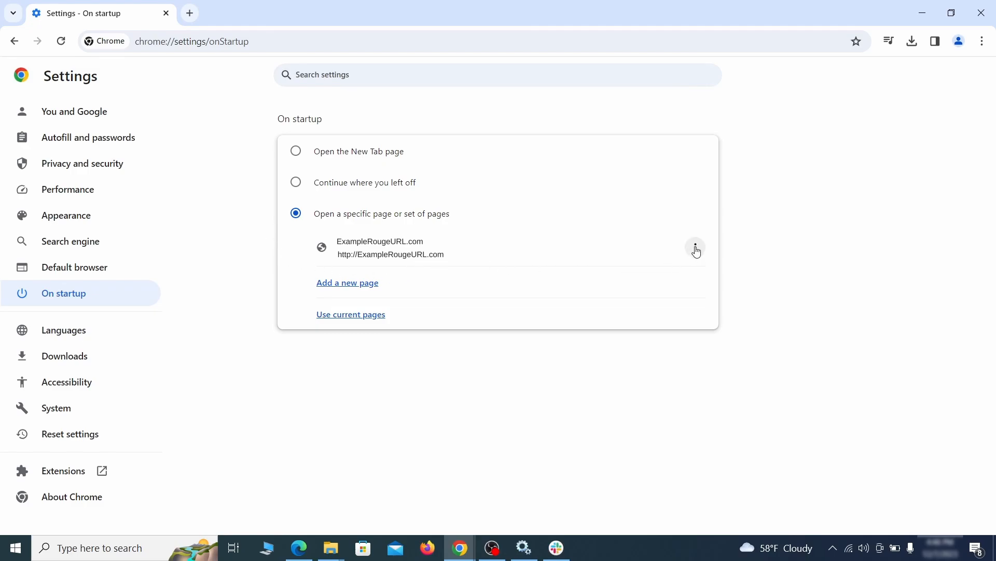
- Remove ExampleRougeURL.com from On startup and choose Continue where you left off
left_click(695, 245)
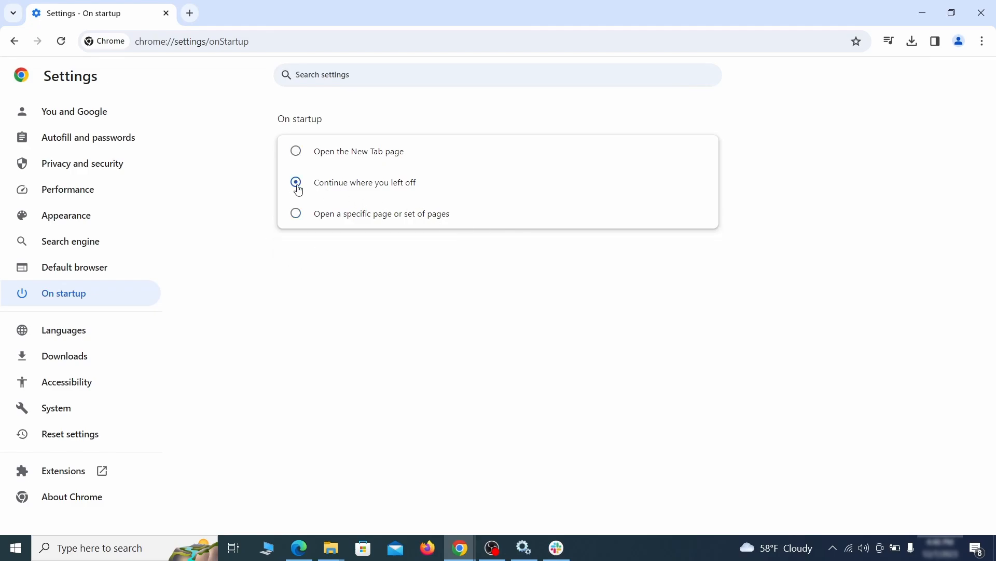
left_click(427, 548)
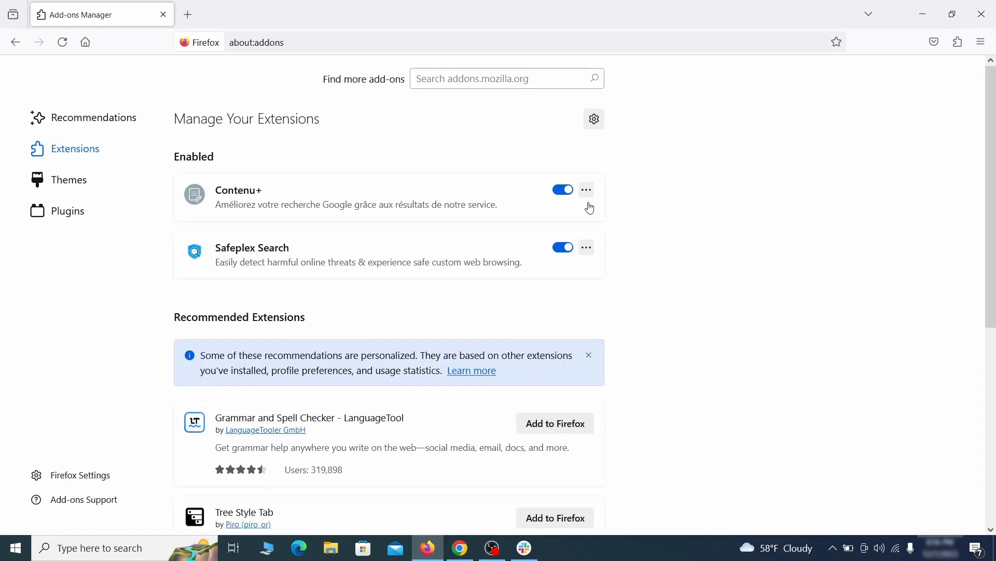
- Remove the Contenu+ extension in about:addons and go to Firefox Settings
left_click(586, 189)
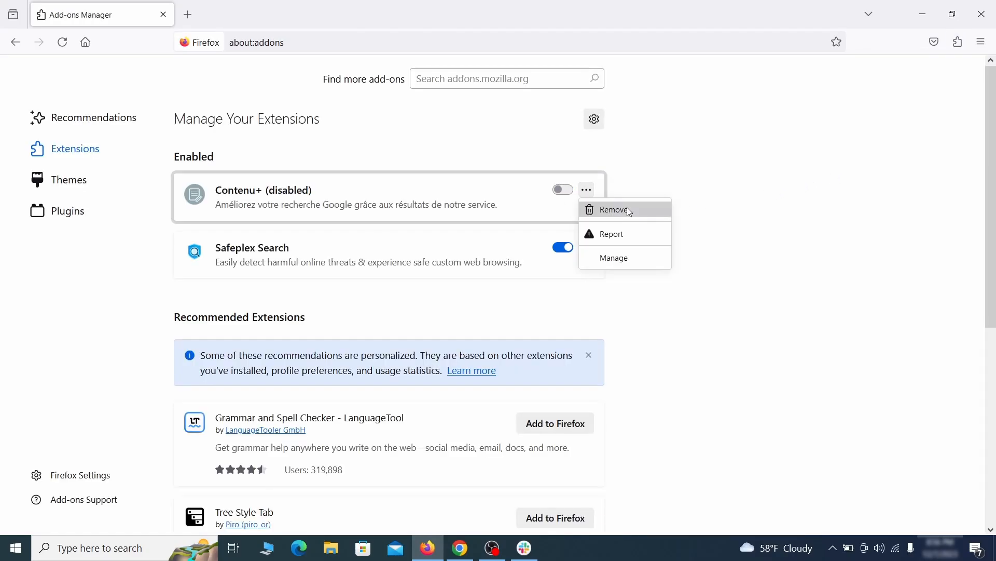
left_click(617, 209)
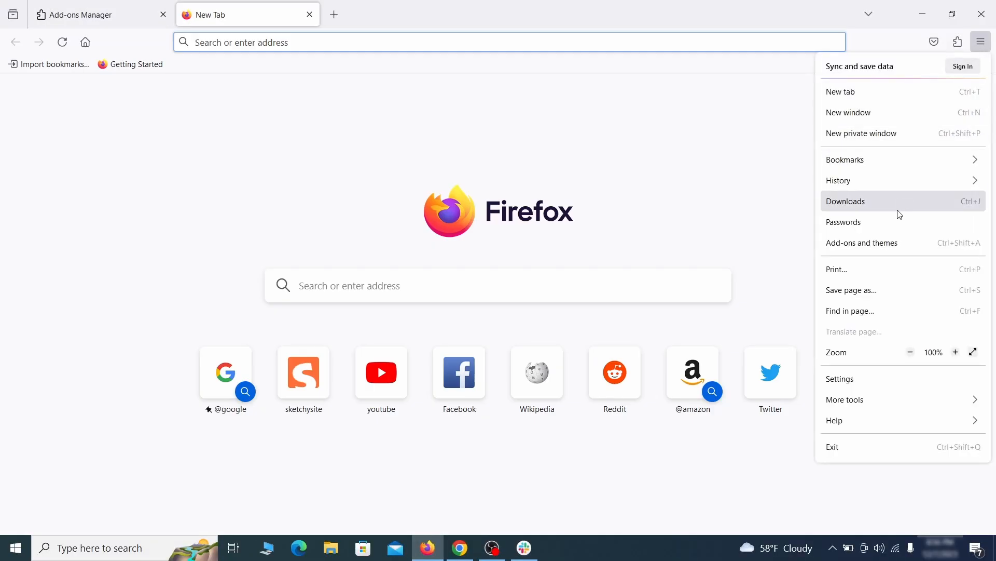
left_click(840, 379)
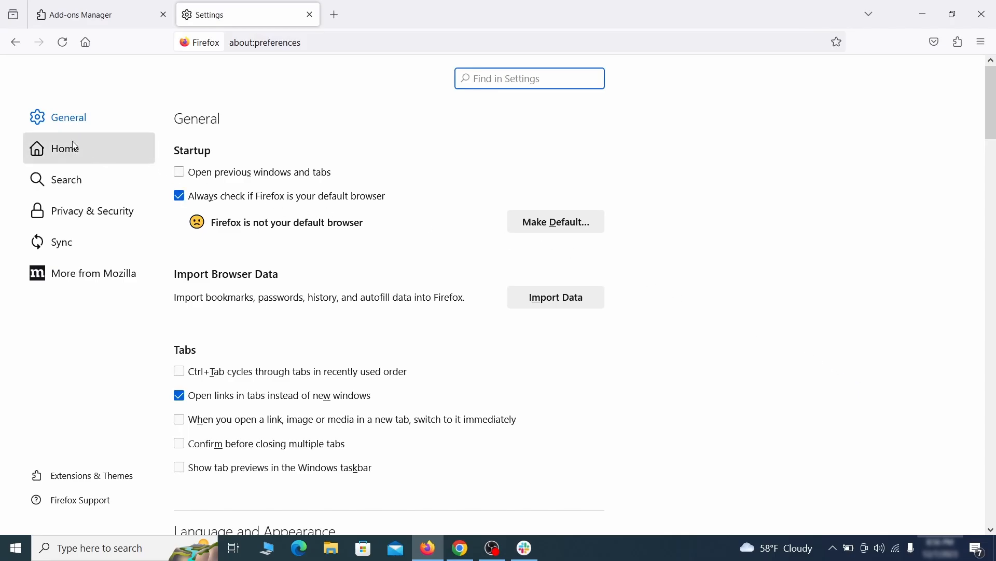
- Empty the Homepage and new windows custom URL field in Firefox's Home settings
left_click(65, 148)
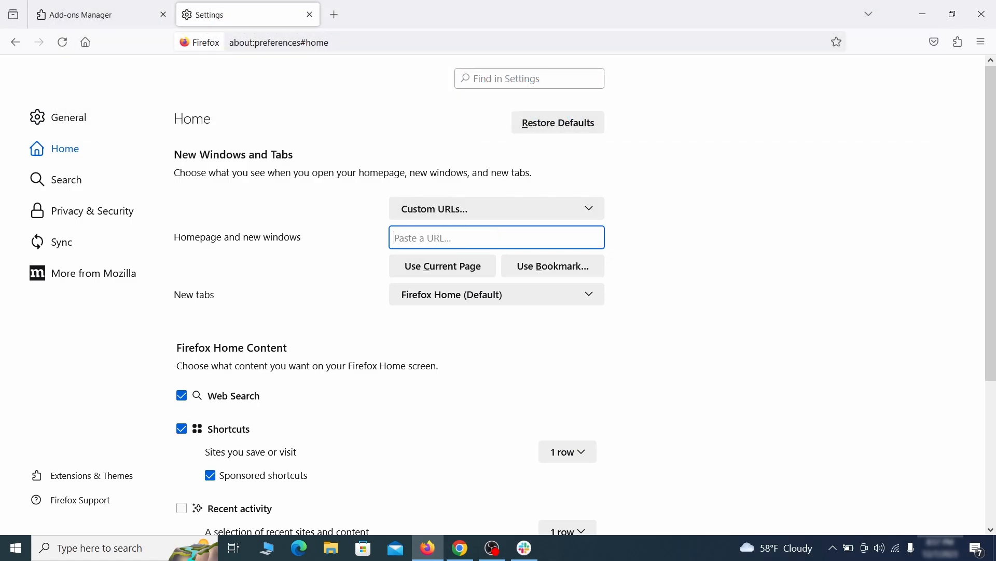
- Remove the Safeplex 'web search by Yahoo' engine from Firefox's Search Shortcuts
left_click(66, 180)
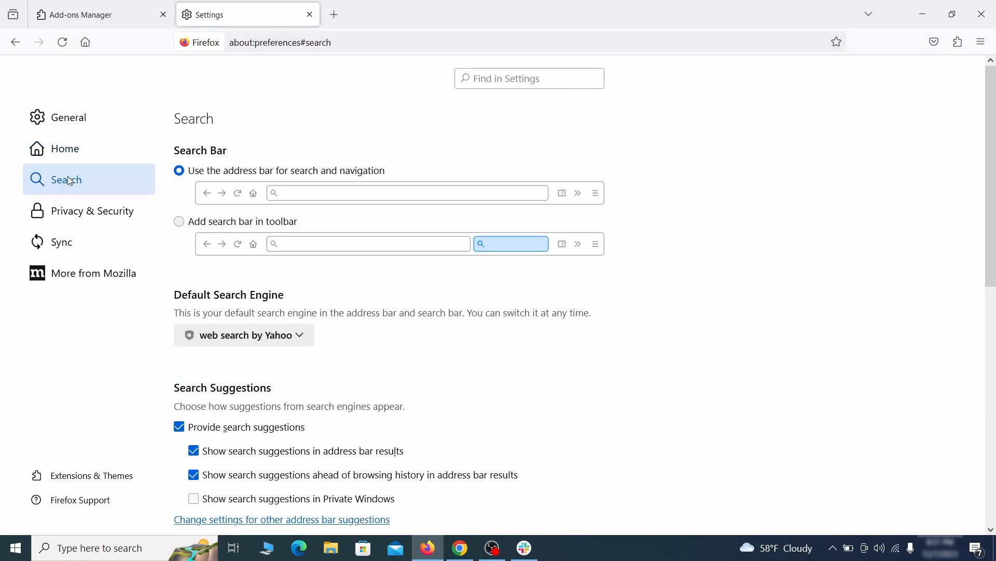
scroll("down", 3)
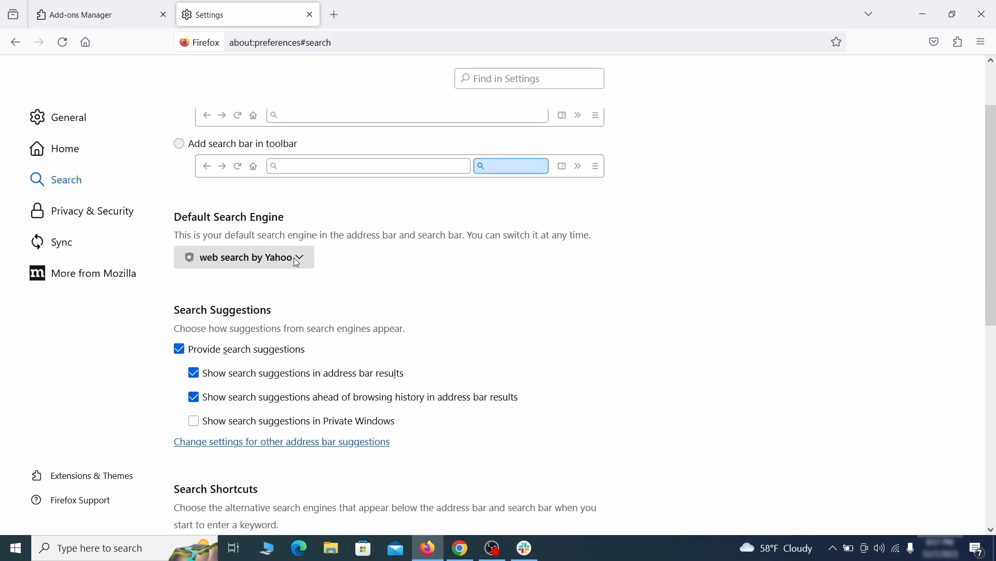
mouse_move(239, 249)
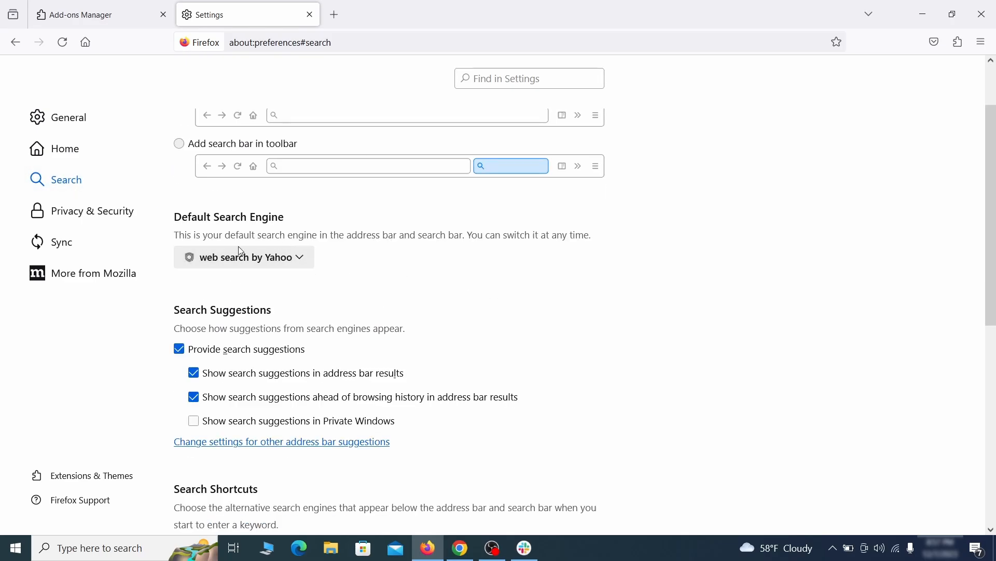
left_click(244, 257)
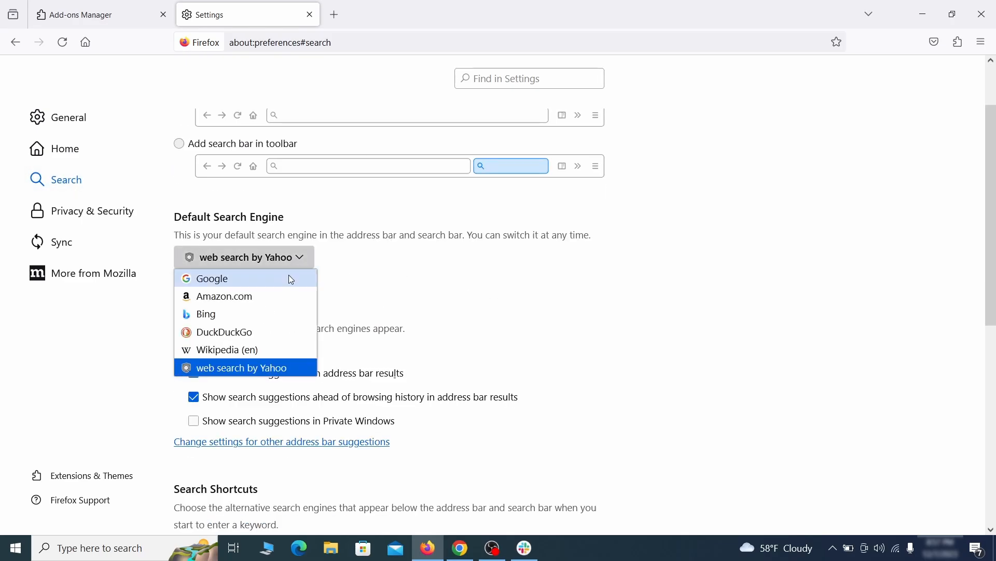
scroll("down", 3)
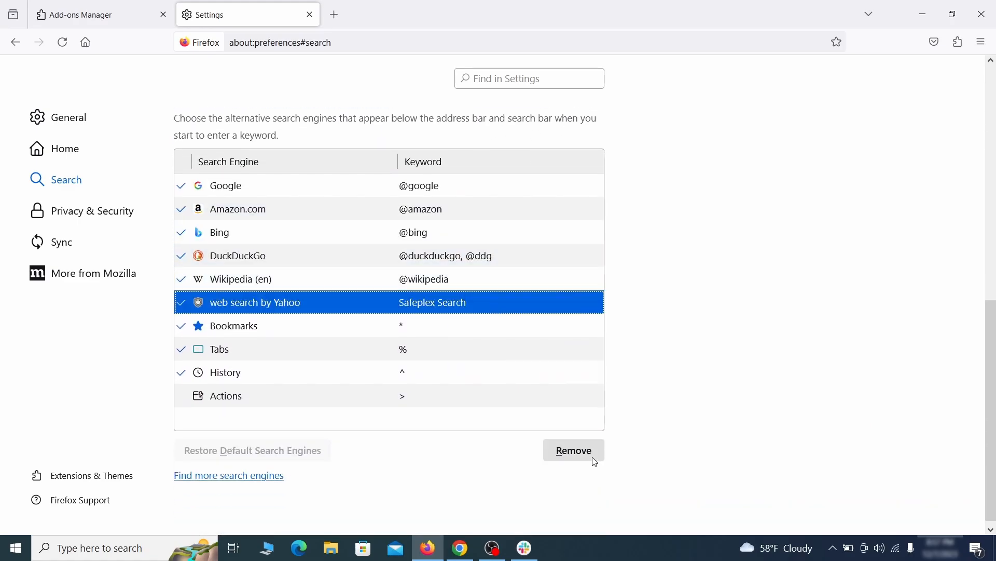
left_click(574, 449)
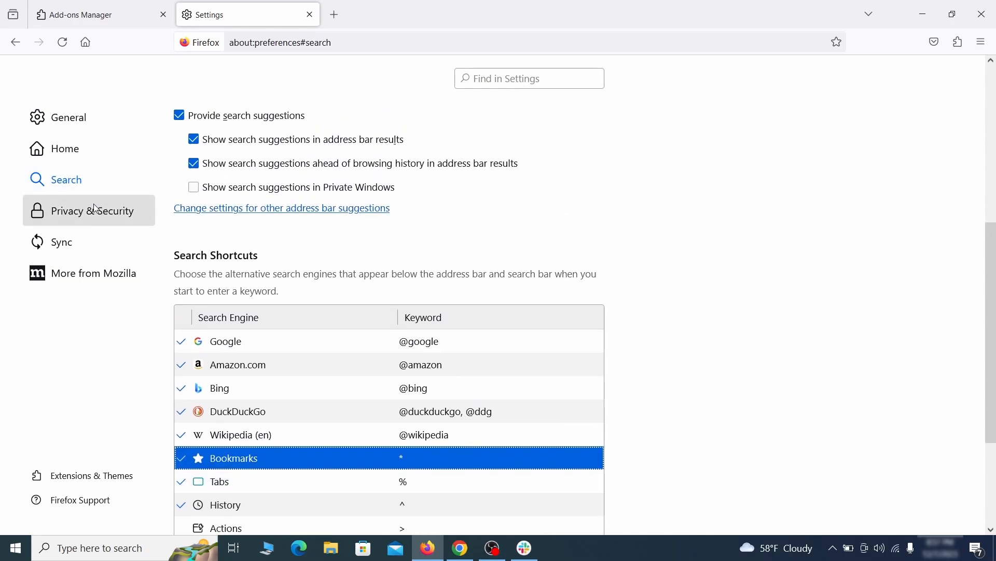
- Clear all Firefox cookies, site data and cached content, then review notification permissions
left_click(92, 210)
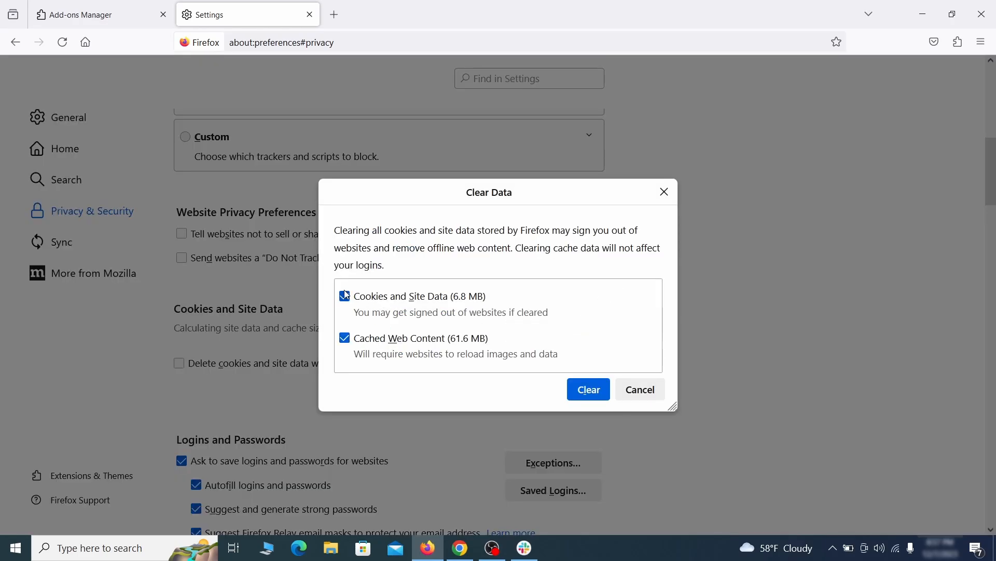
left_click(587, 390)
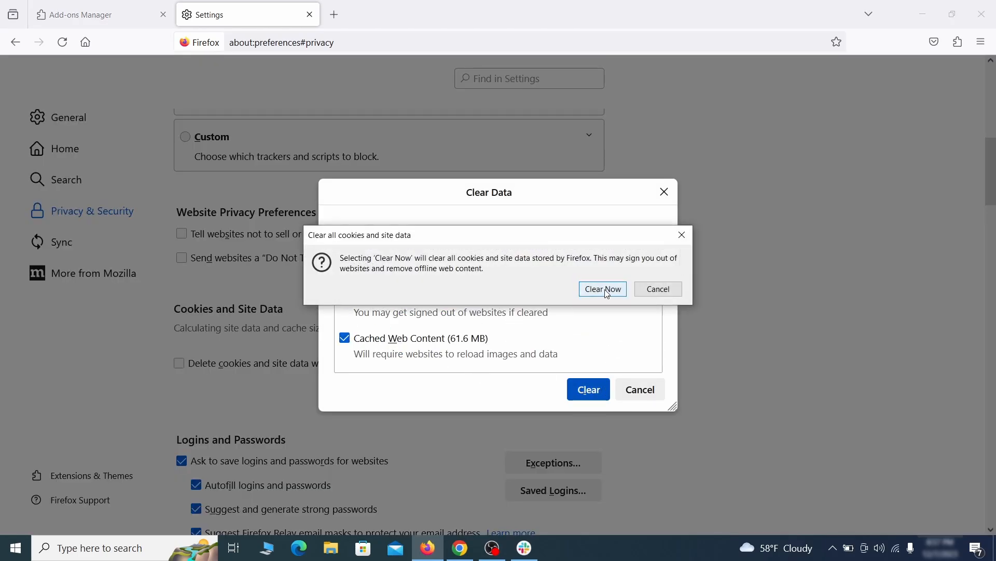
left_click(603, 289)
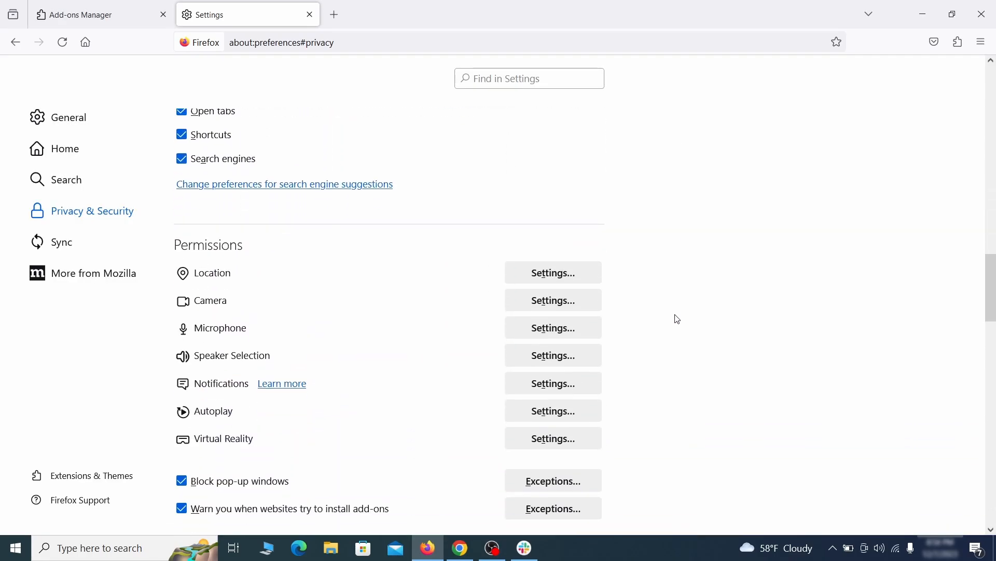
scroll("down", 3)
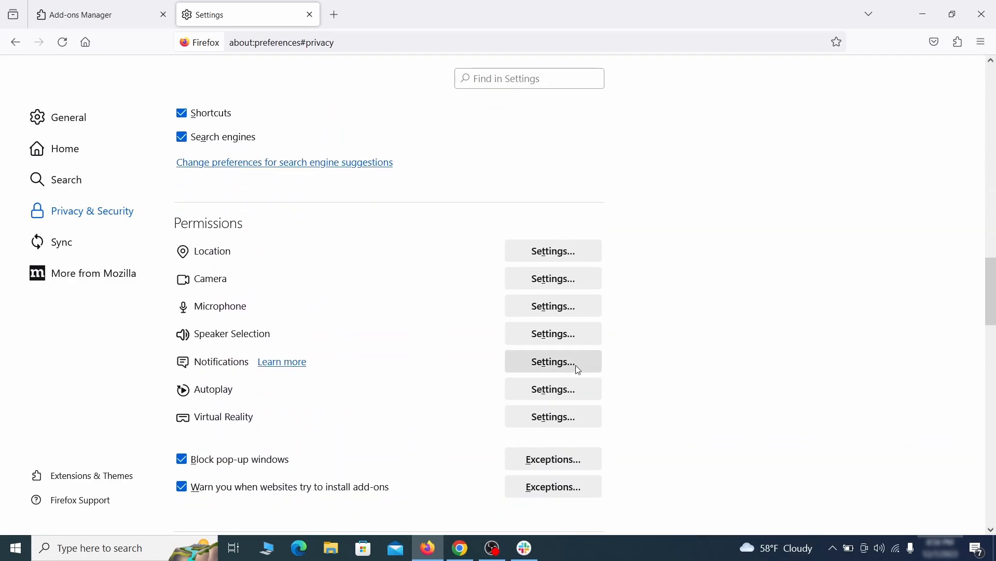
left_click(552, 362)
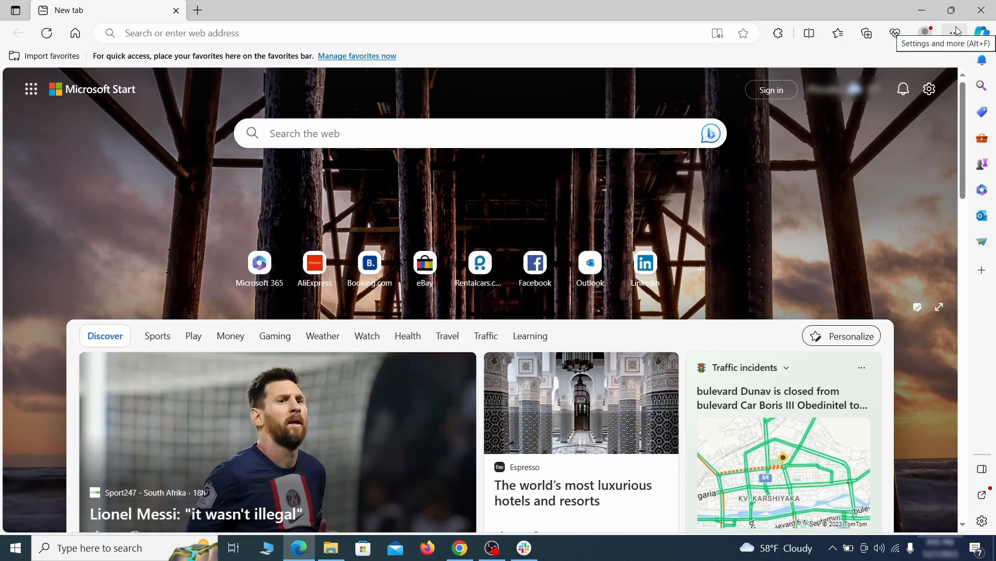
- Switch off and remove the Quidco Cashback Reminder extension in Edge's Manage extensions
left_click(779, 32)
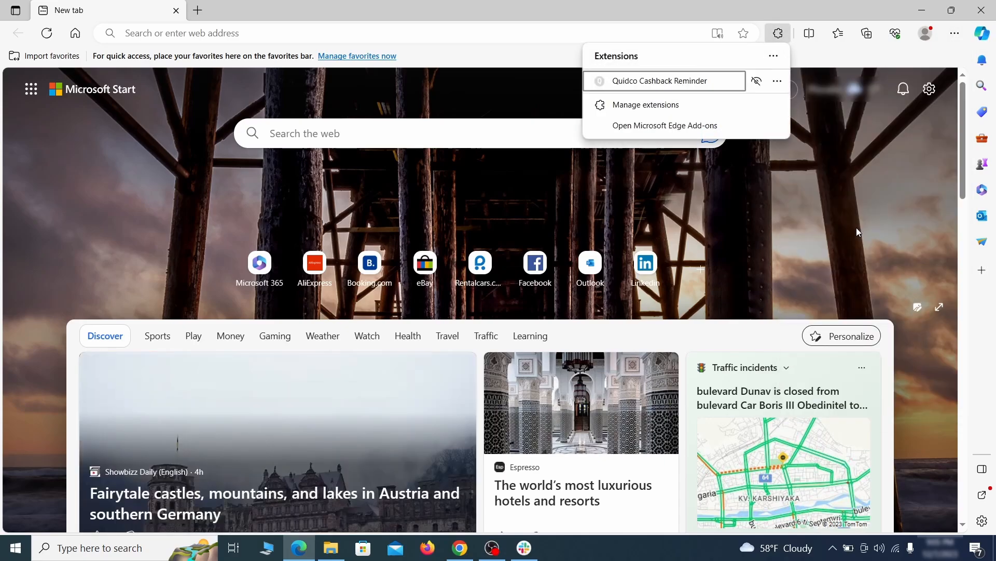
mouse_move(645, 106)
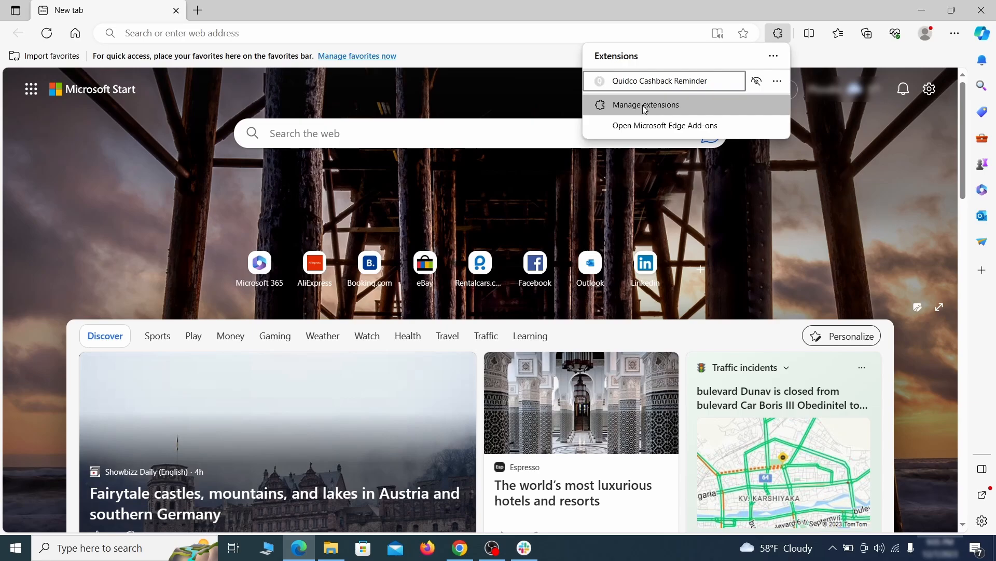
left_click(646, 105)
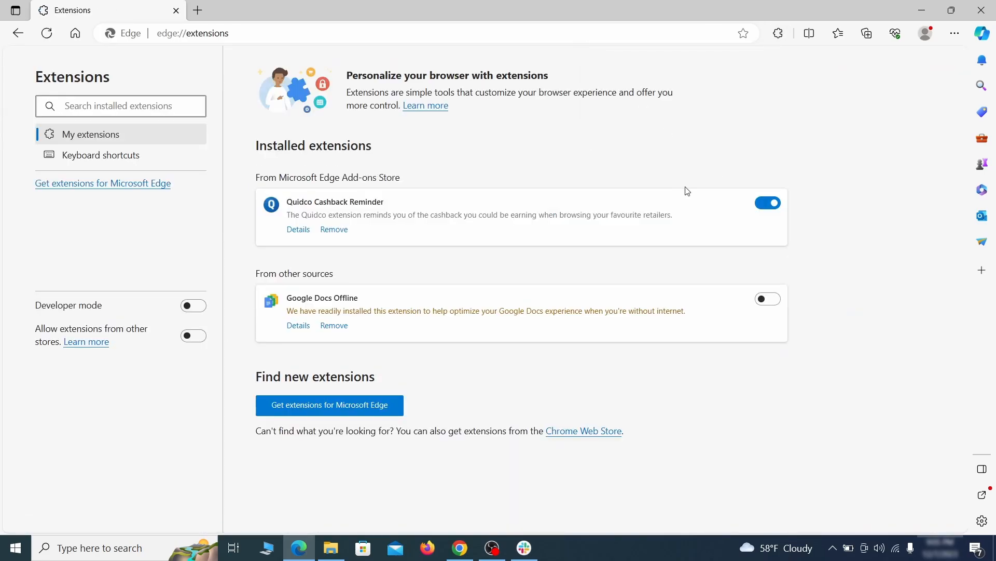
left_click(769, 203)
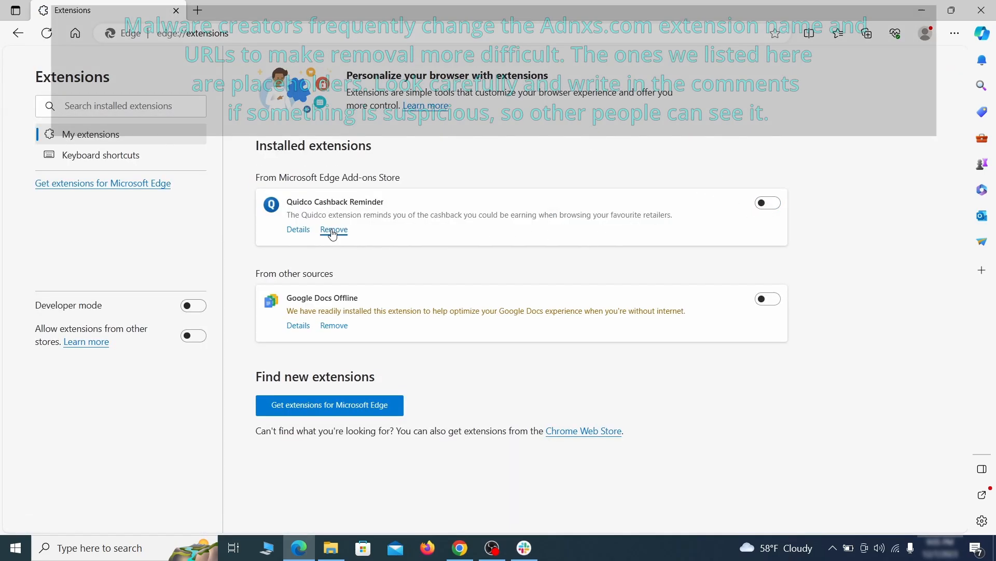
left_click(334, 229)
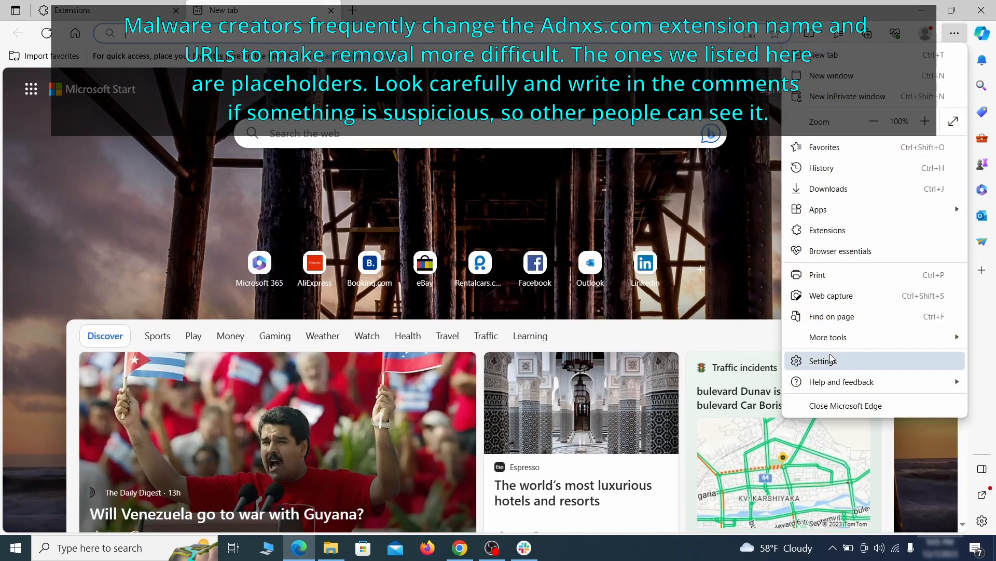
- Clear Edge's last-hour browsing data, including Media Foundation data, via Privacy, search, and services
left_click(823, 360)
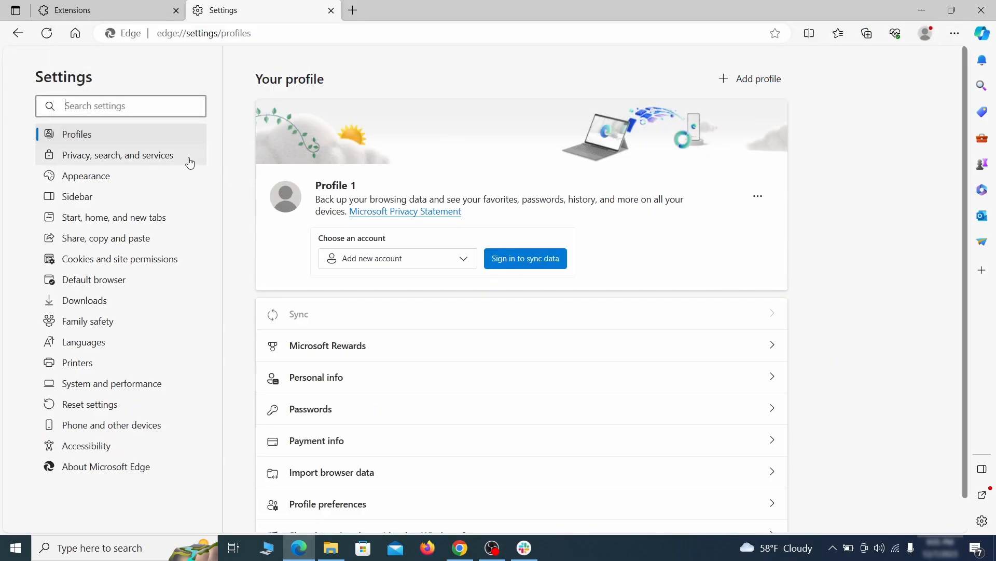
left_click(119, 154)
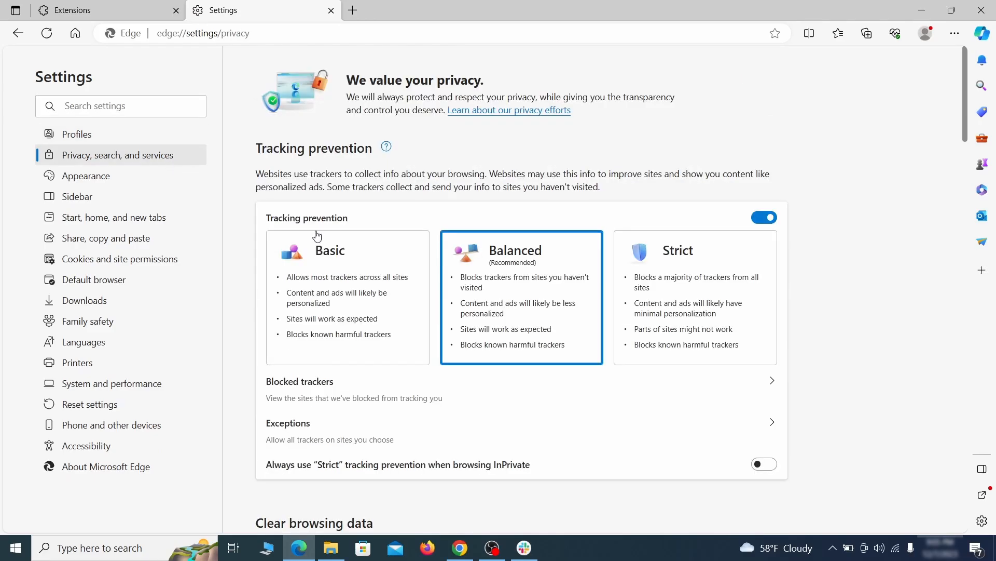
scroll("down", 3)
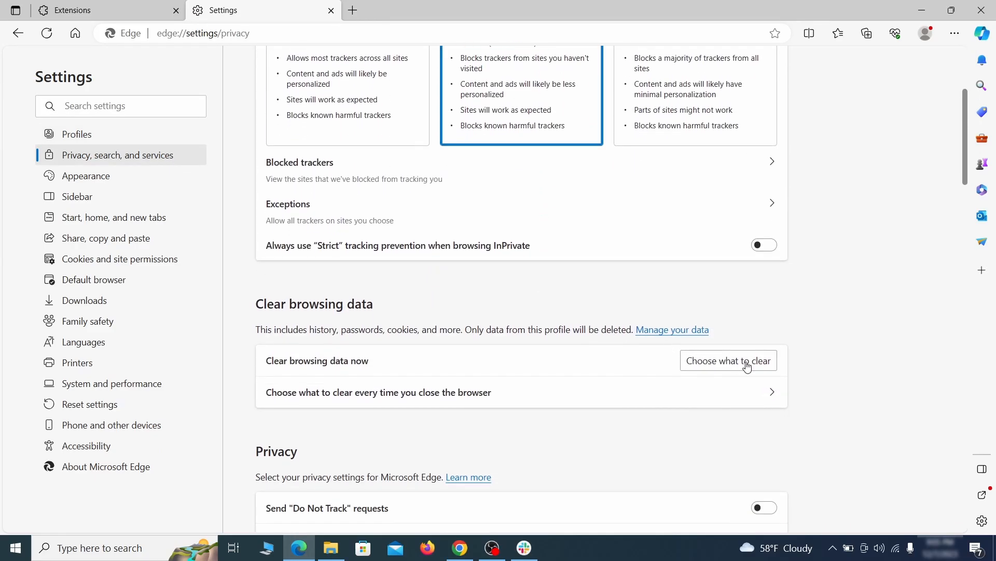
left_click(729, 360)
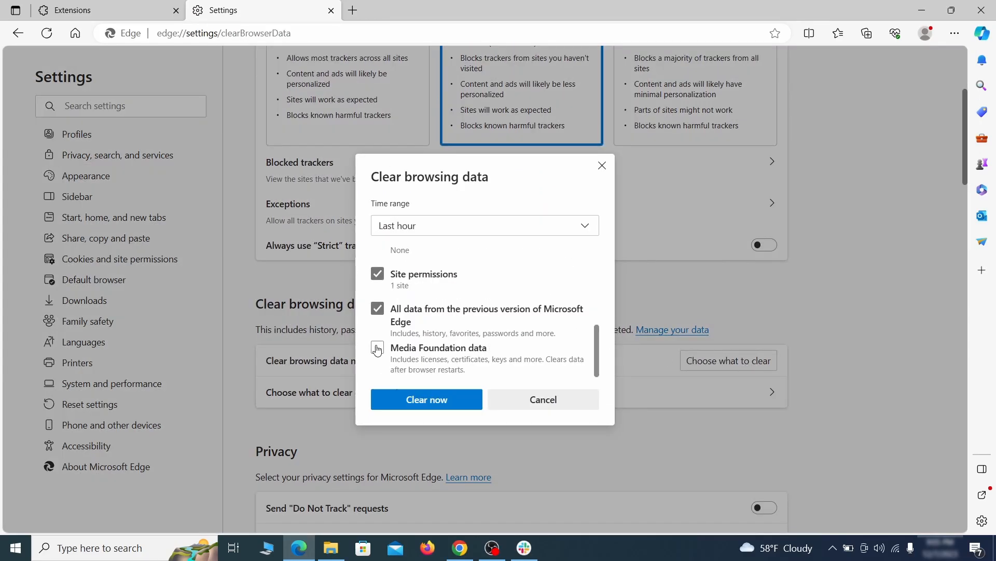
left_click(377, 347)
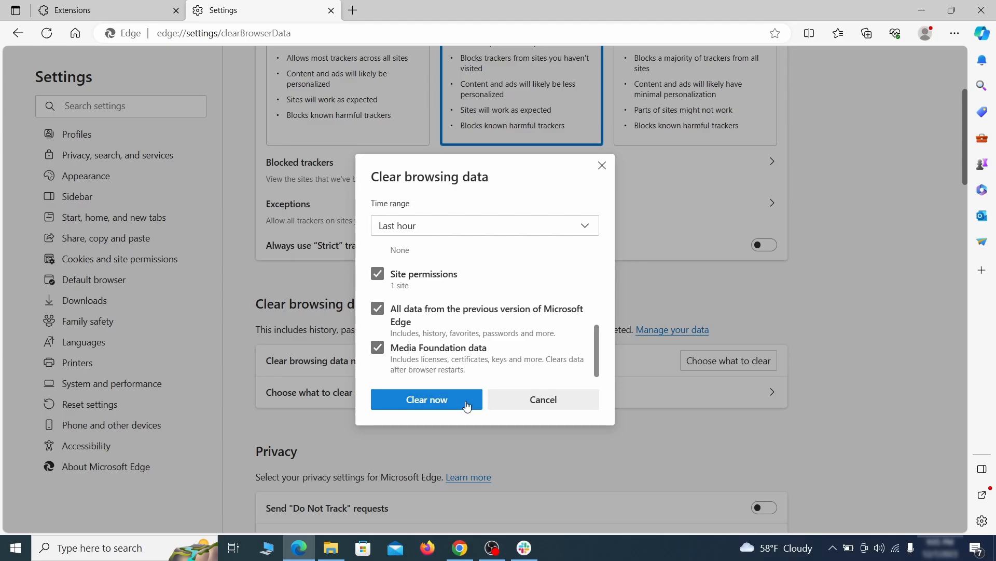
left_click(427, 398)
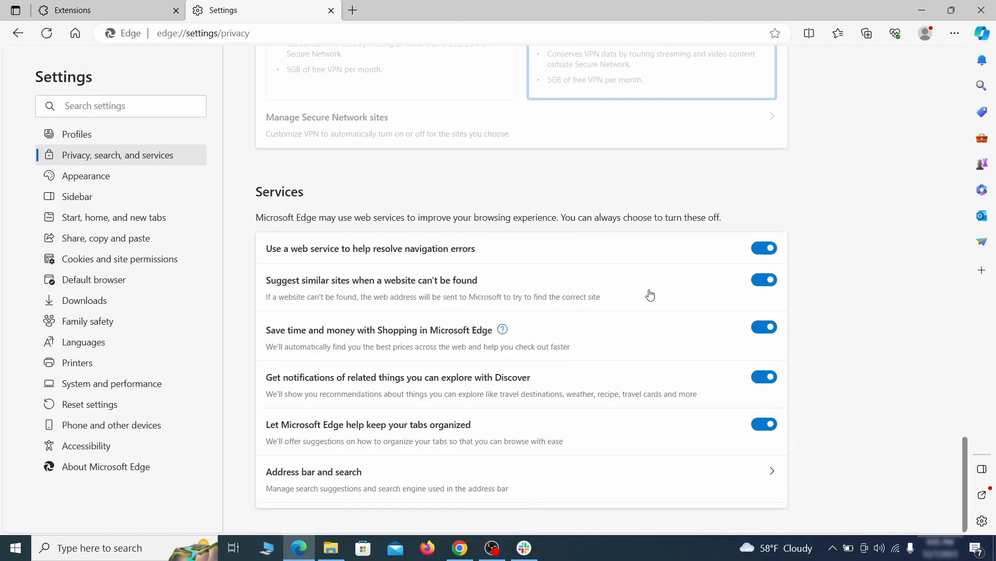
- Make Google the address-bar search engine in Edge
left_click(314, 472)
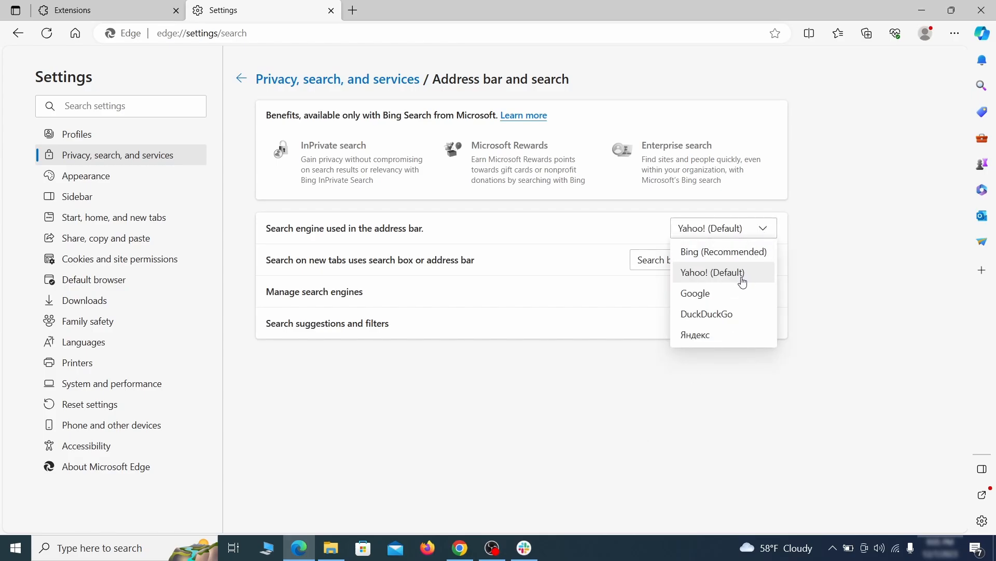
left_click(695, 292)
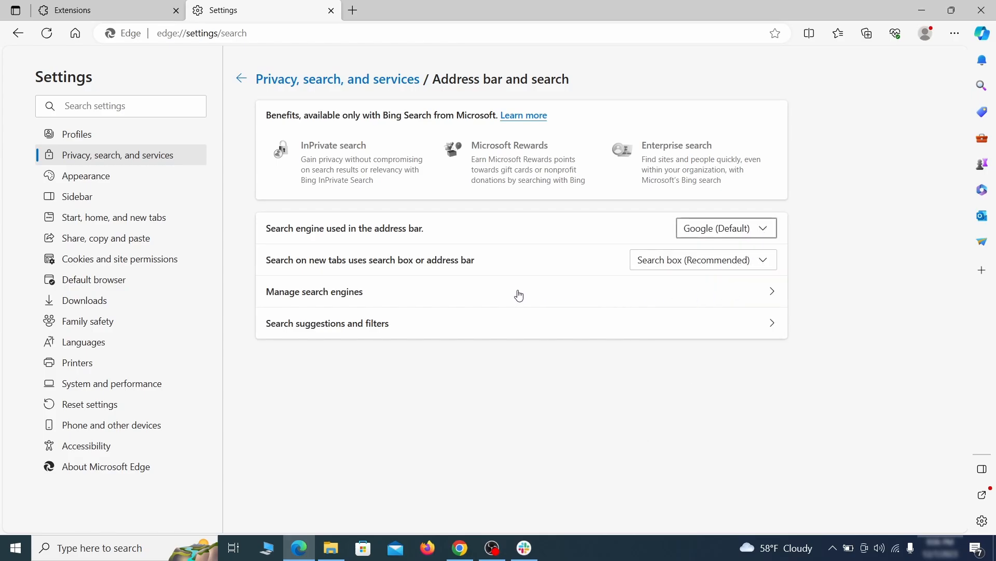
- Remove ExampleRougeURL.com from Edge's list of search engines
left_click(313, 290)
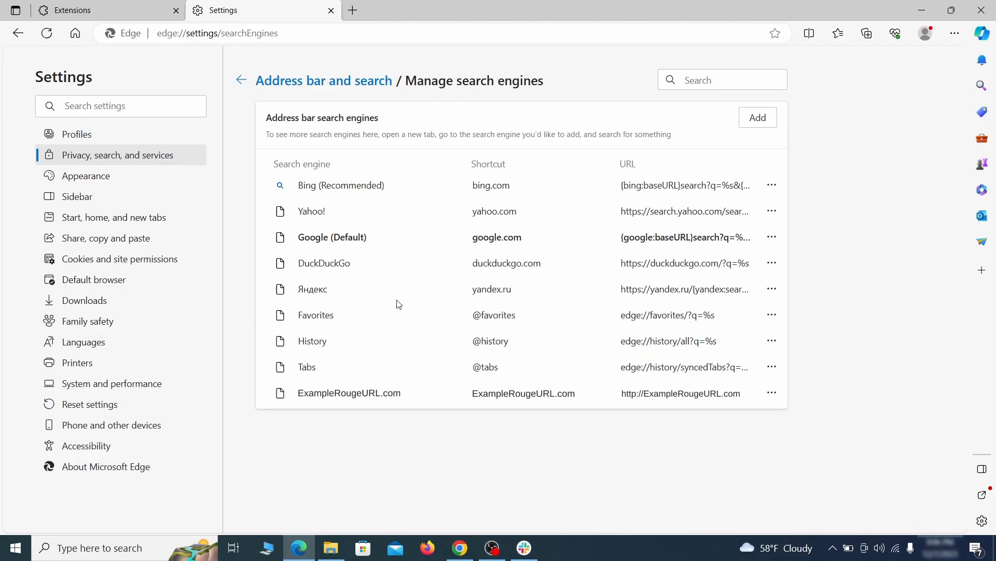
mouse_move(301, 382)
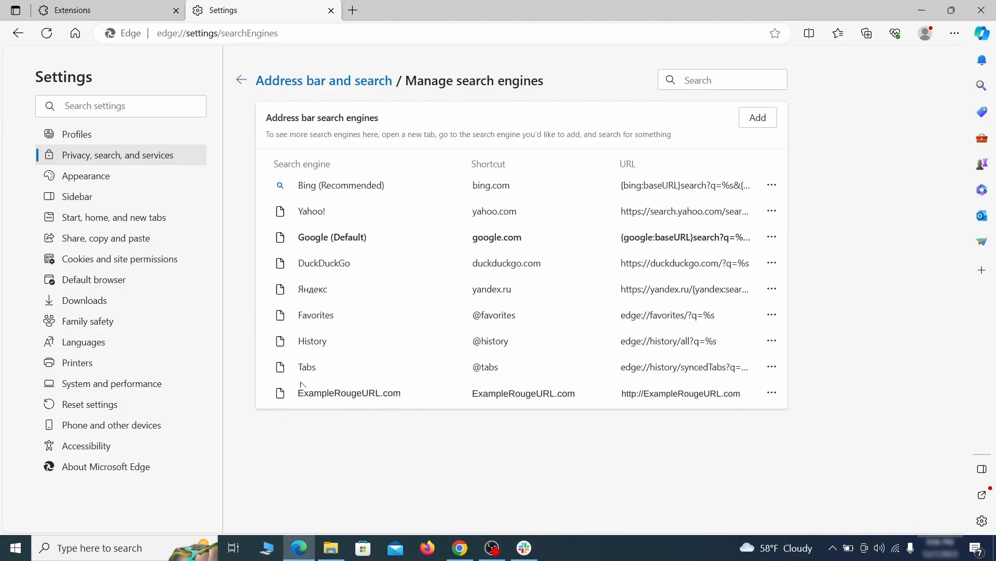
left_click(772, 393)
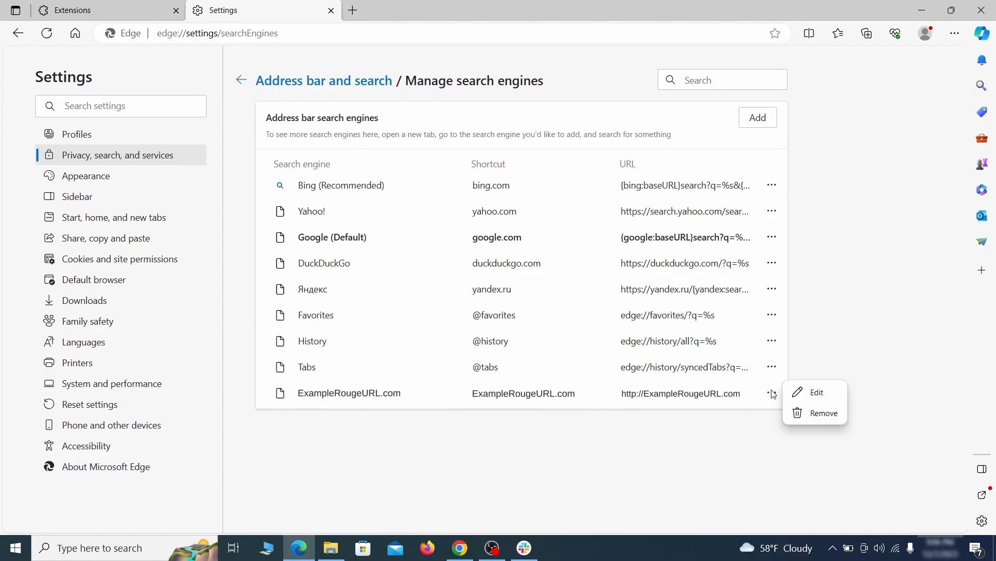
left_click(824, 413)
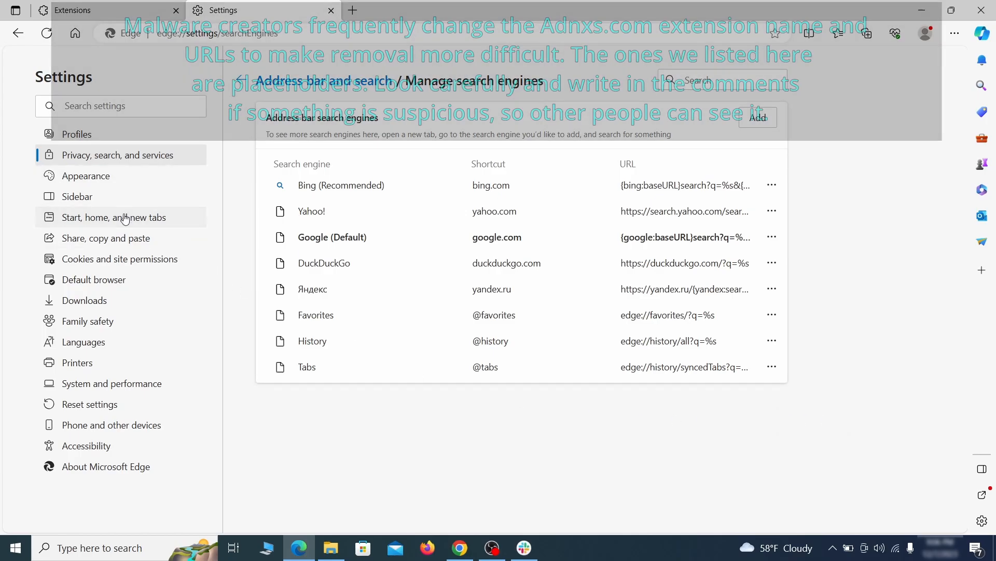
- Delete ExampleRougeURL.com from Edge's startup pages and set the home button to New tab page
left_click(113, 218)
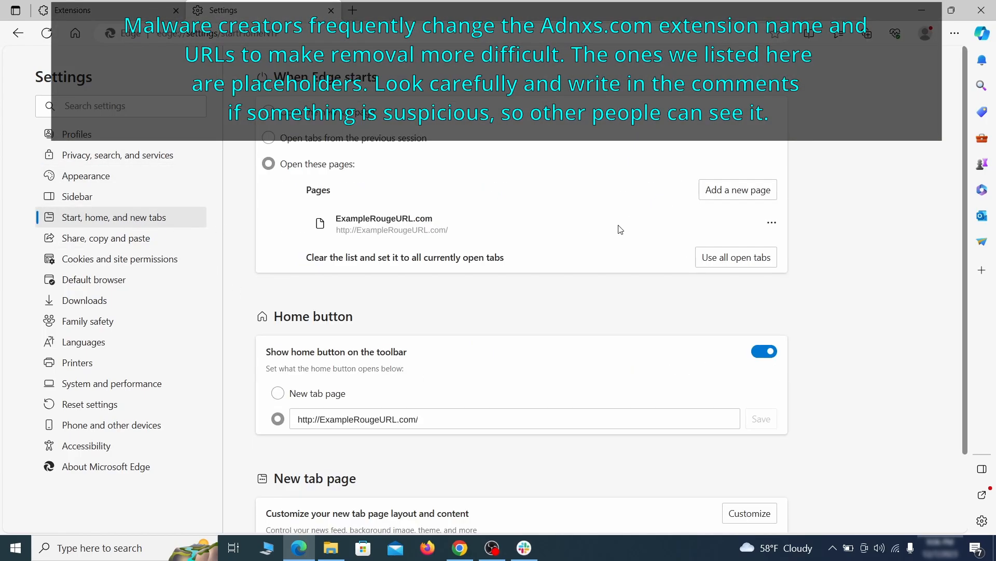
left_click(772, 222)
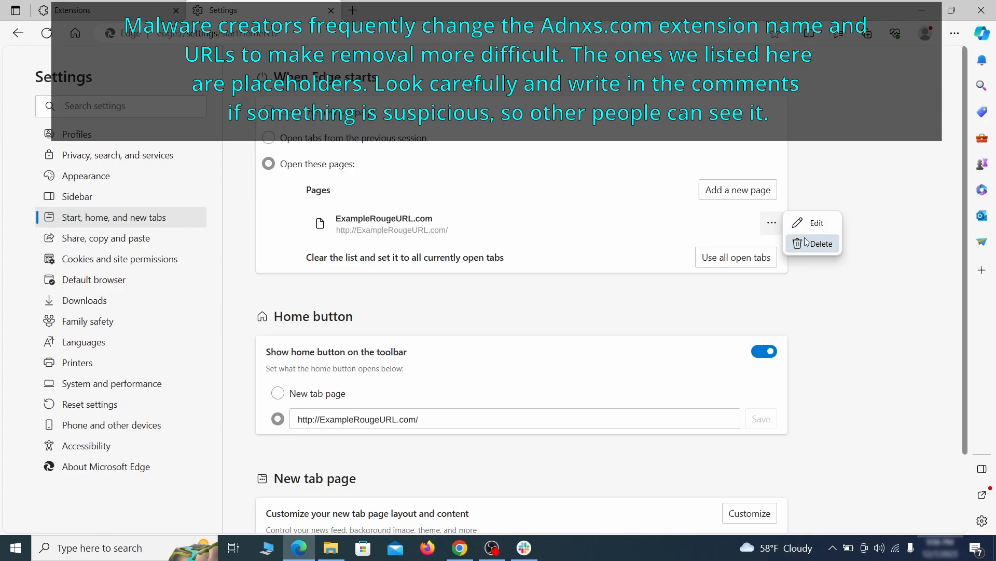
left_click(822, 243)
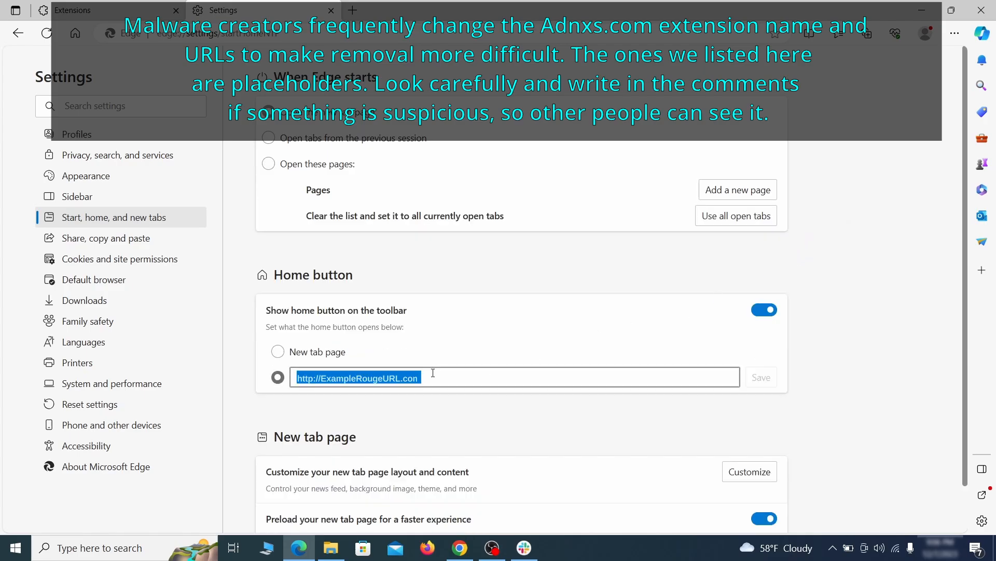
left_click(278, 352)
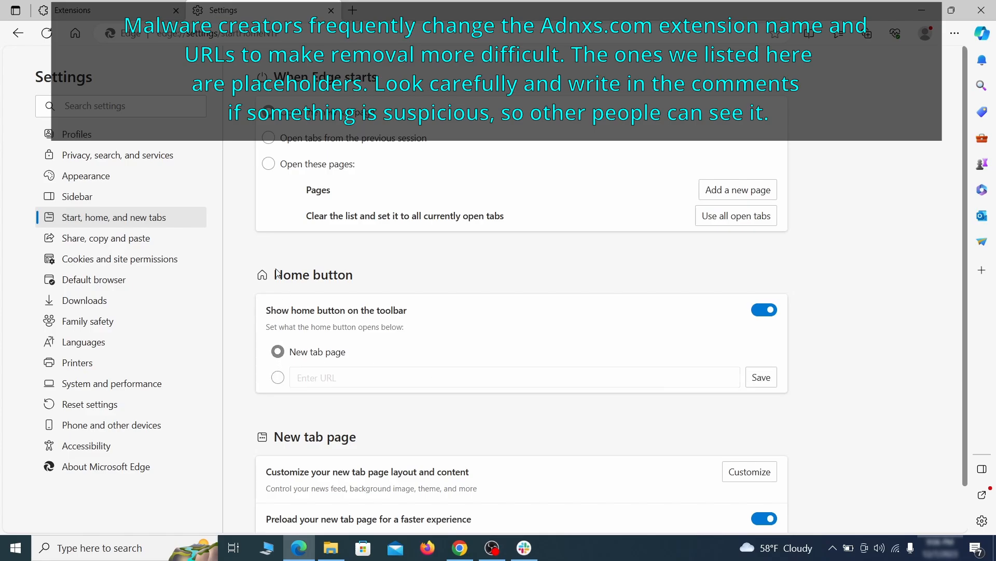
- Remove ExampleRougeURL.com from Edge's sites allowed to send notifications
left_click(120, 259)
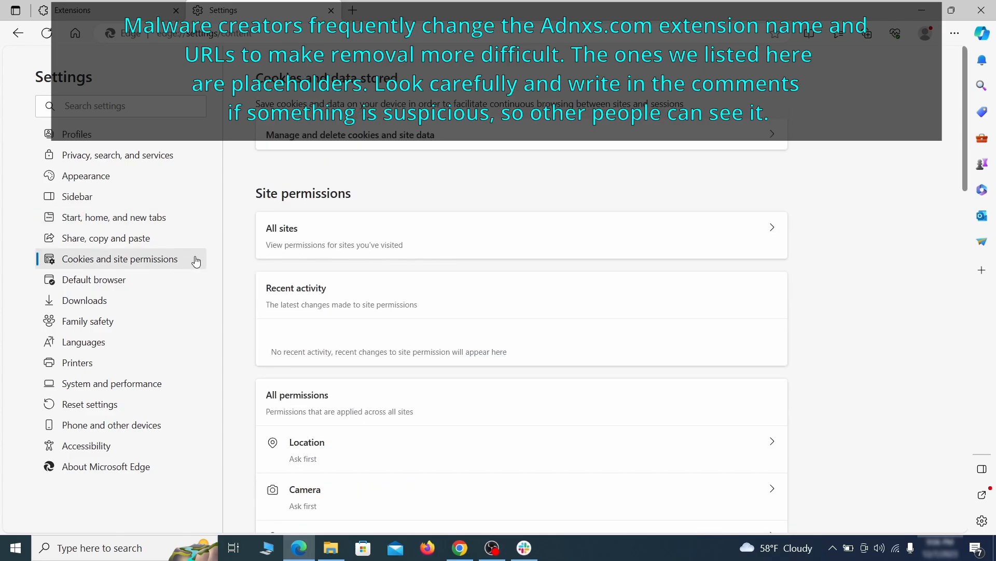
scroll("down", 3)
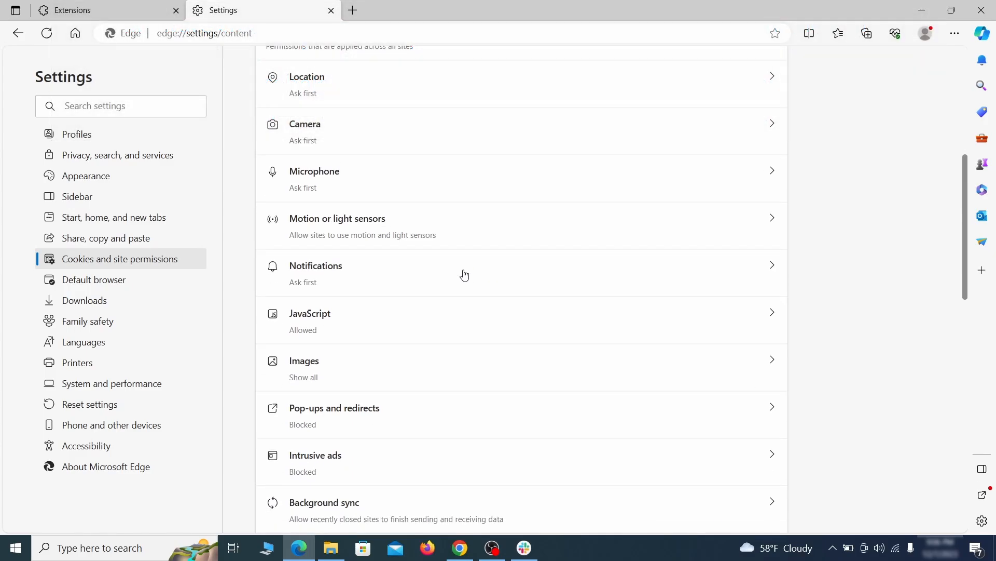
left_click(336, 274)
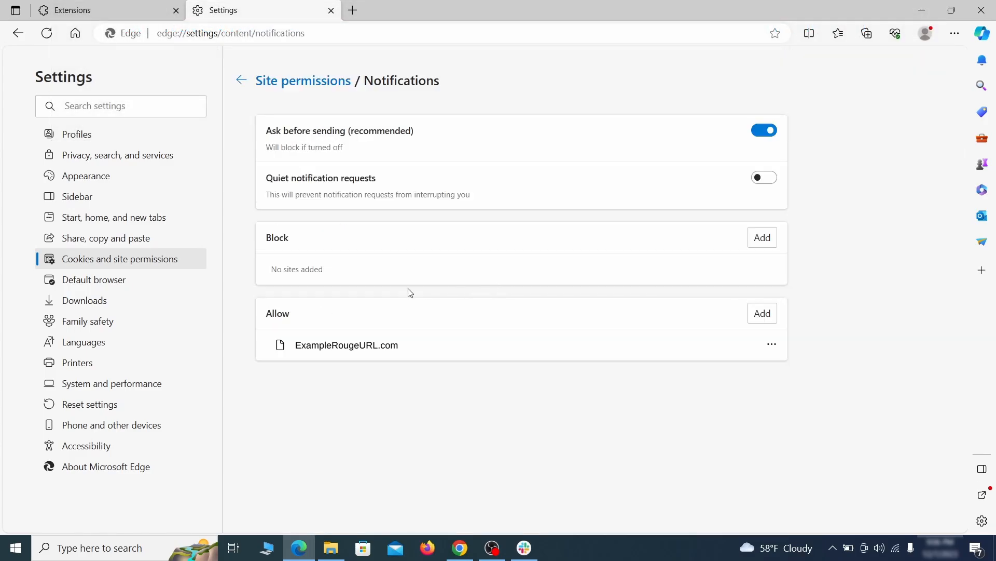
mouse_move(773, 343)
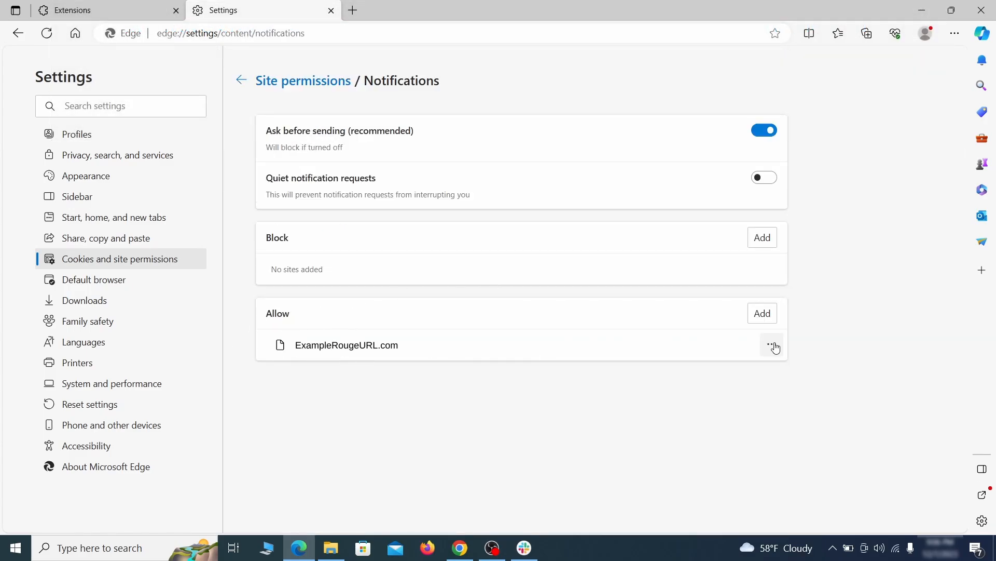
left_click(773, 346)
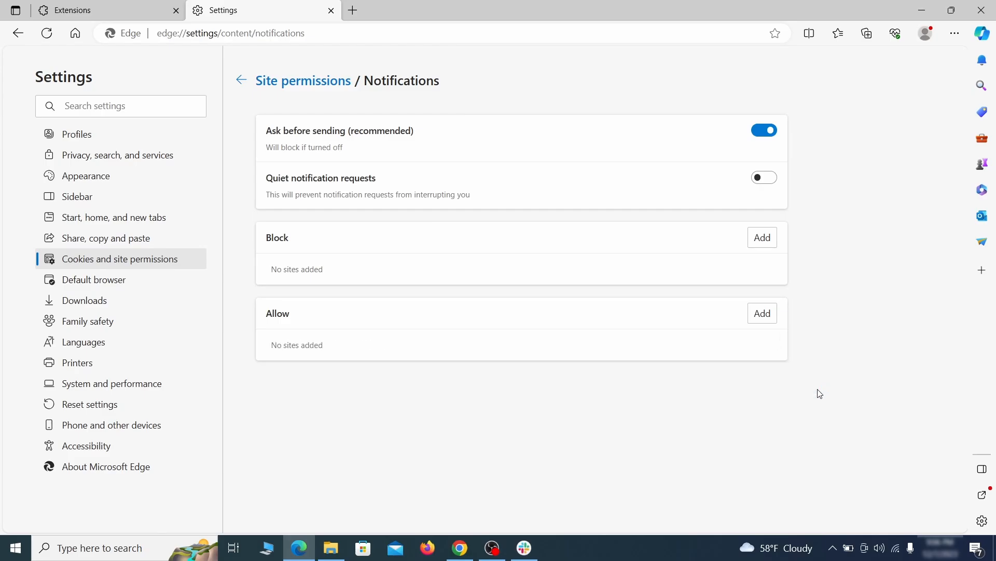